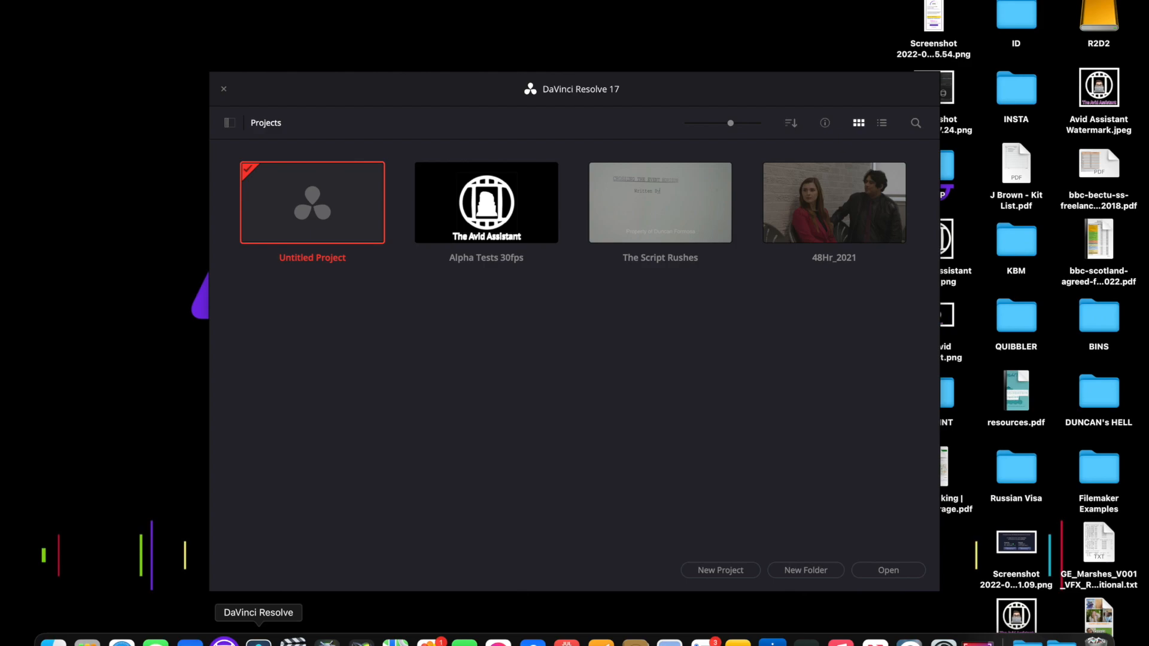
mouse_move(520, 438)
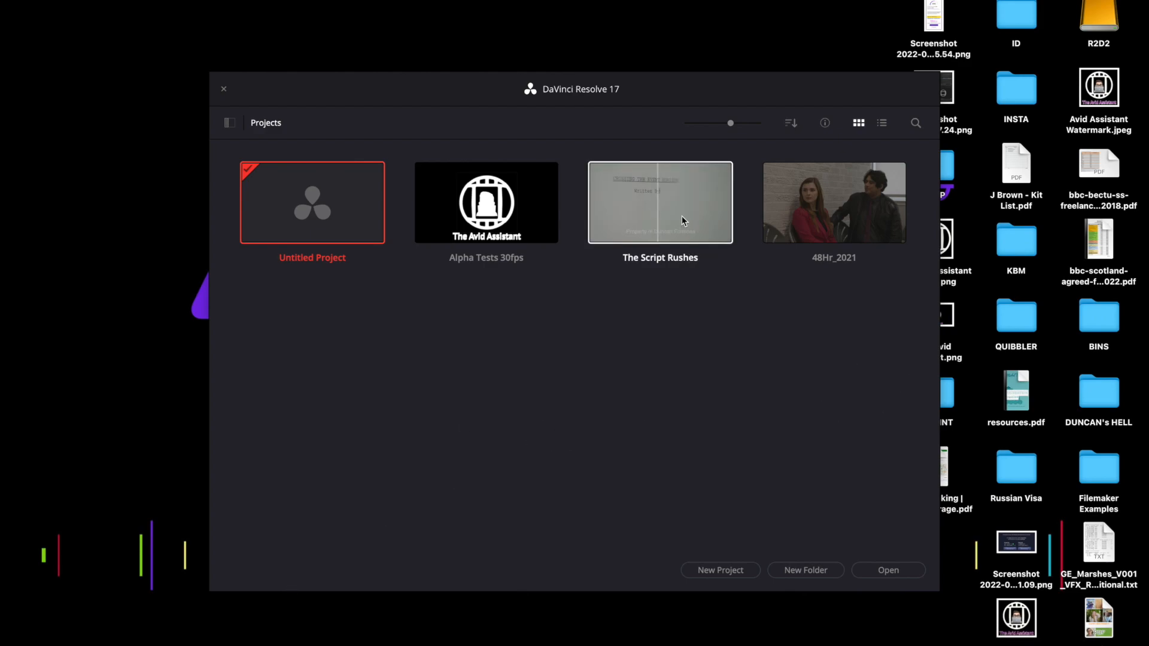
Create a project named ARRI TEST TRANSCODES and open it from the project manager
click(720, 570)
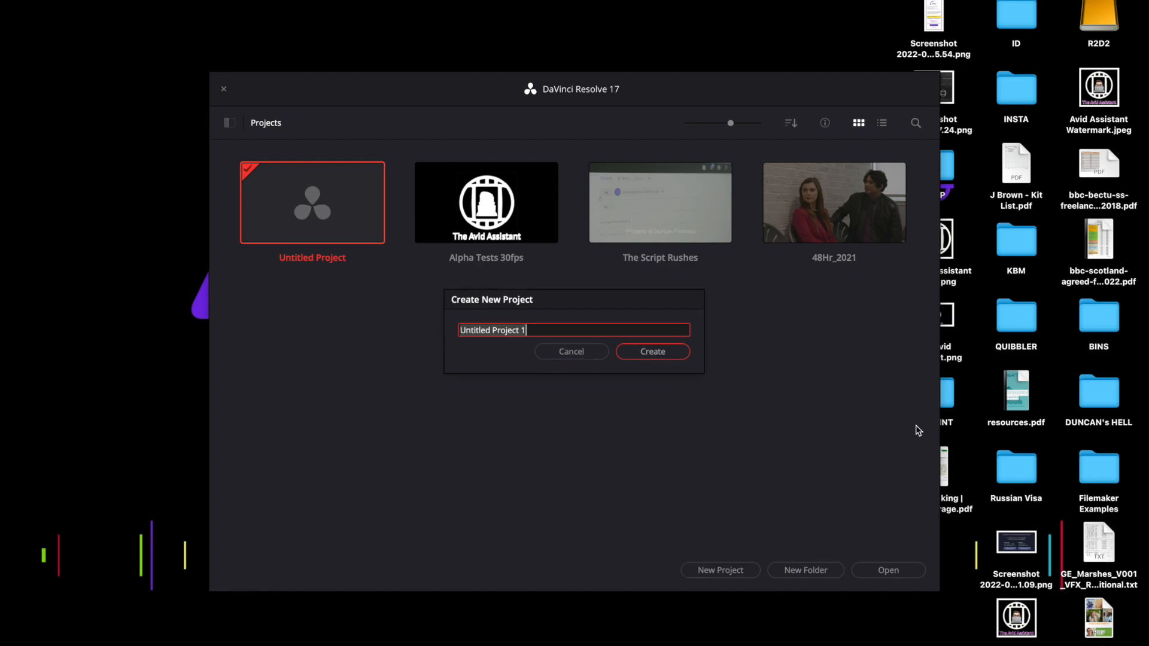
text(ARRI TEST TRA)
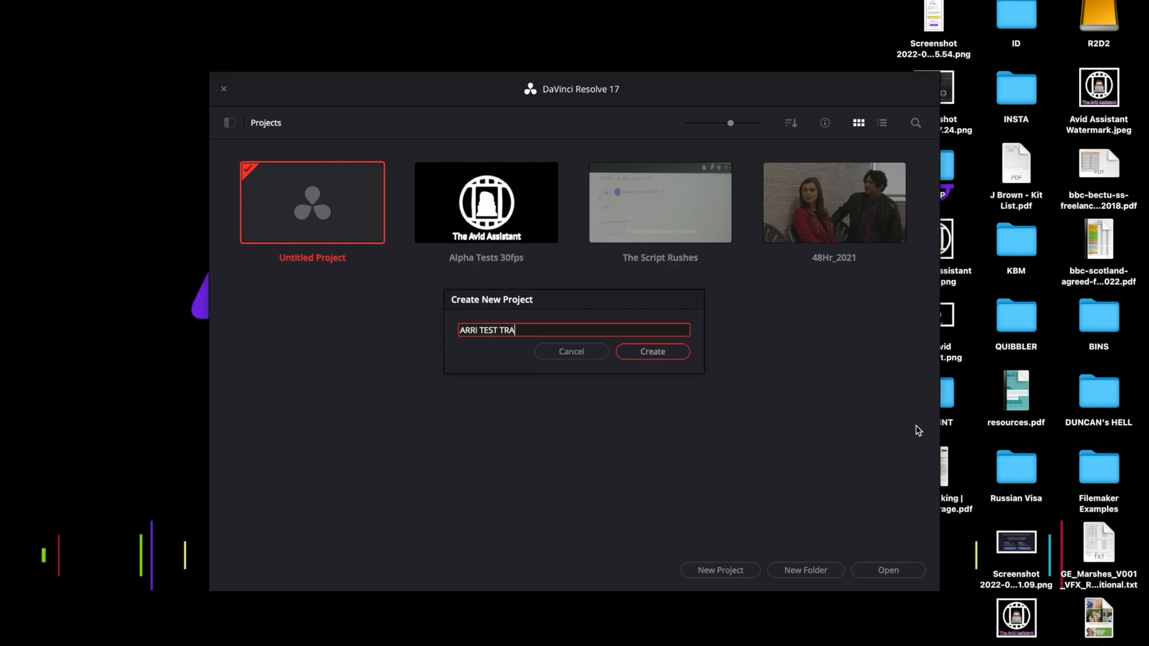
text(NSCODES)
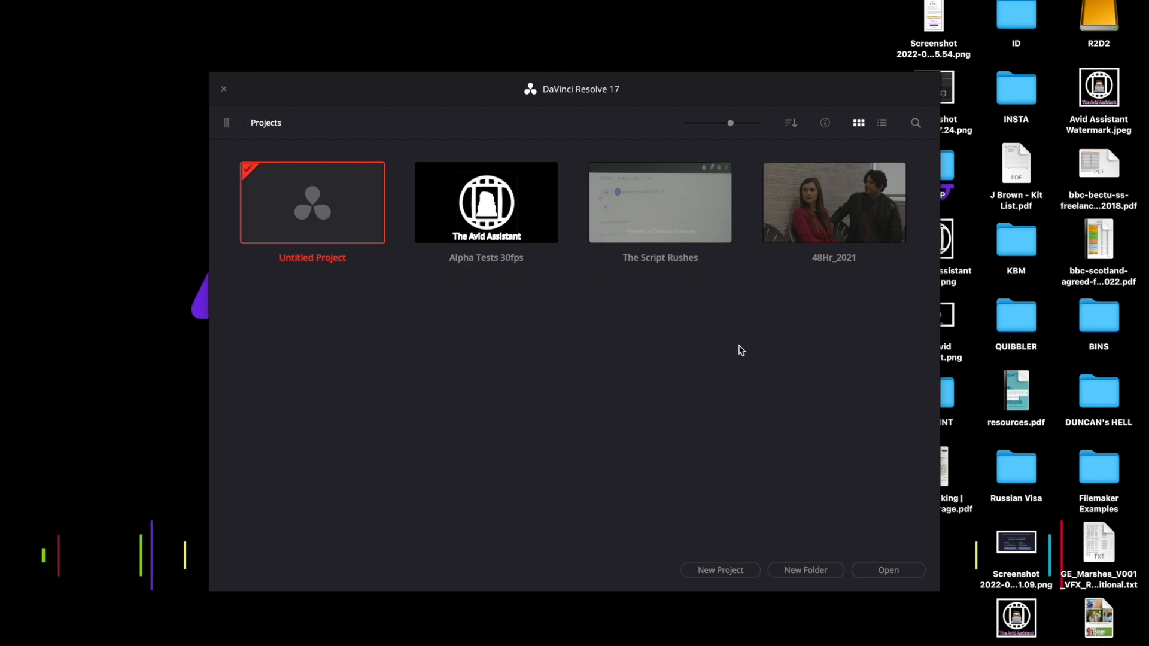
double_click(312, 202)
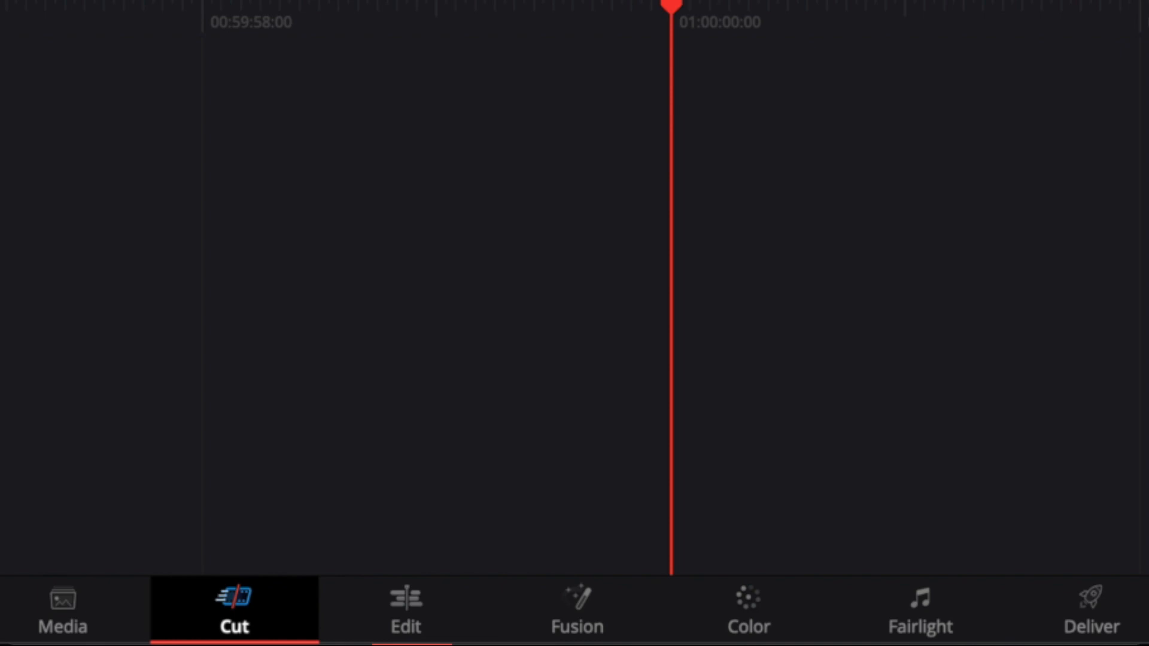
mouse_move(364, 194)
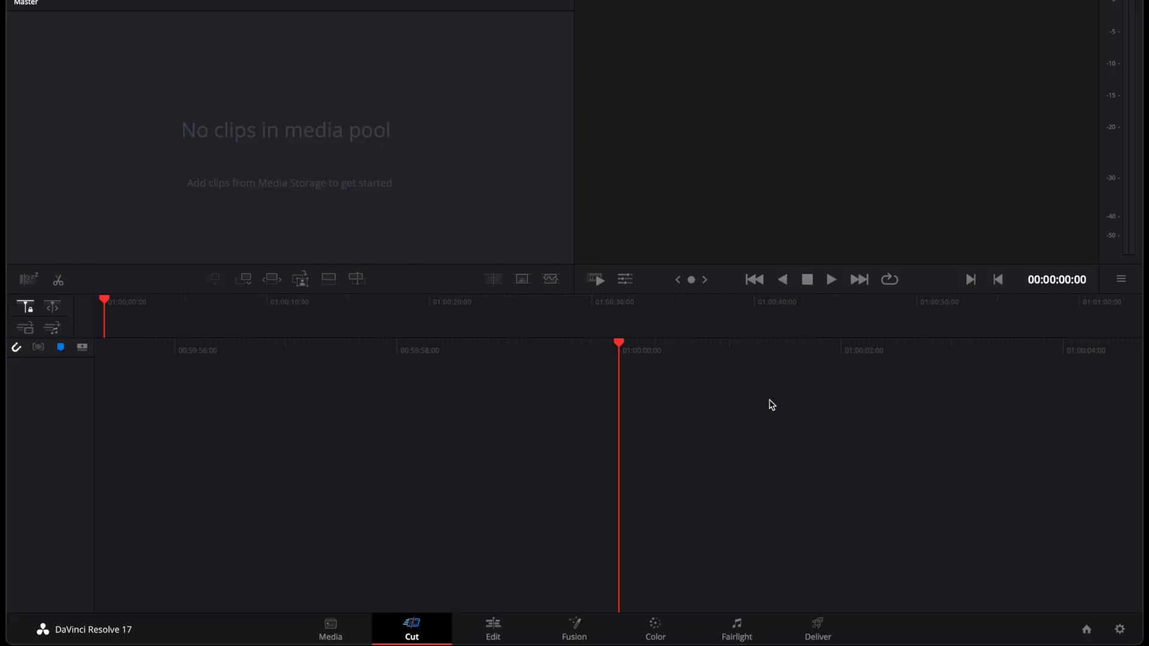
On the Media page, browse R2D2 > ARRI TEST FOOTAGE > M001 to list its nine .mov clips
click(330, 627)
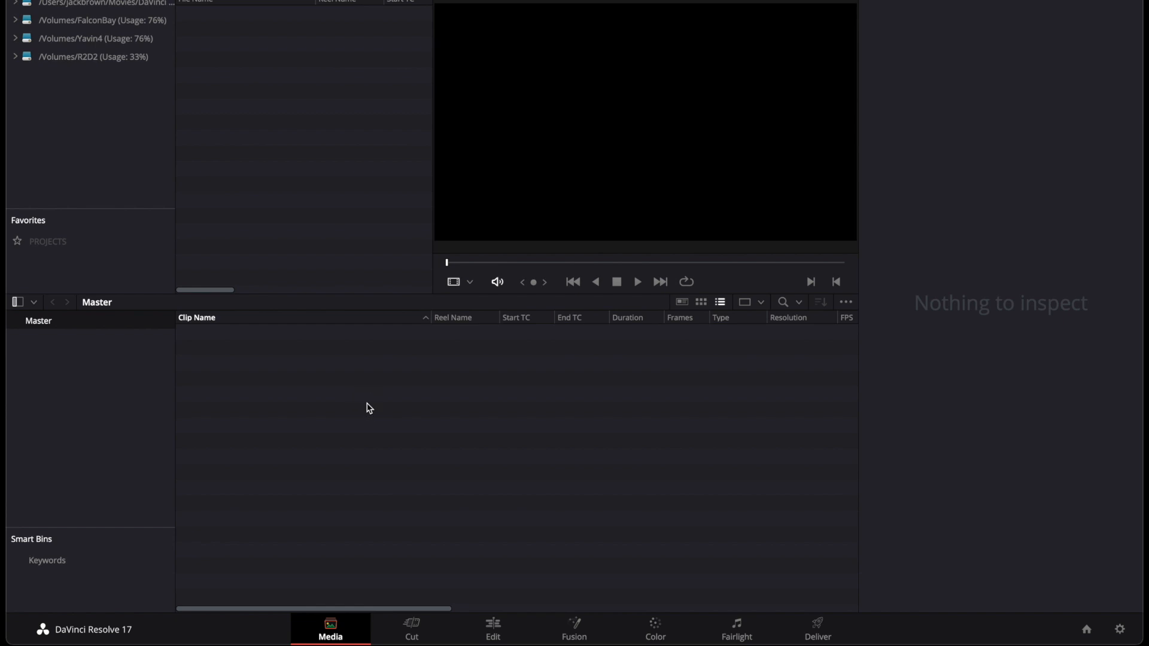
mouse_move(404, 457)
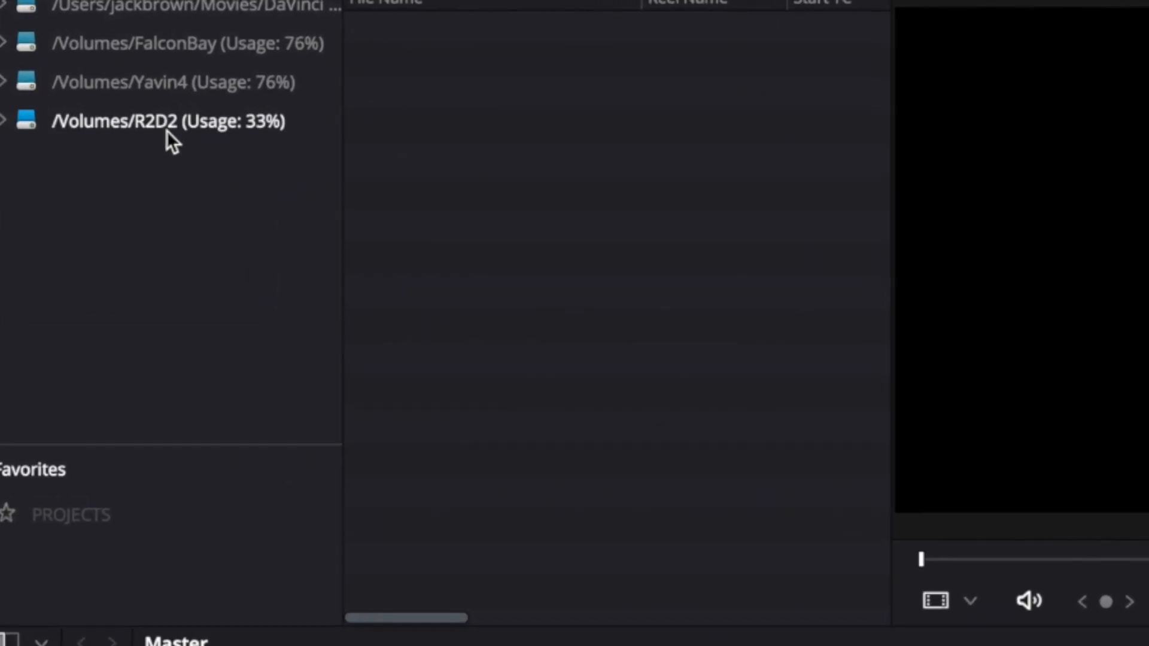
click(168, 122)
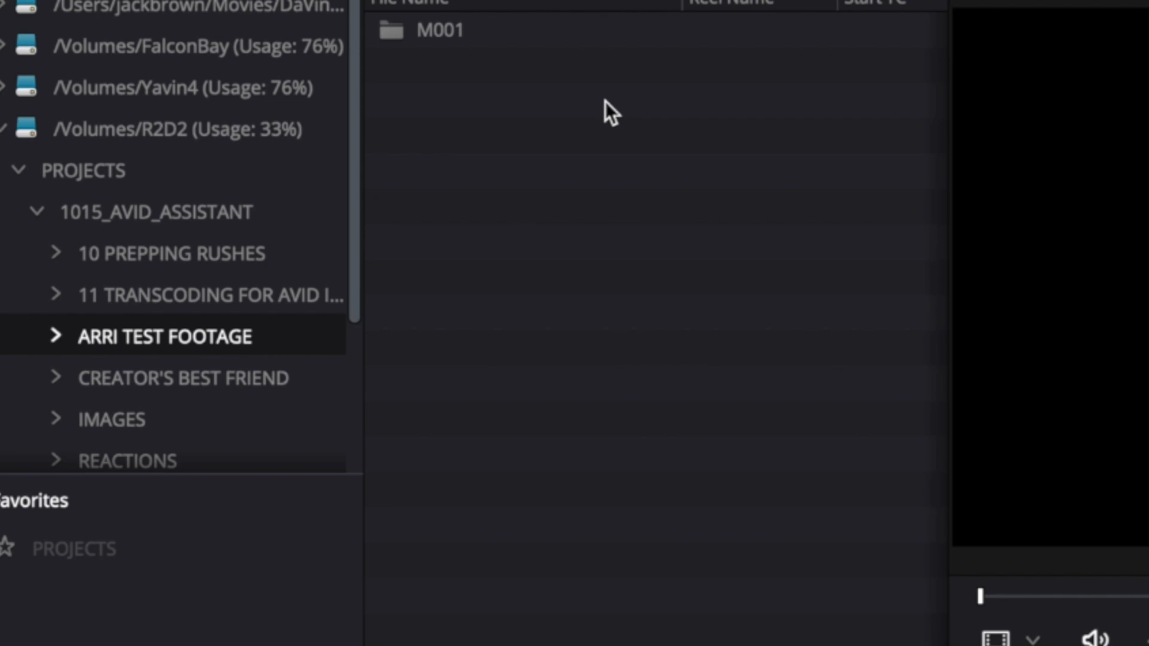
click(455, 36)
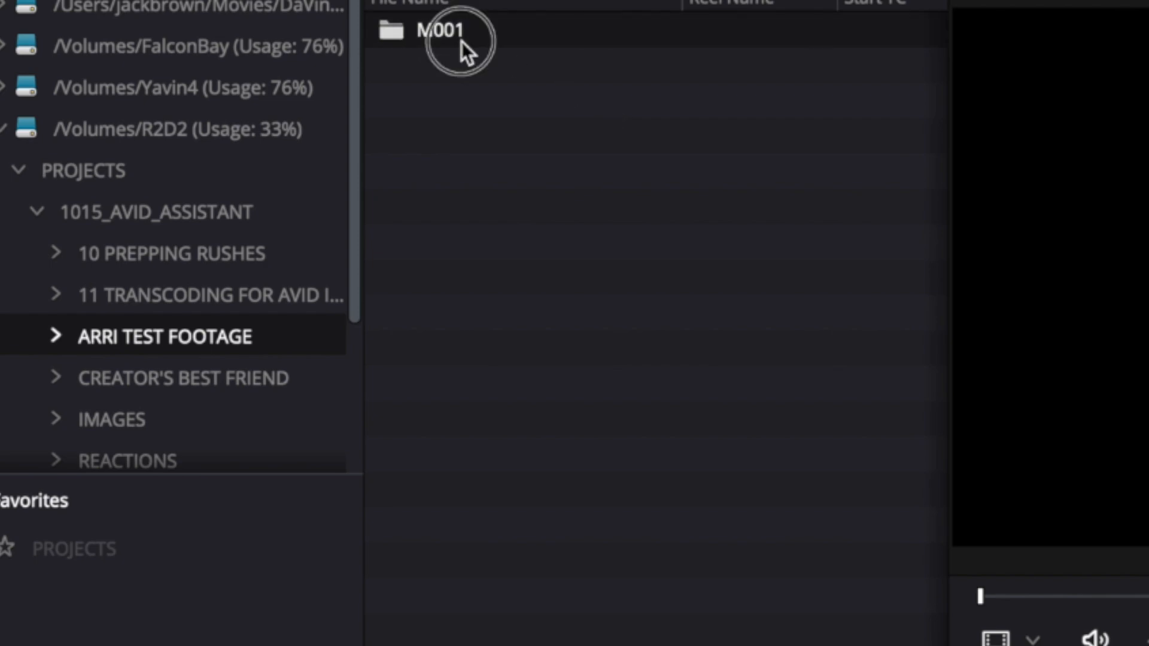
double_click(440, 32)
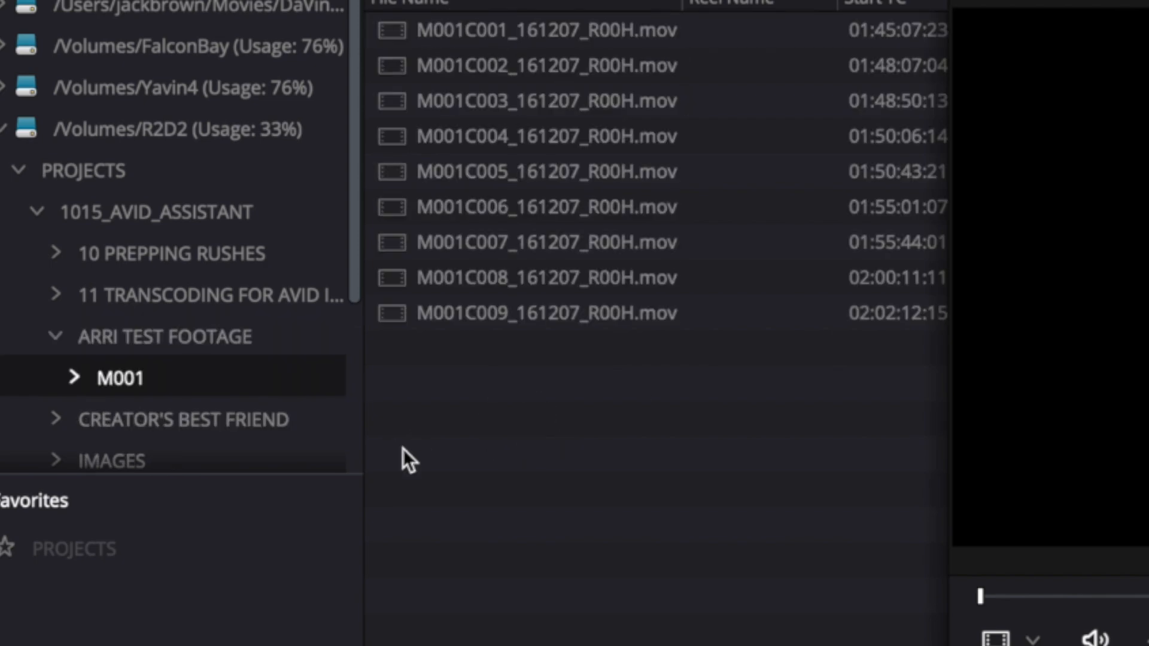
click(730, 391)
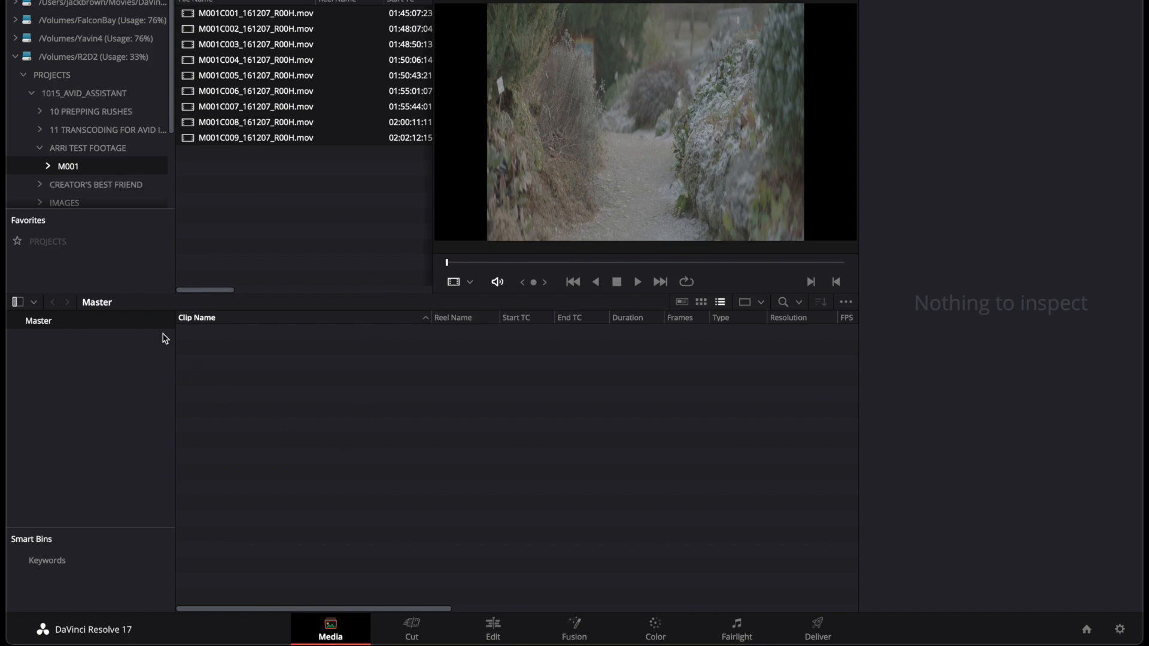
mouse_move(295, 255)
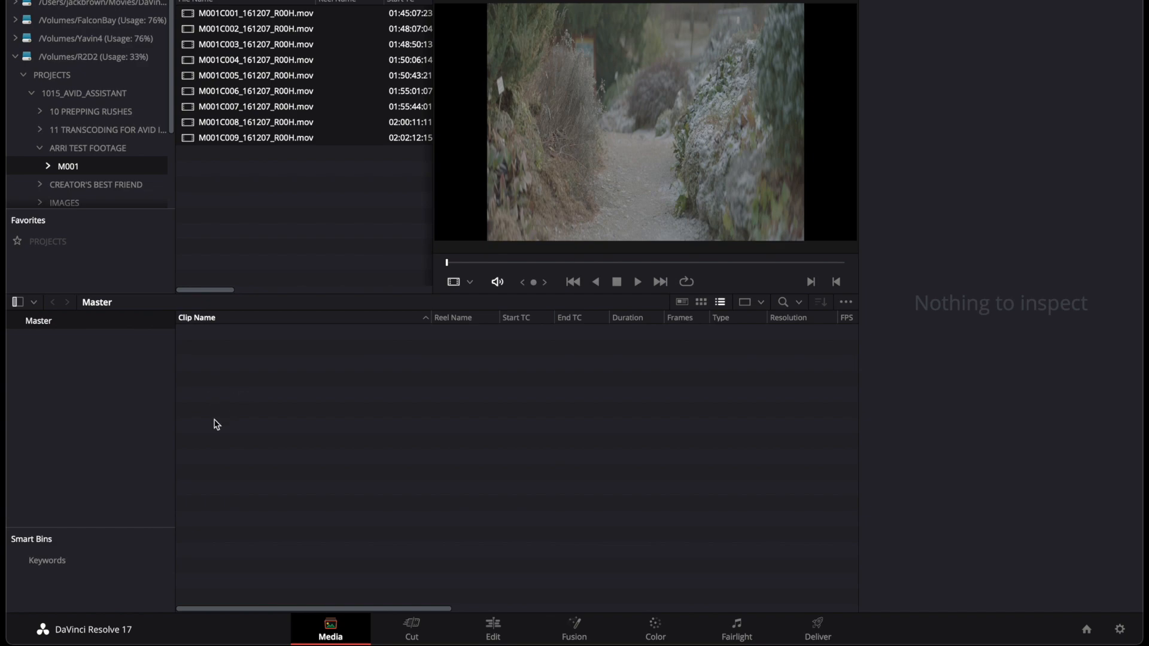
Add the M001 clips to the Master bin and sort the media pool by Clip Name
right_click(216, 424)
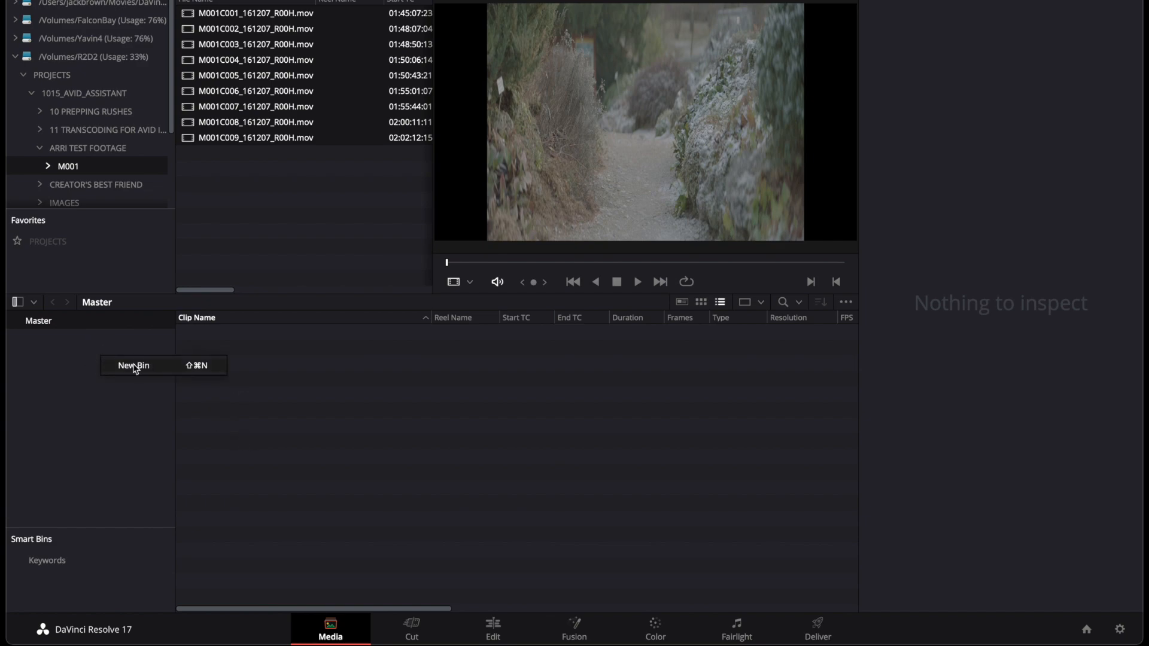
click(134, 365)
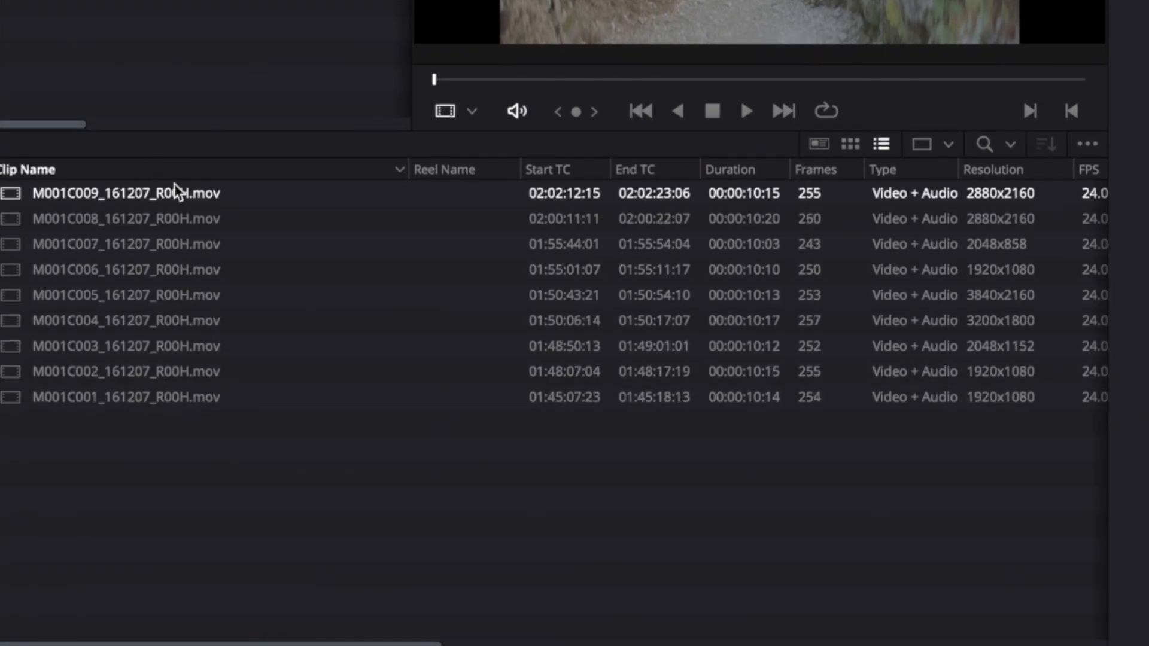
click(23, 170)
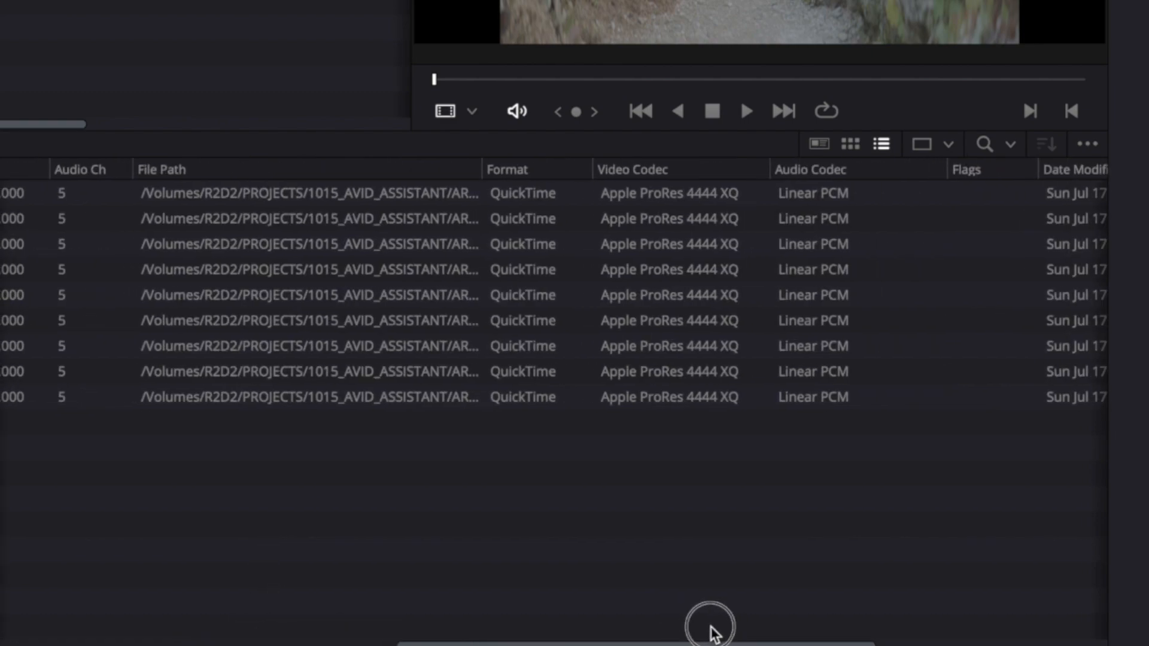
Review the clips' codec, resolution and frame-rate columns in the list view
scroll(right, 3)
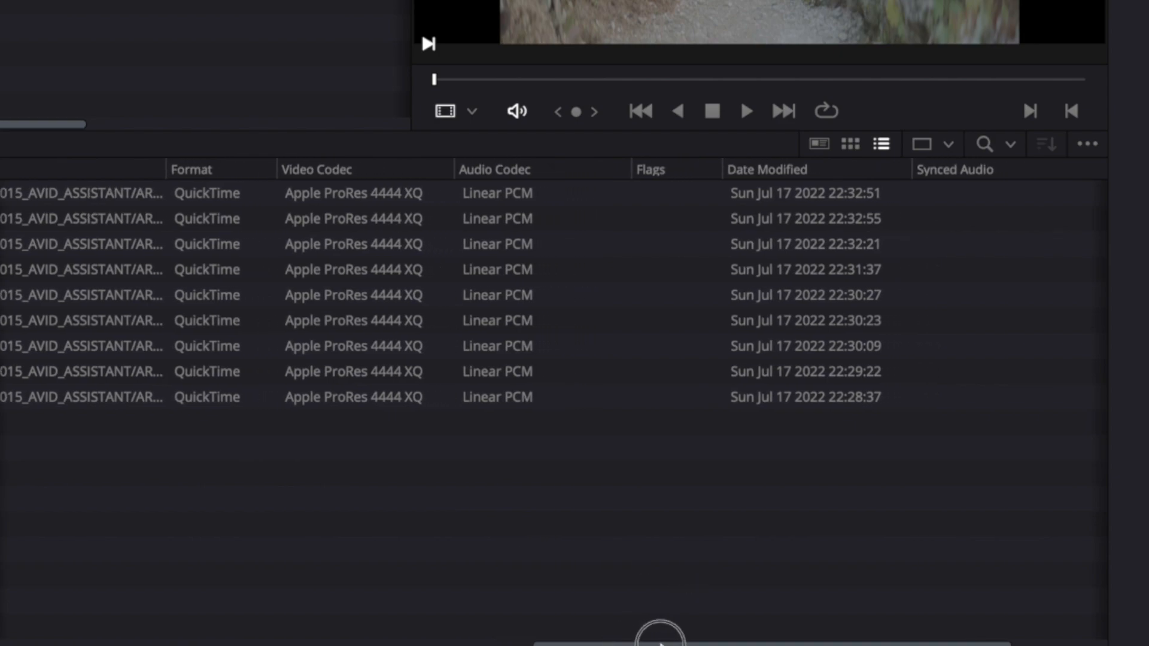
click(747, 111)
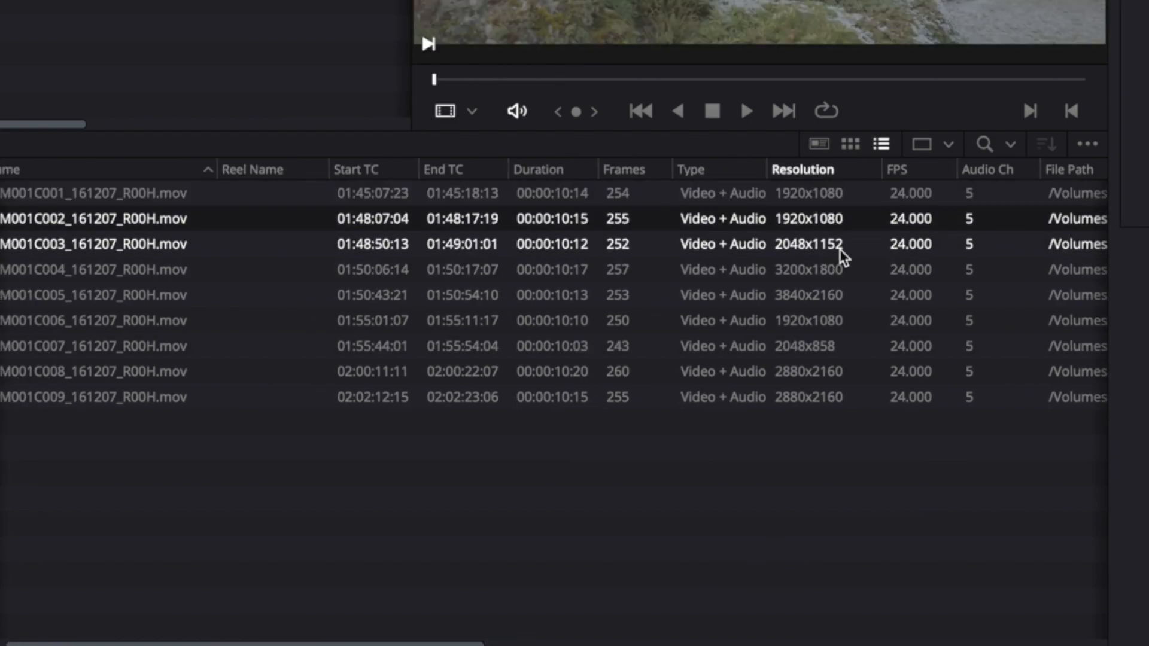
click(841, 271)
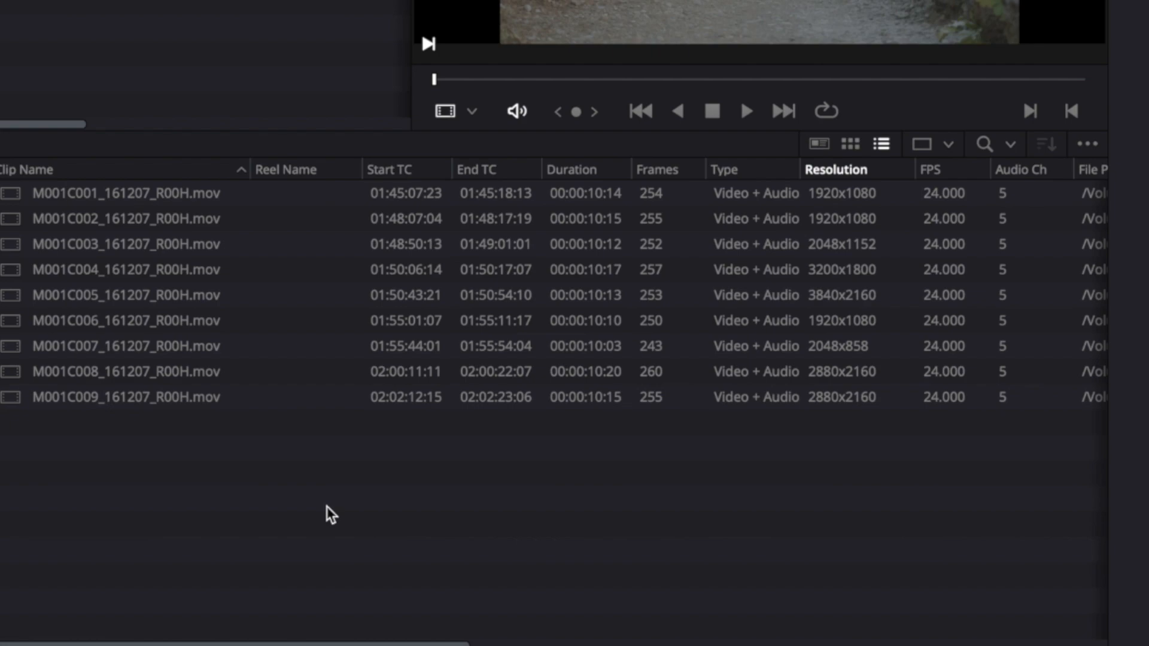
mouse_move(995, 604)
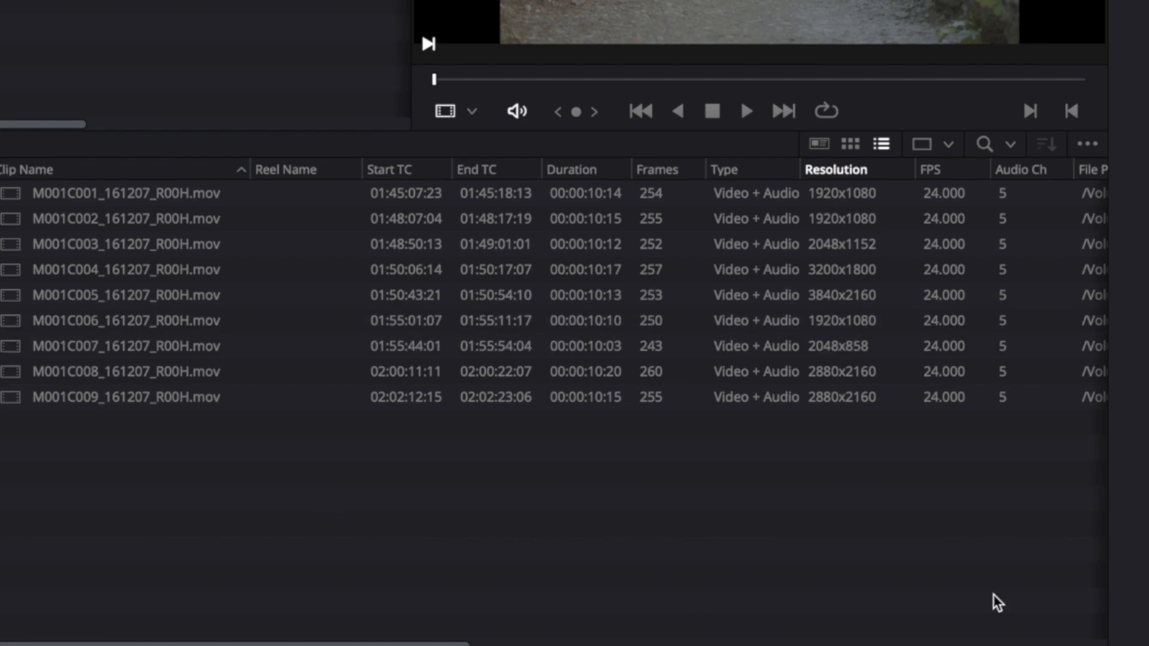
mouse_move(404, 545)
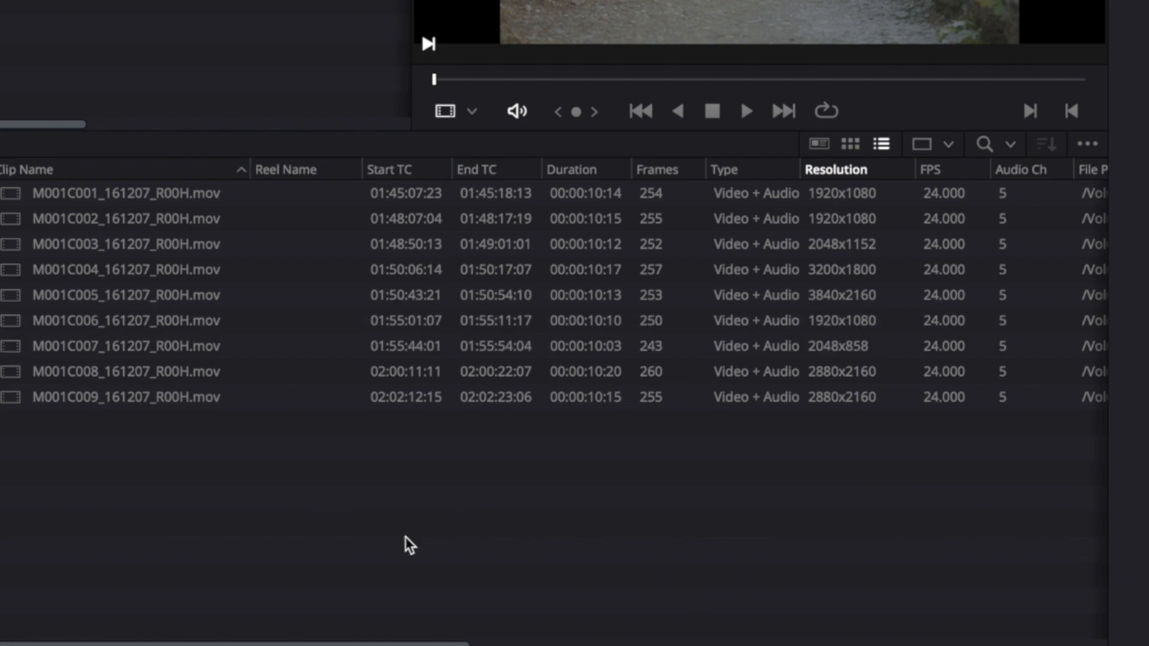
mouse_move(309, 553)
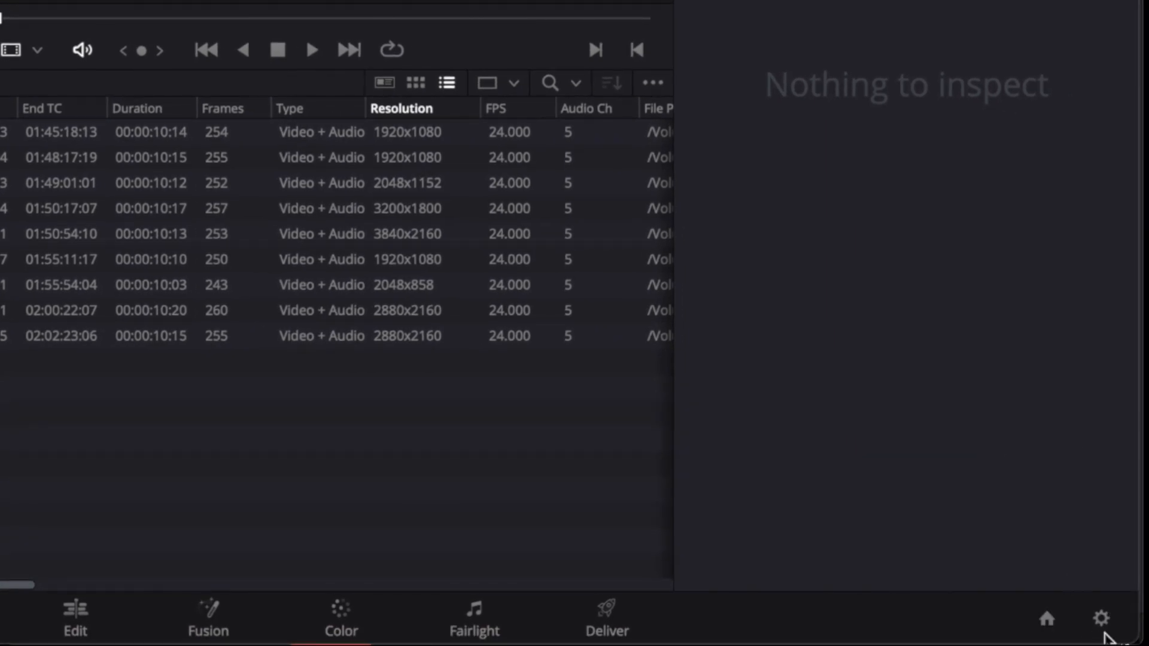
Enable Assist using reel names from the Source clip filename in General Options
click(1101, 619)
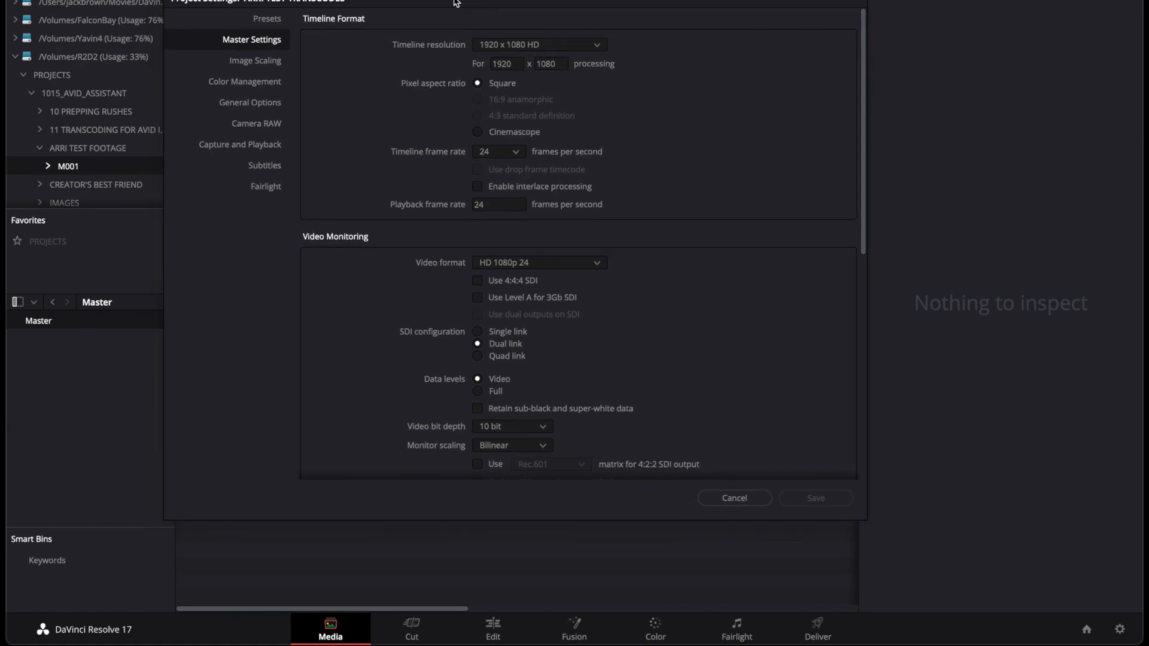
mouse_move(272, 119)
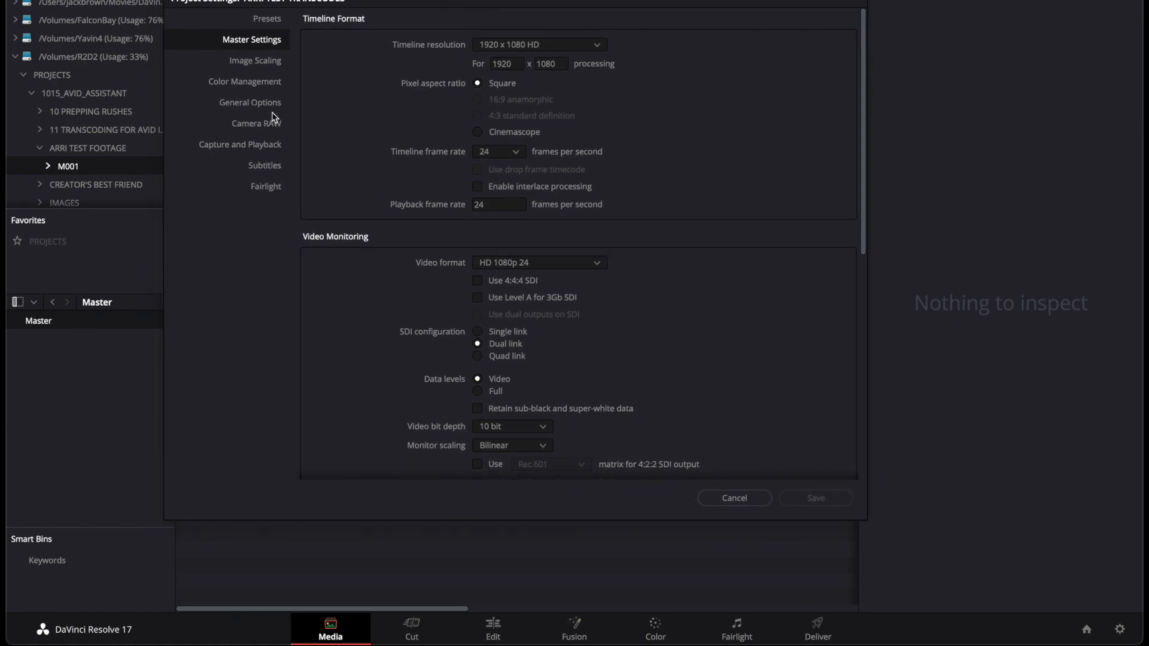
click(250, 103)
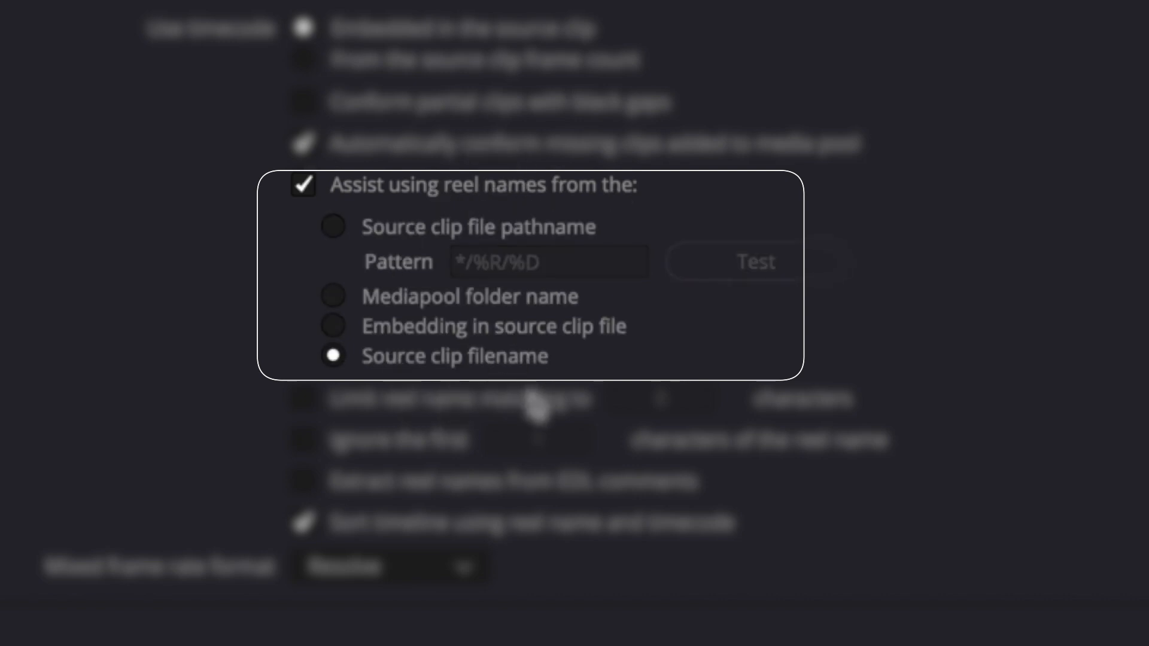
mouse_move(724, 575)
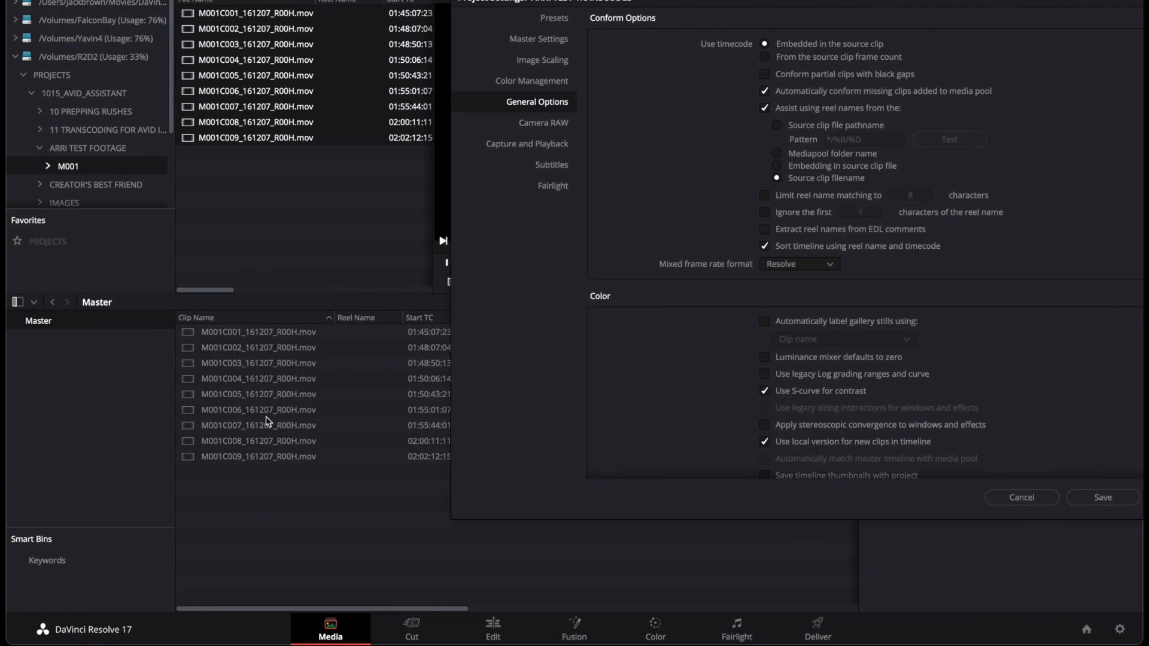
mouse_move(869, 5)
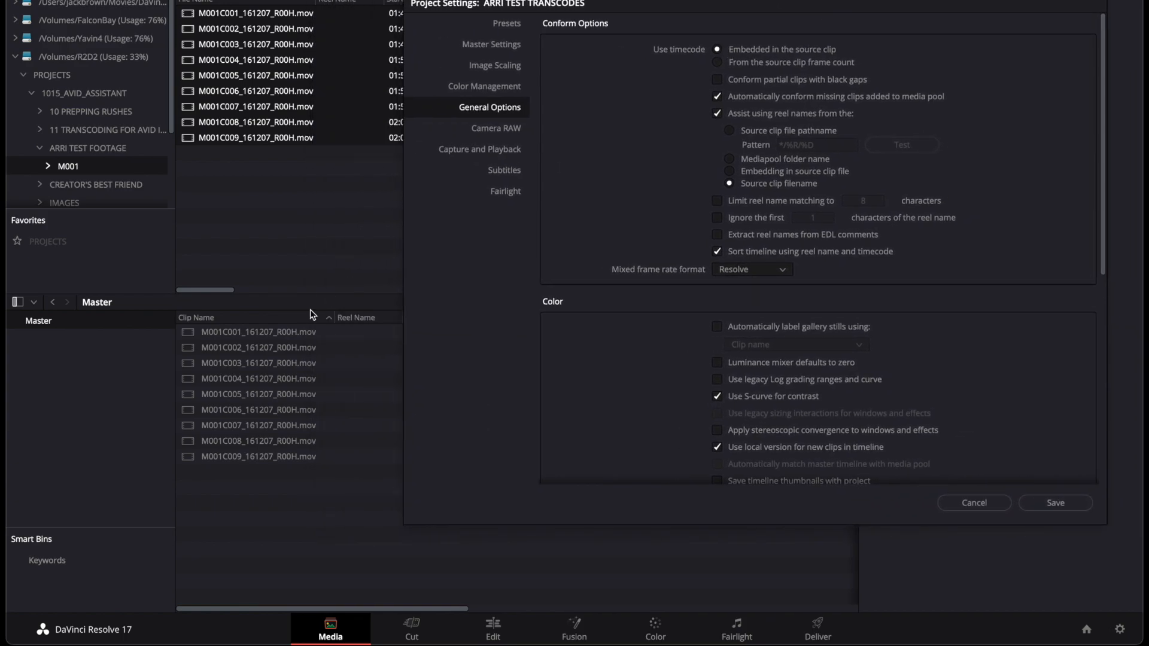
mouse_move(474, 354)
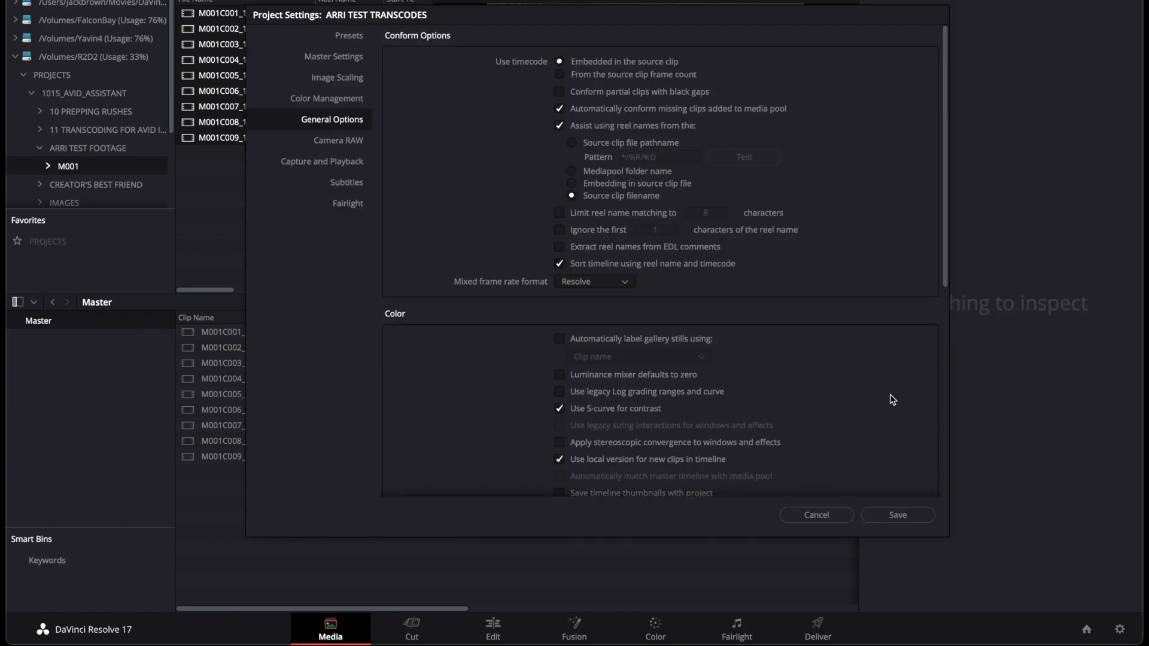
mouse_move(804, 310)
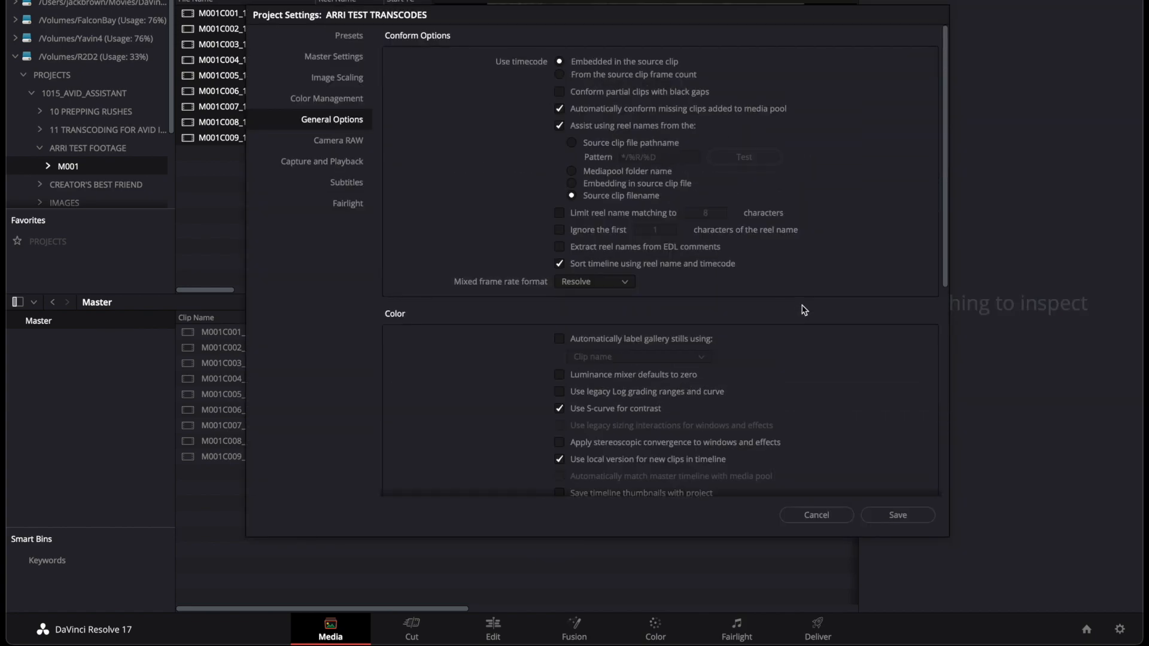
mouse_move(632, 172)
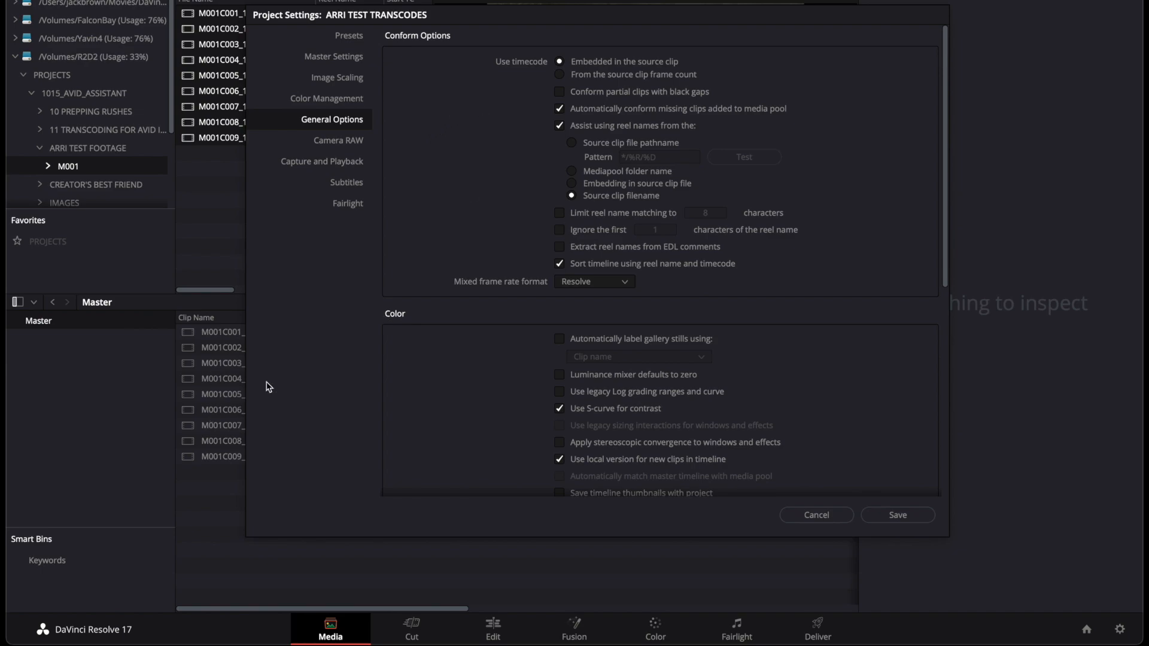
From Color Management, reveal Resolve's LUT folder in Finder and look through its camera subfolders
click(326, 99)
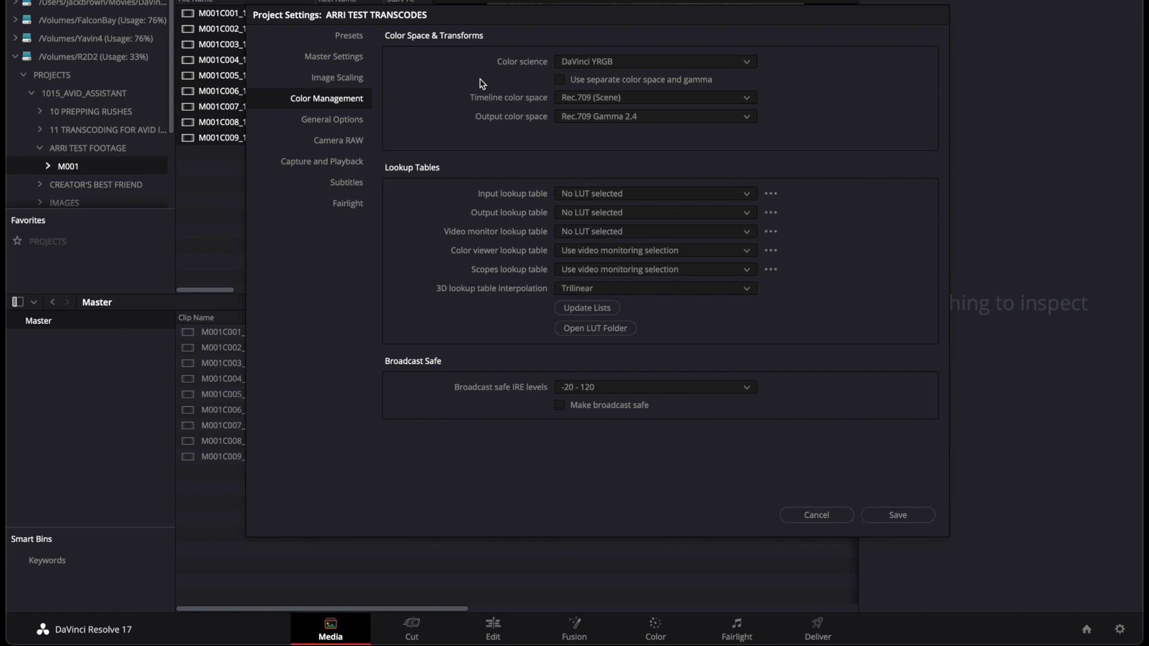
mouse_move(409, 95)
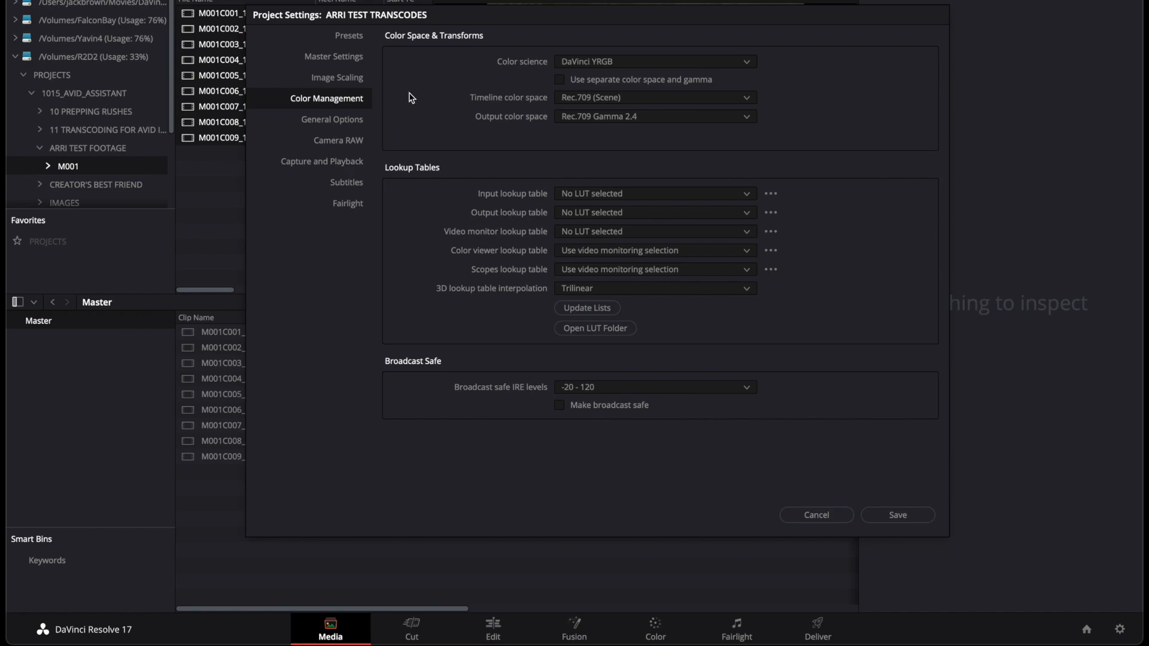
mouse_move(491, 217)
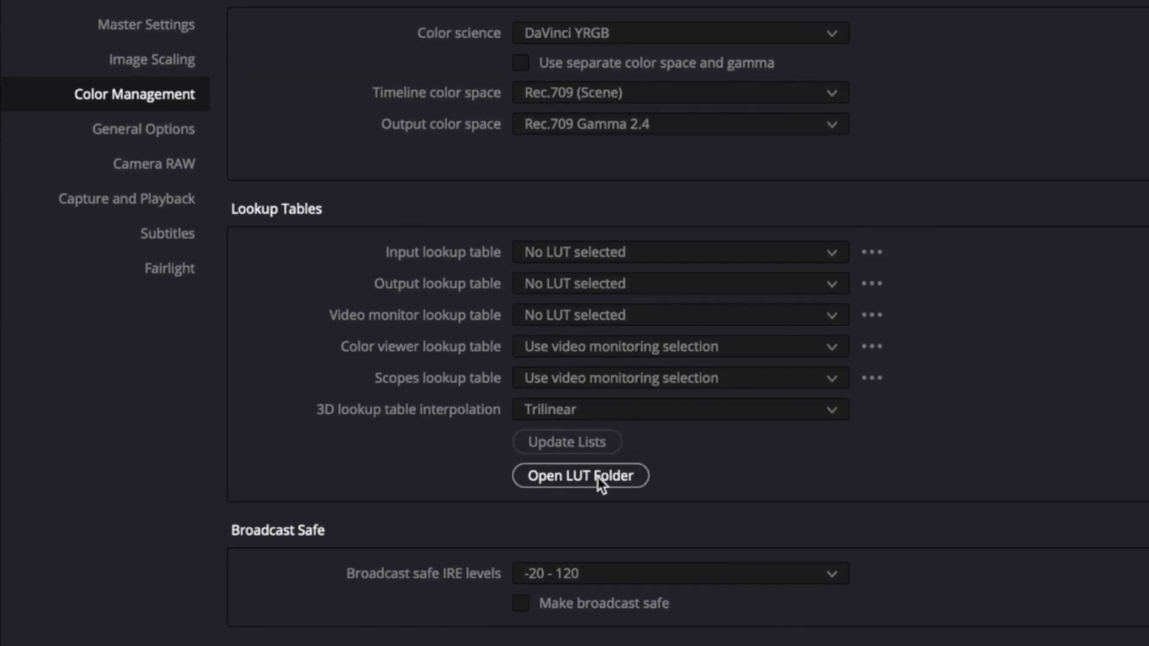
mouse_move(630, 504)
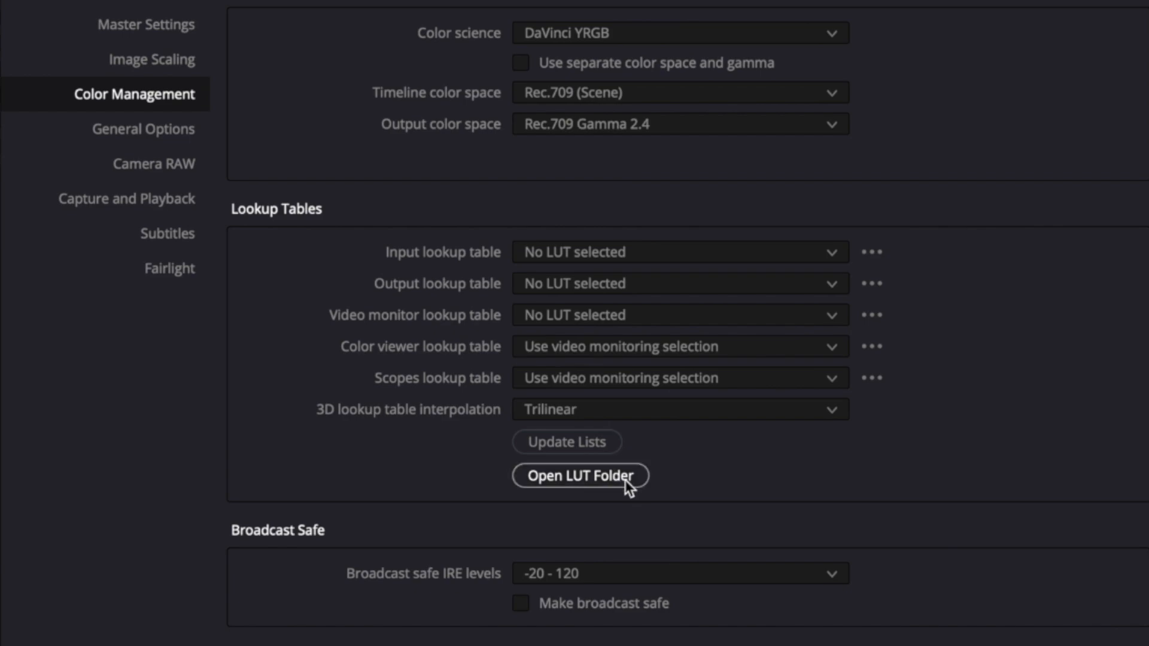
click(580, 477)
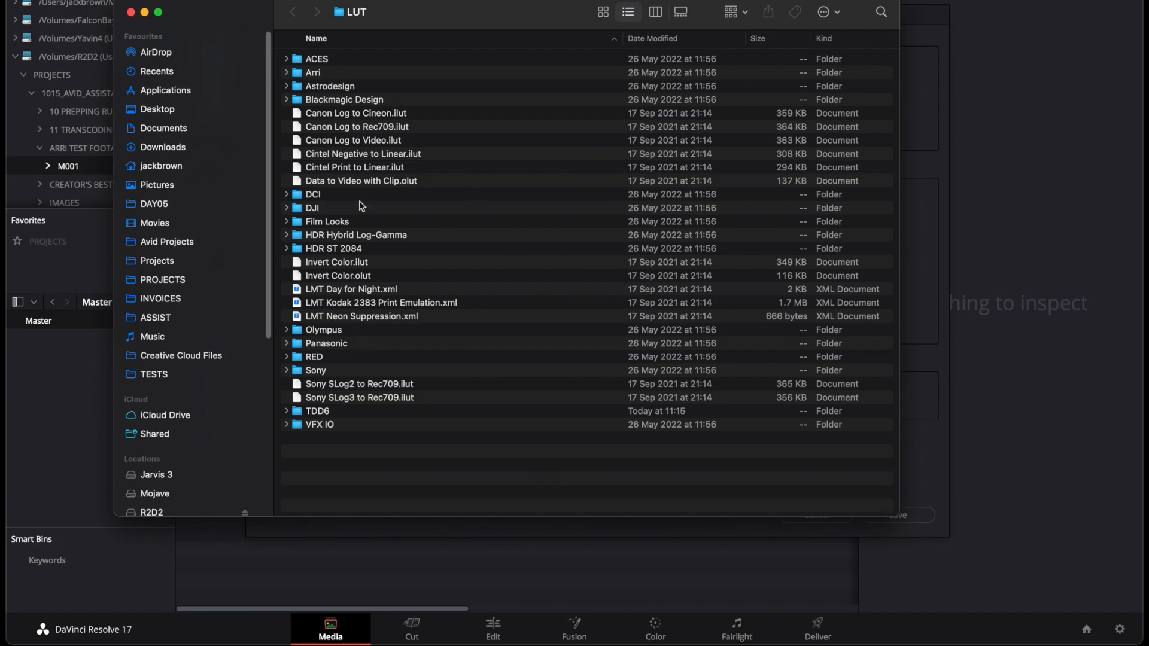
key(cmd+a)
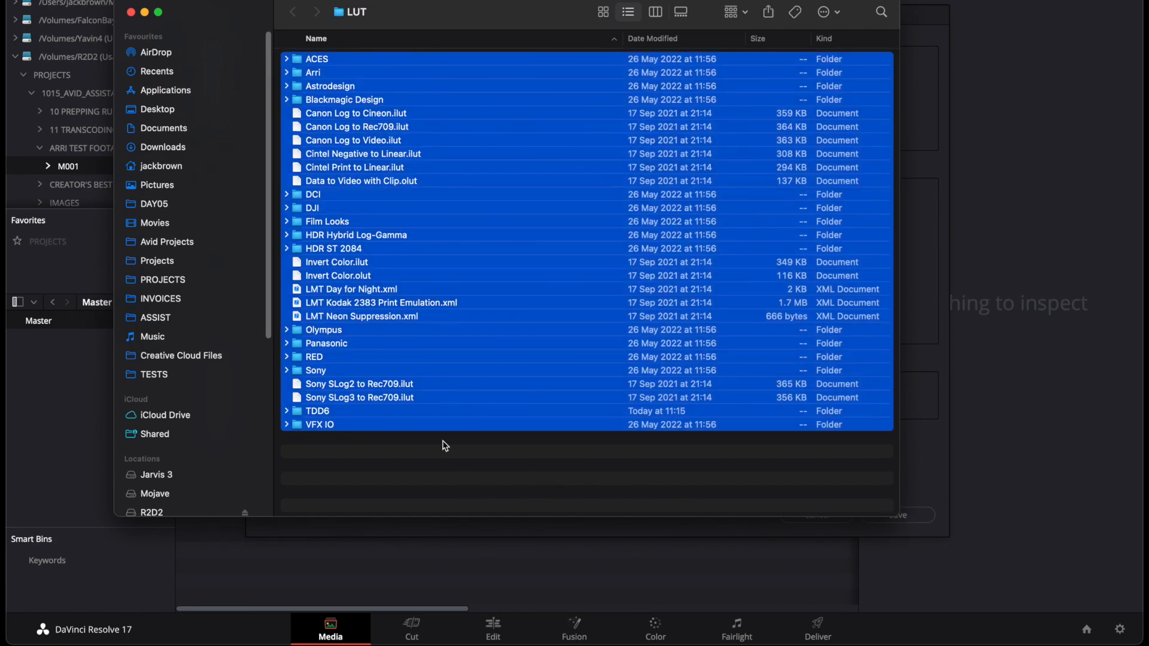
click(378, 419)
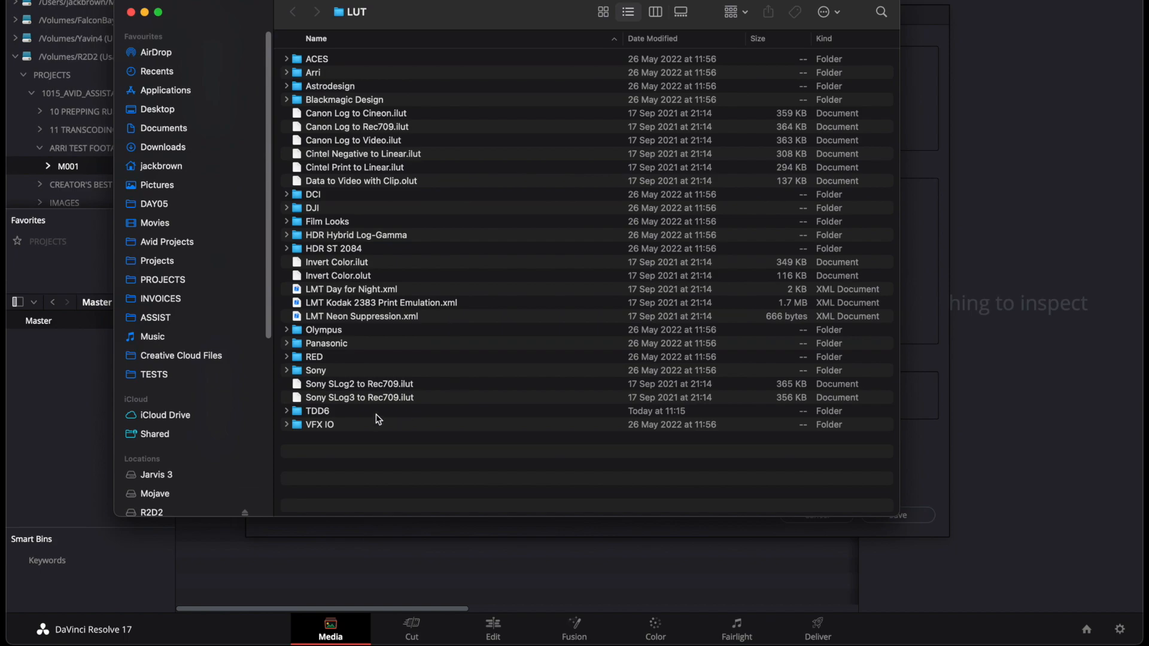
mouse_move(455, 63)
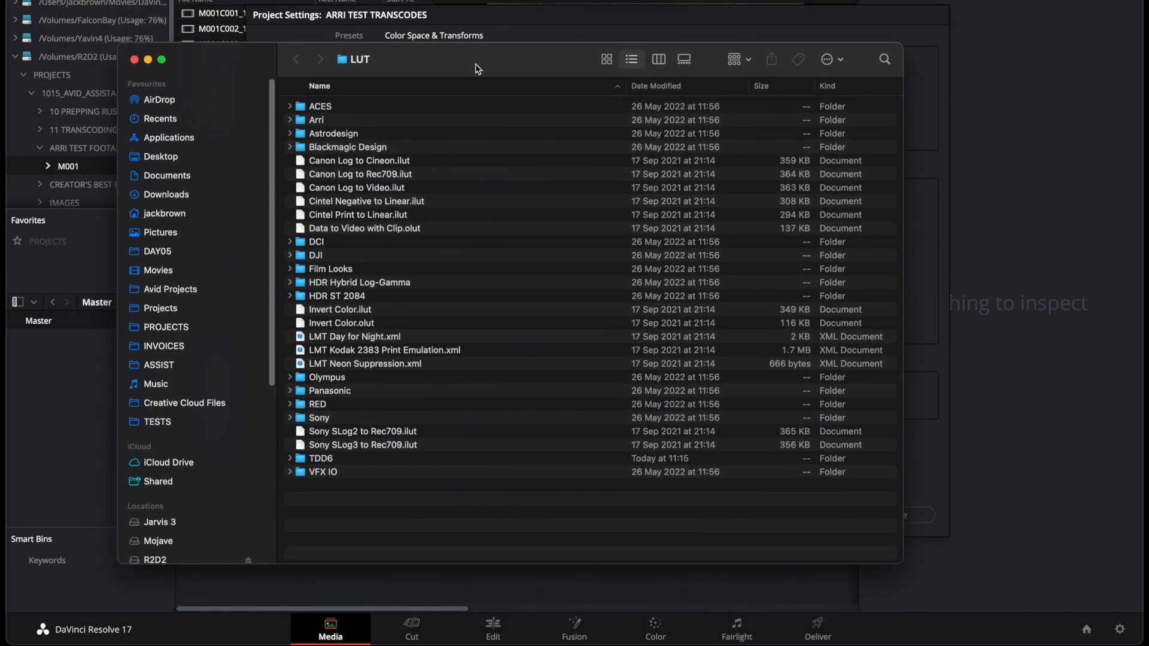
mouse_move(470, 98)
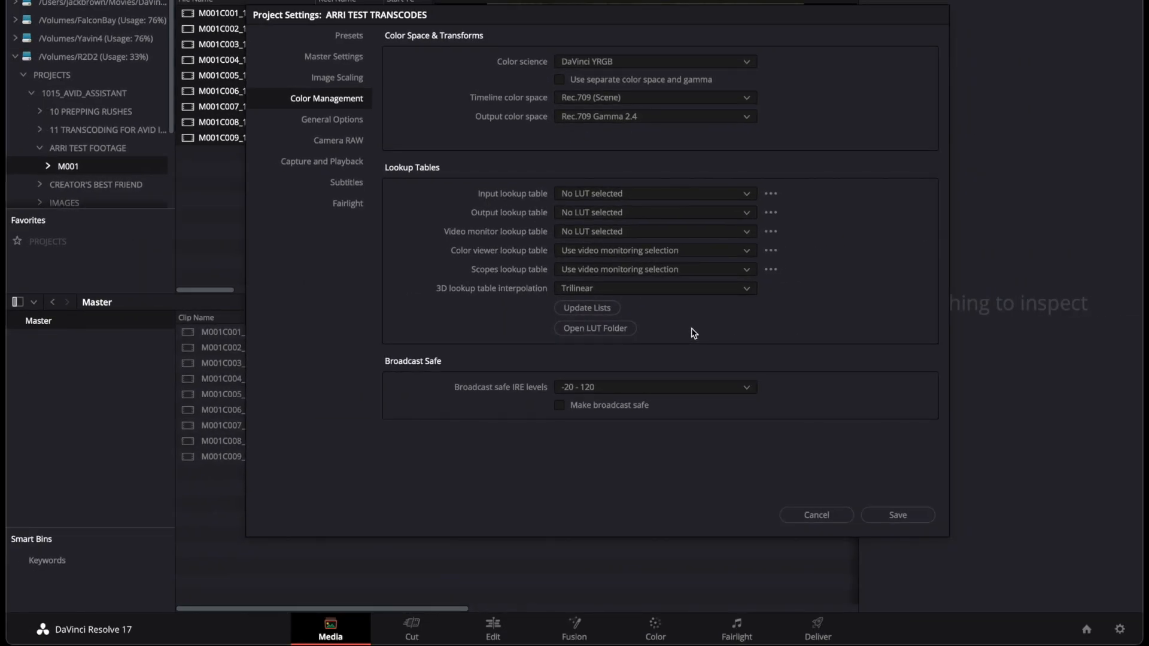
mouse_move(850, 546)
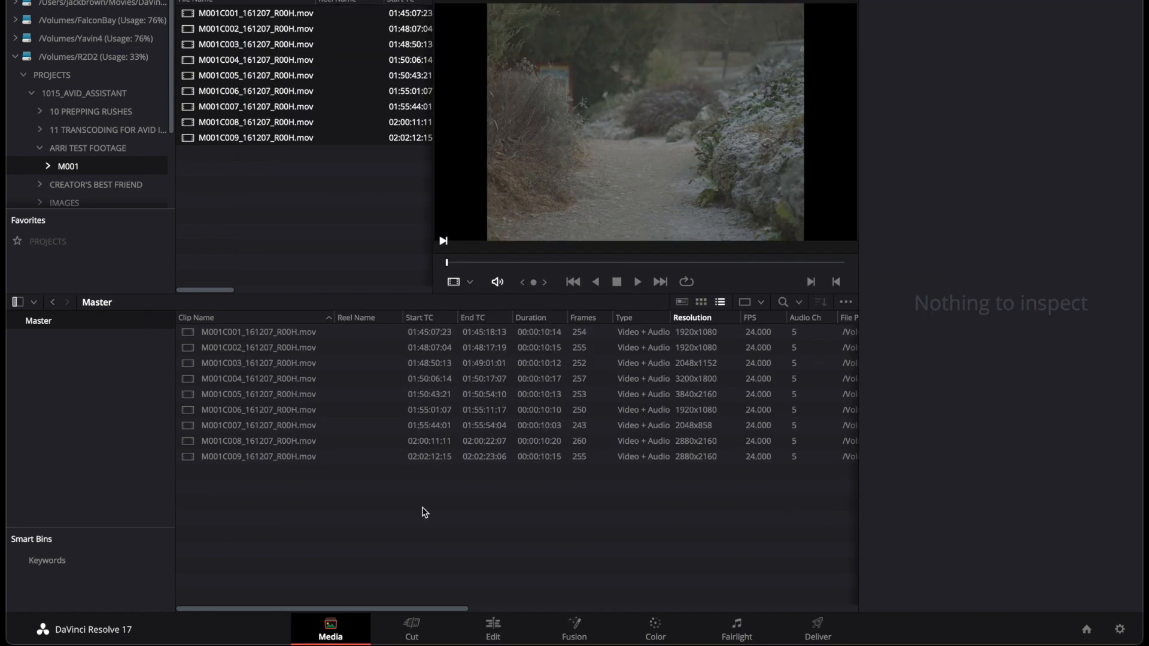
mouse_move(326, 519)
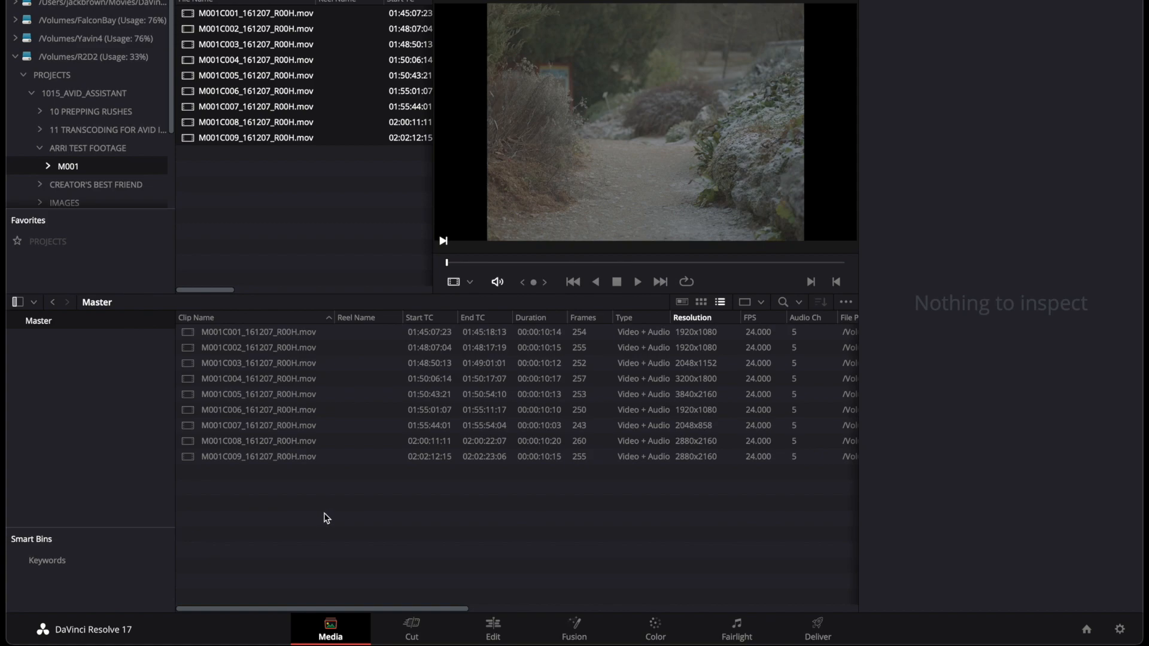
mouse_move(350, 507)
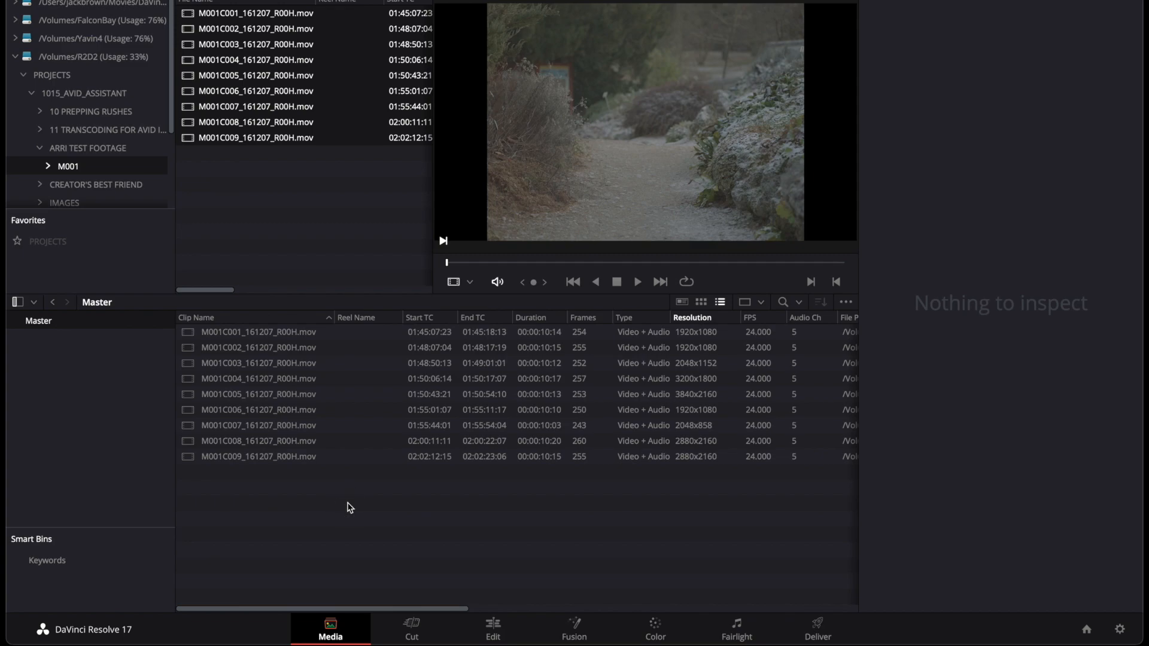
mouse_move(326, 518)
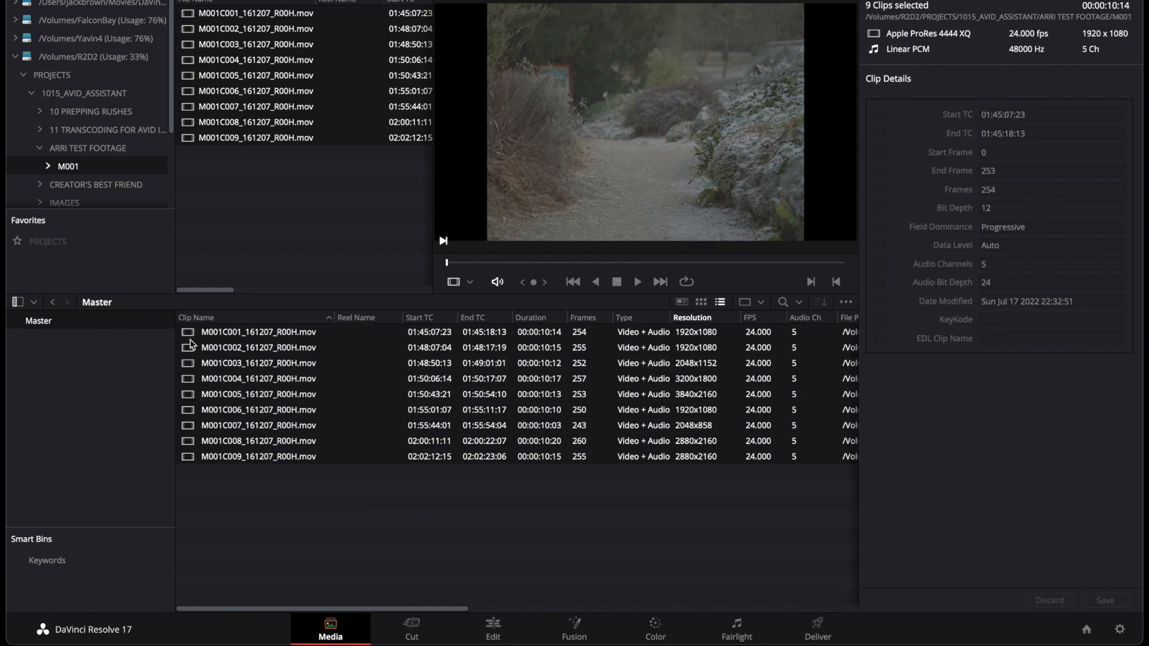
Apply the Arri Alexa LogC to Rec709 LUT to all nine selected clips
right_click(258, 333)
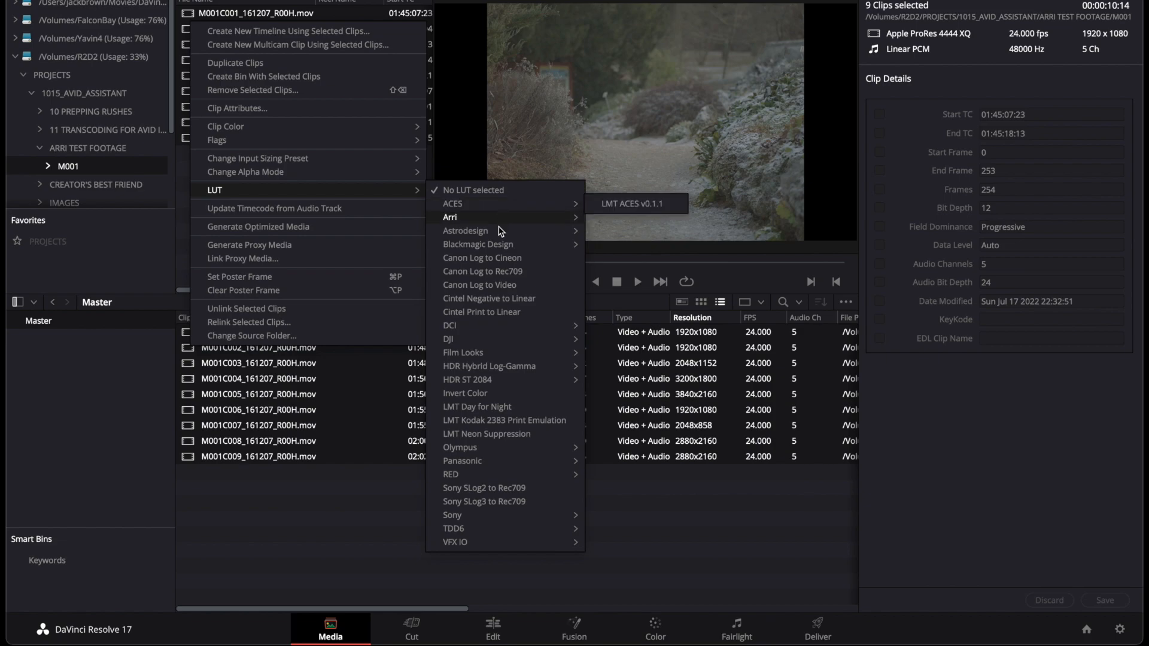
mouse_move(498, 285)
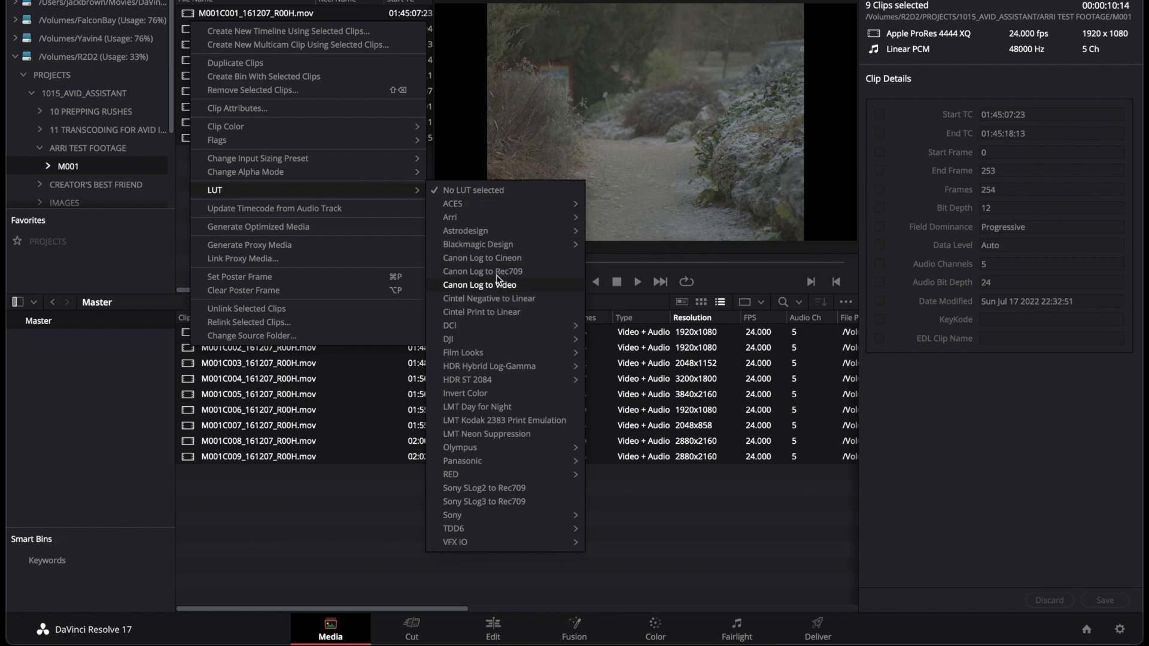
mouse_move(495, 323)
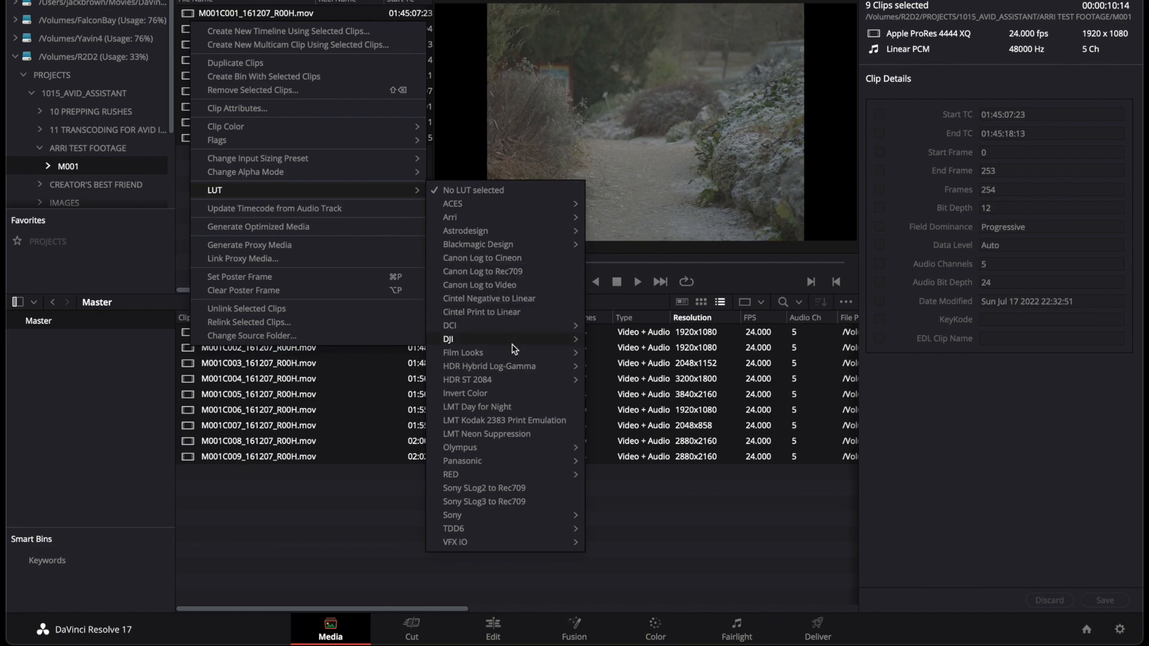
mouse_move(484, 488)
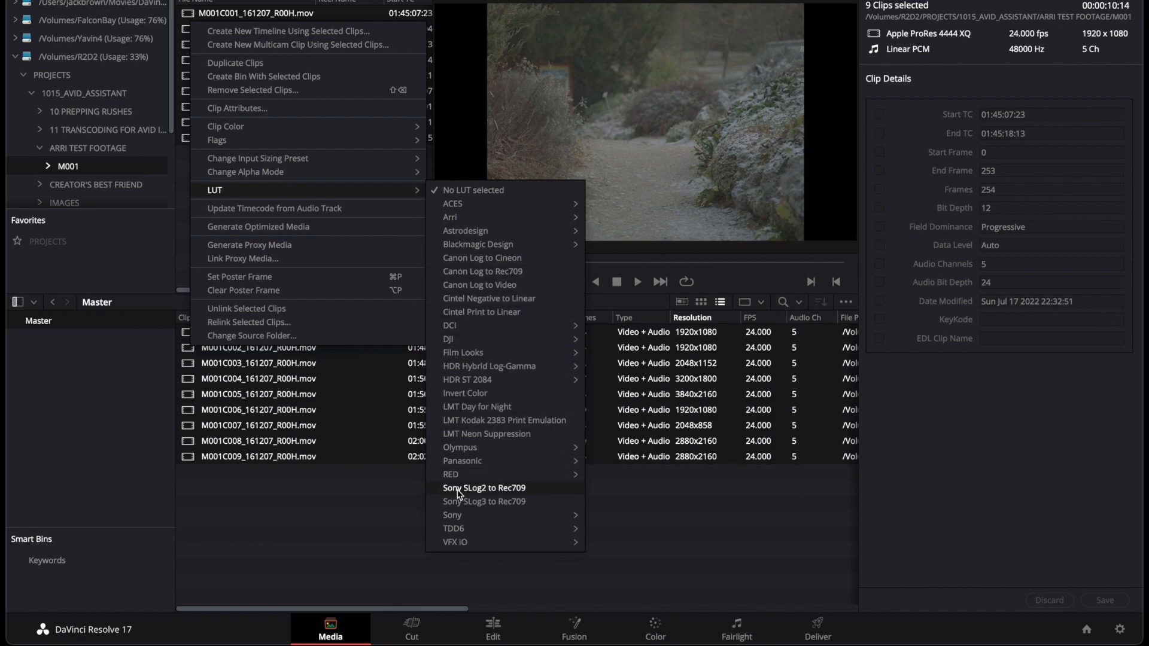
mouse_move(476, 503)
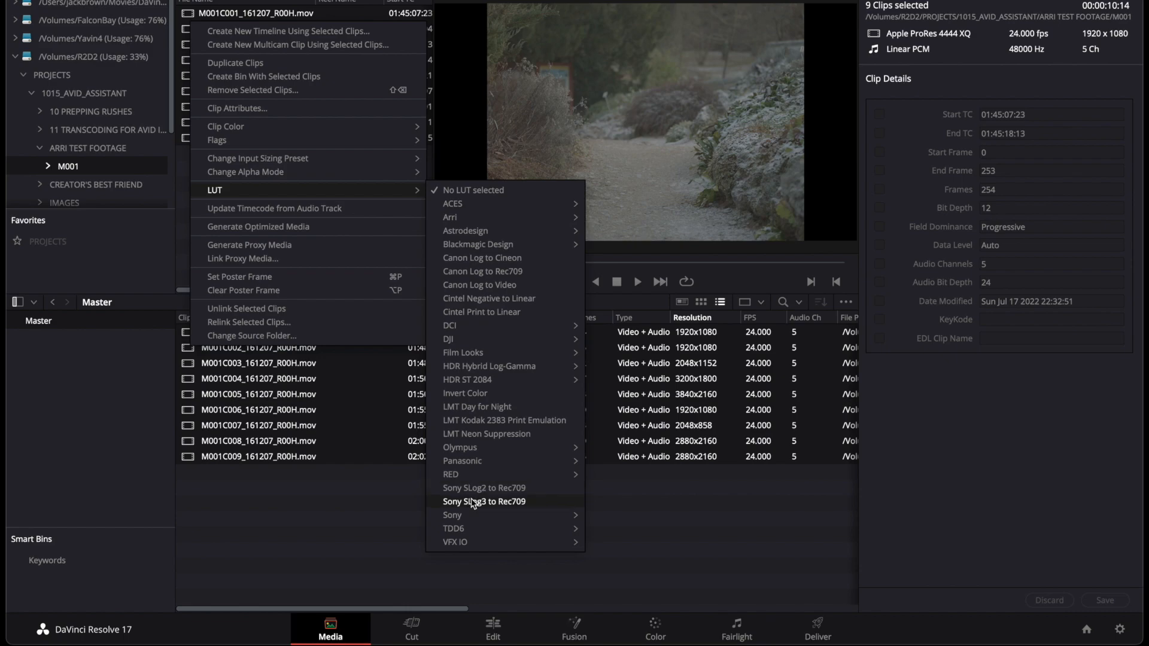
mouse_move(480, 460)
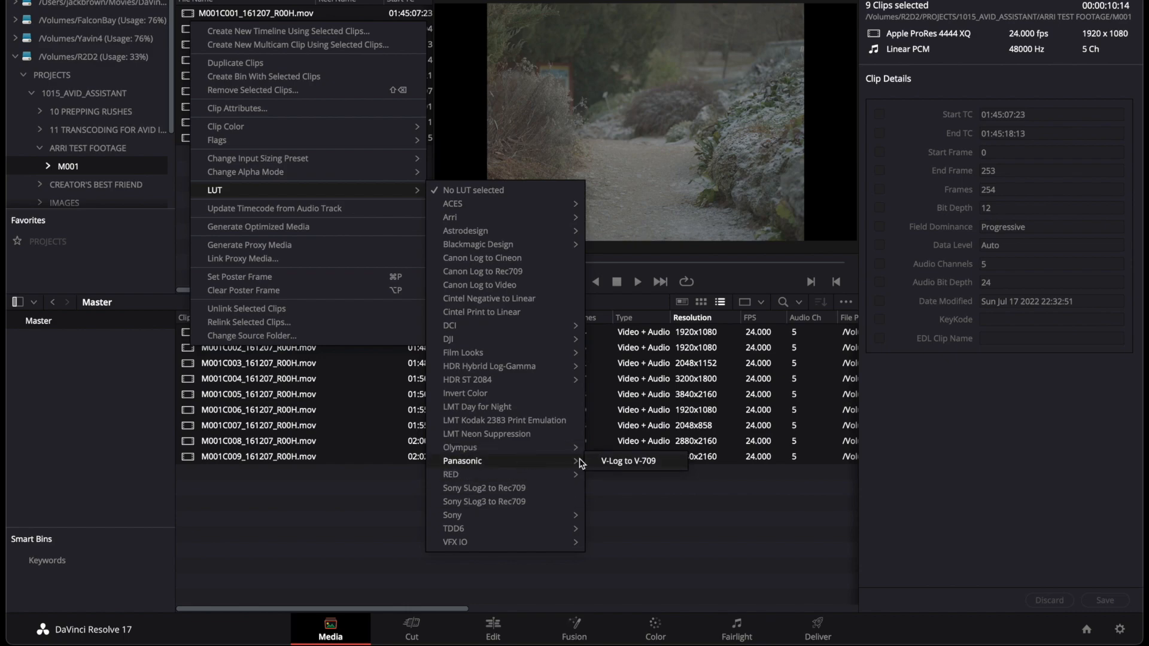
mouse_move(507, 225)
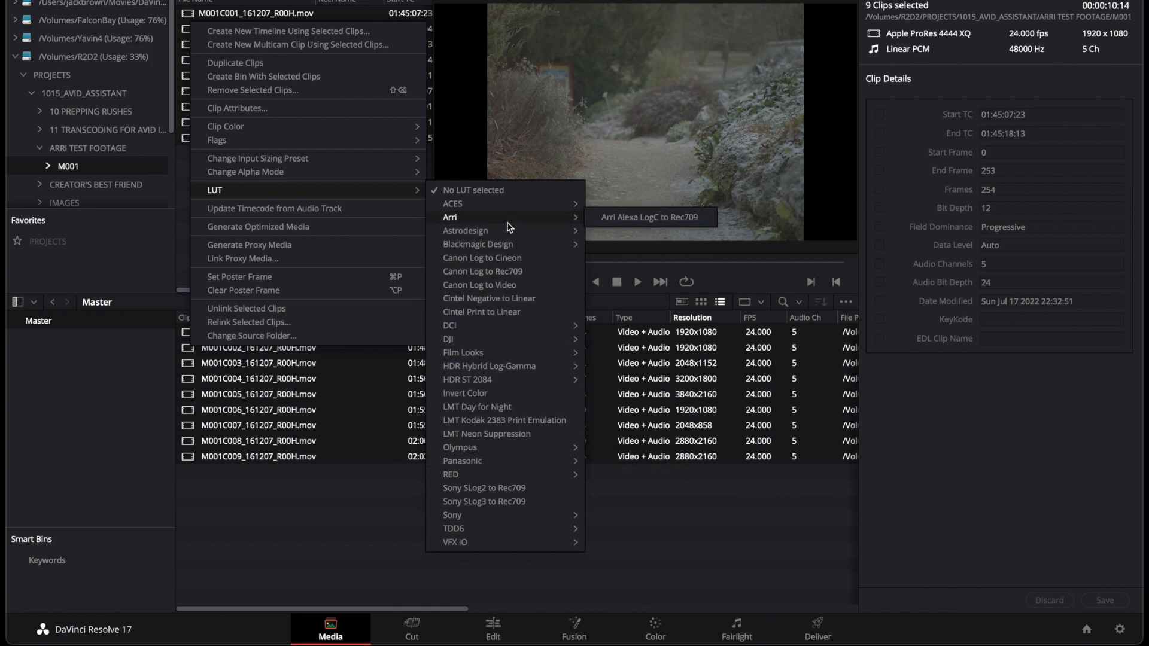
mouse_move(672, 223)
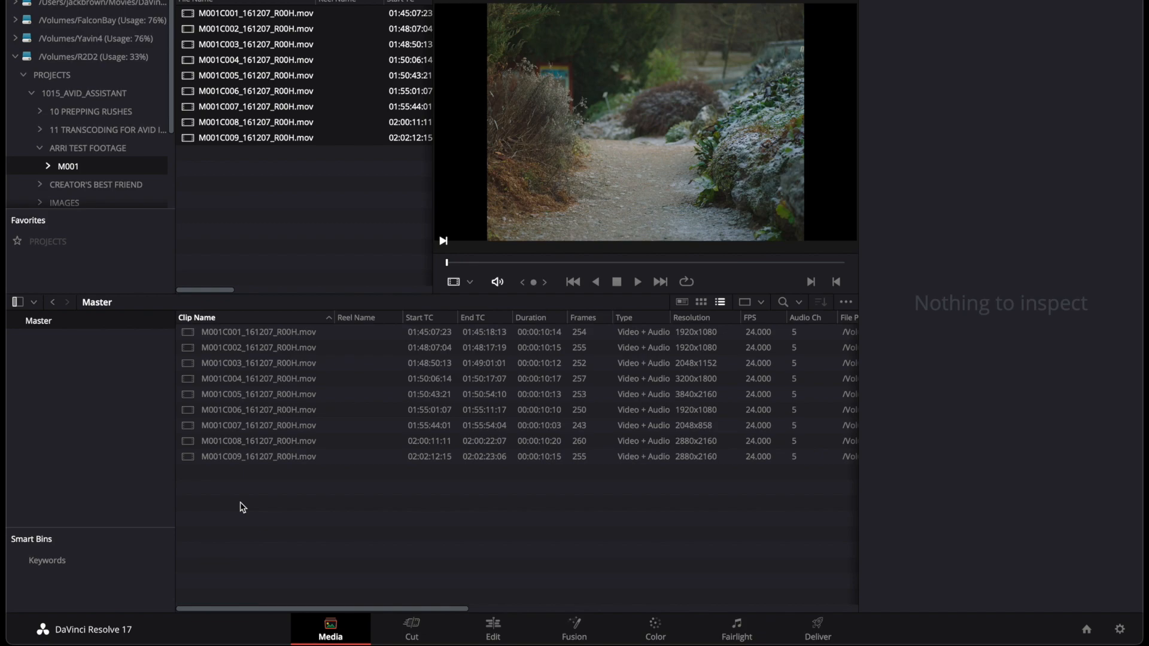
Bring up Clip Attributes for M001C009 and review its video, timecode and name settings
click(188, 458)
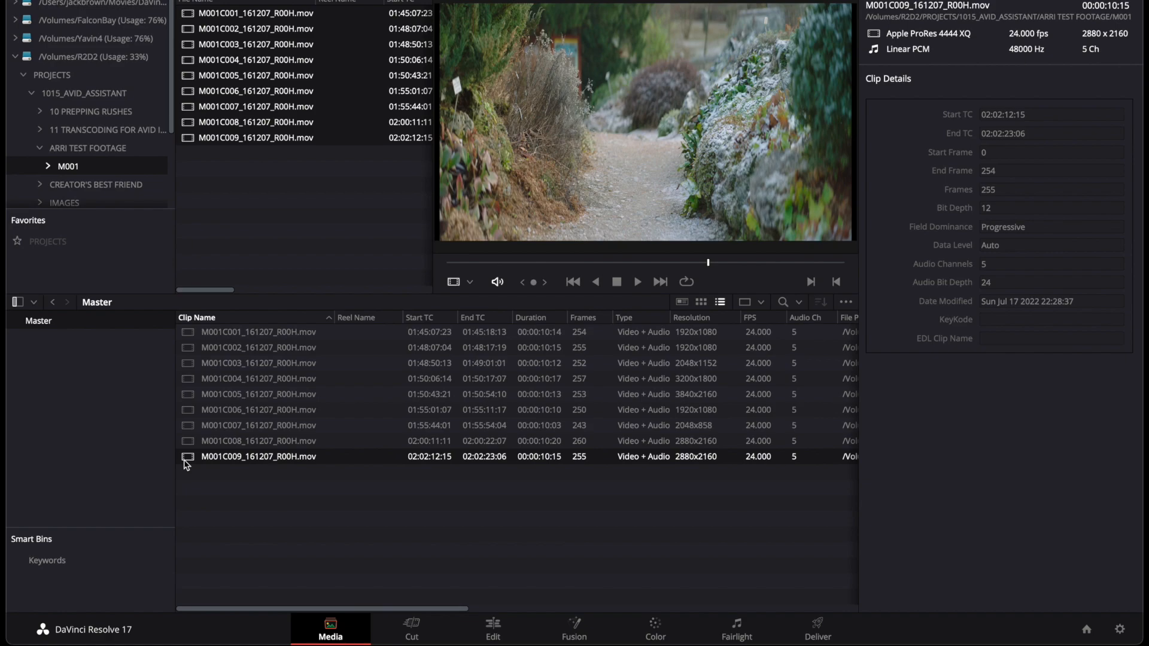
mouse_move(254, 464)
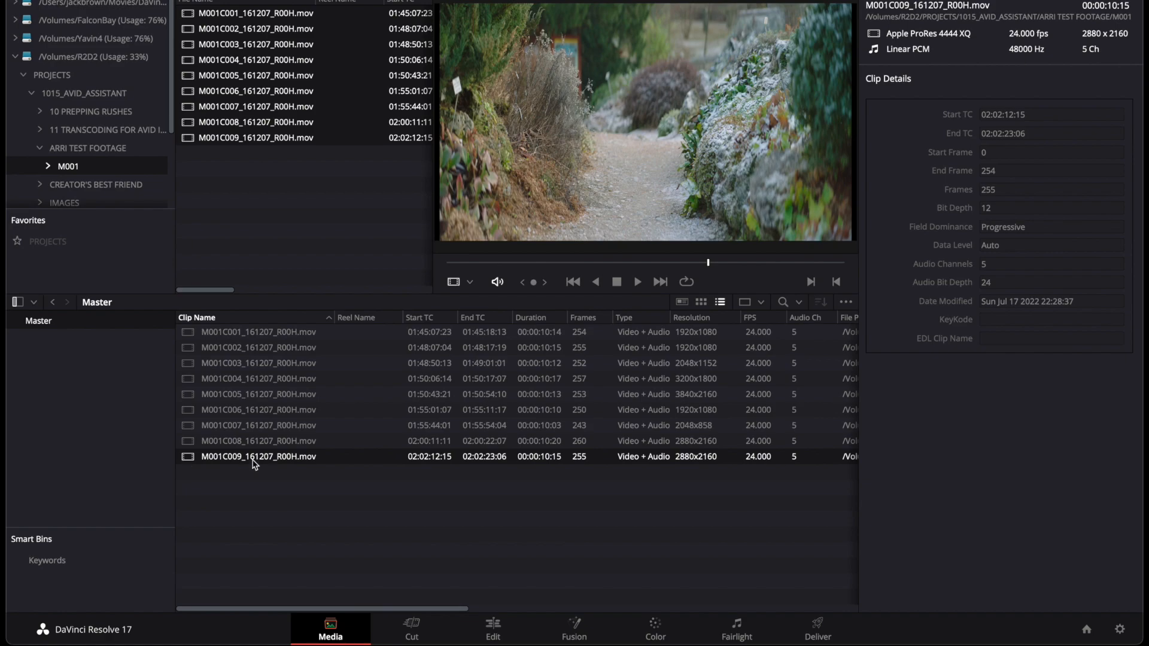
mouse_move(273, 490)
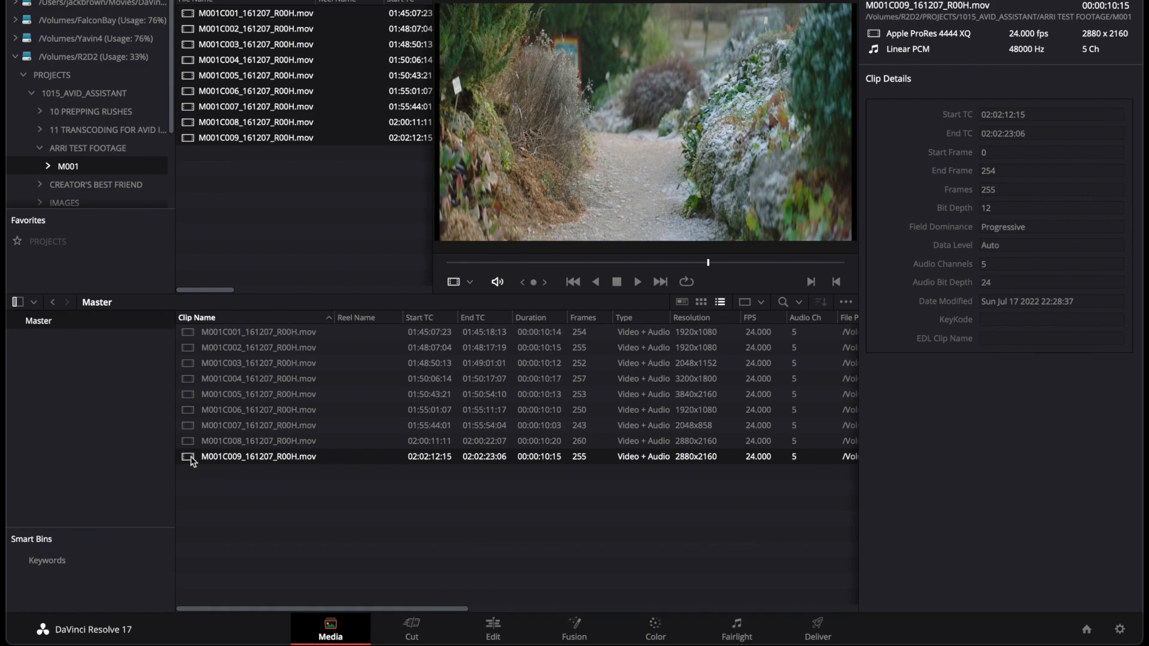
right_click(259, 458)
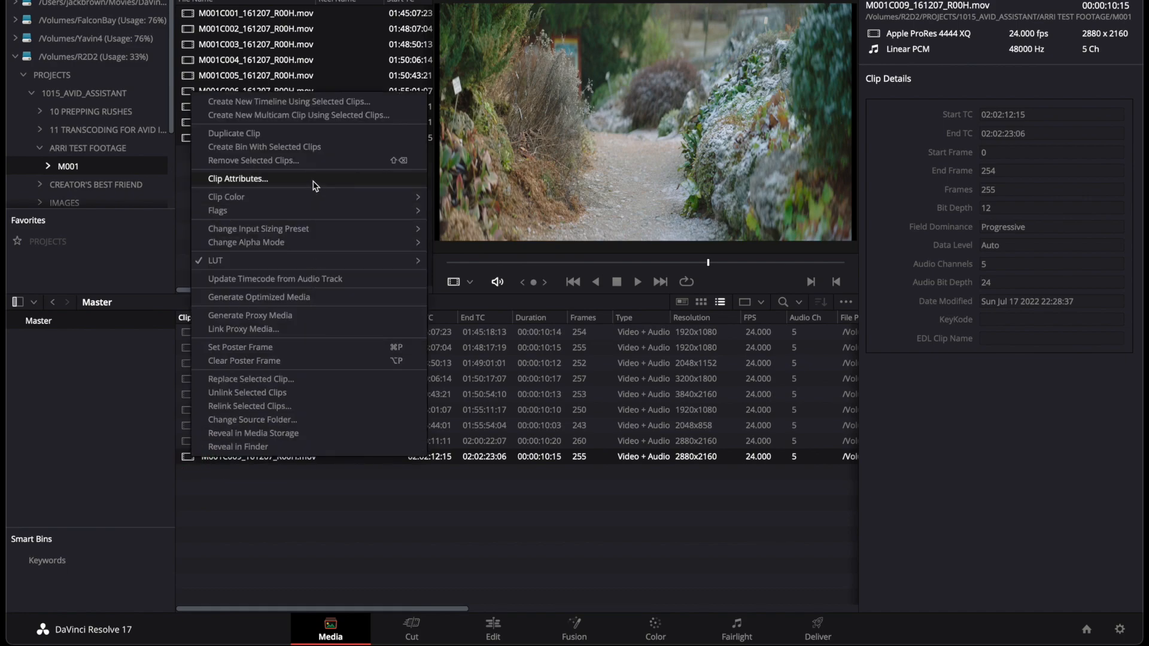
click(237, 178)
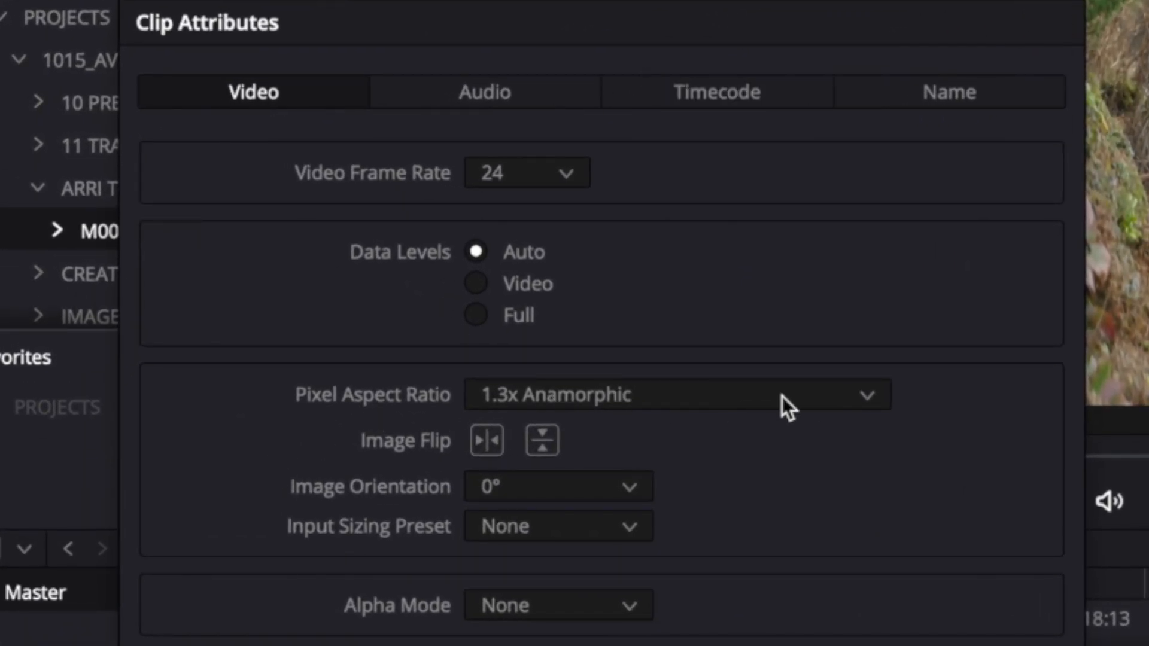
mouse_move(687, 409)
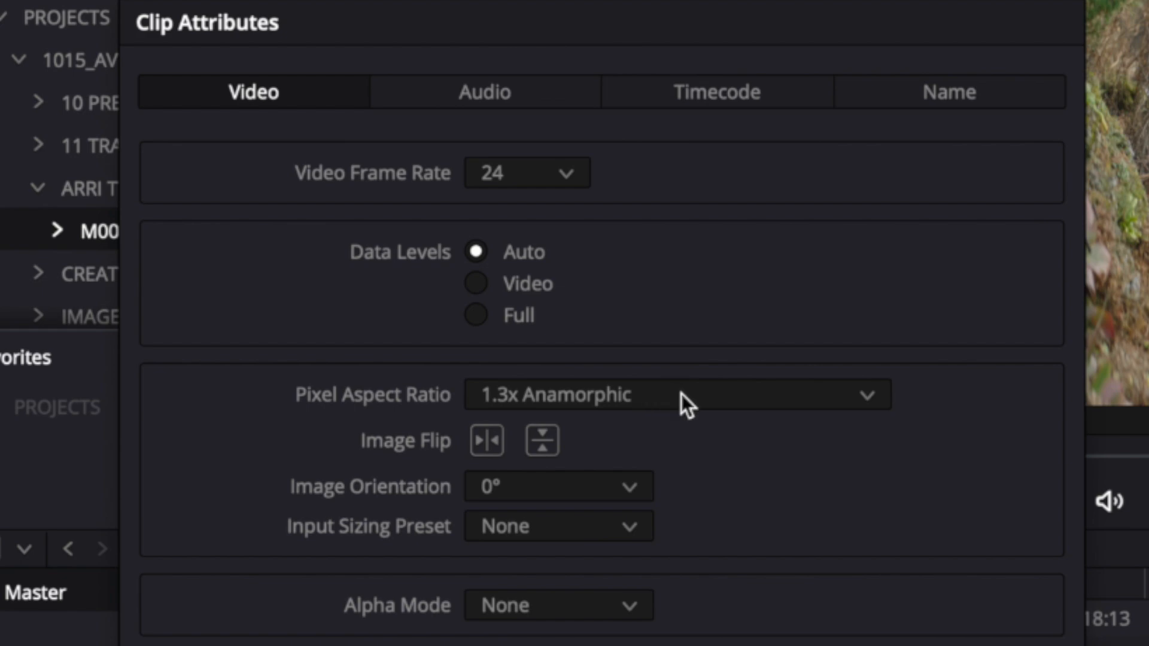
click(717, 91)
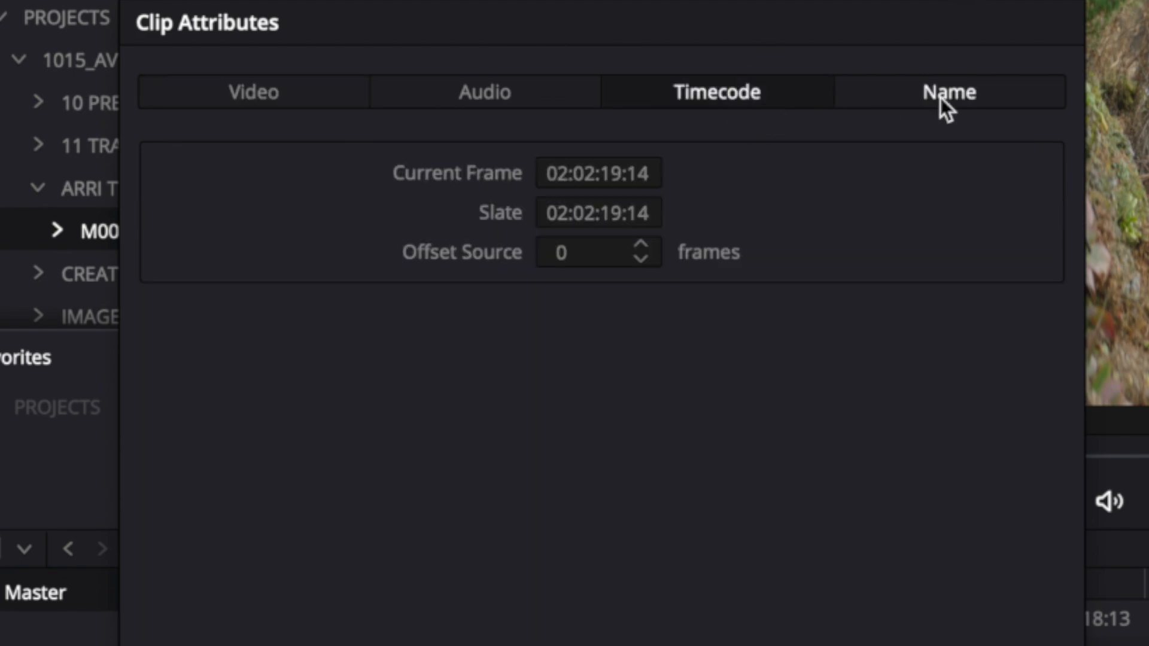
click(948, 92)
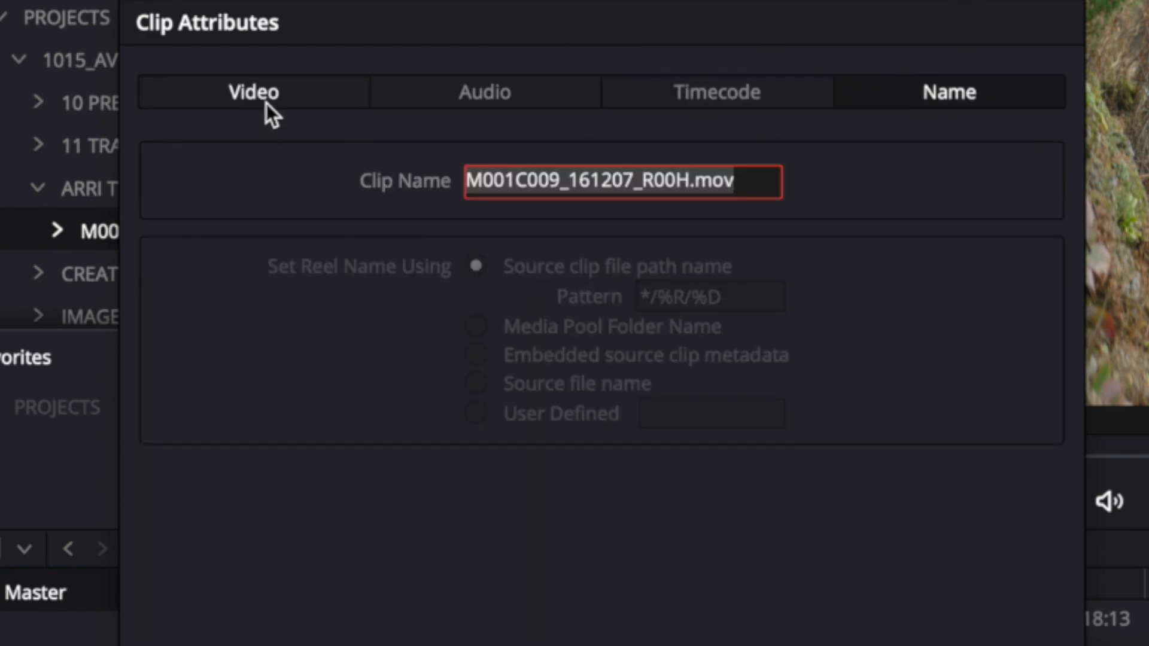
click(252, 93)
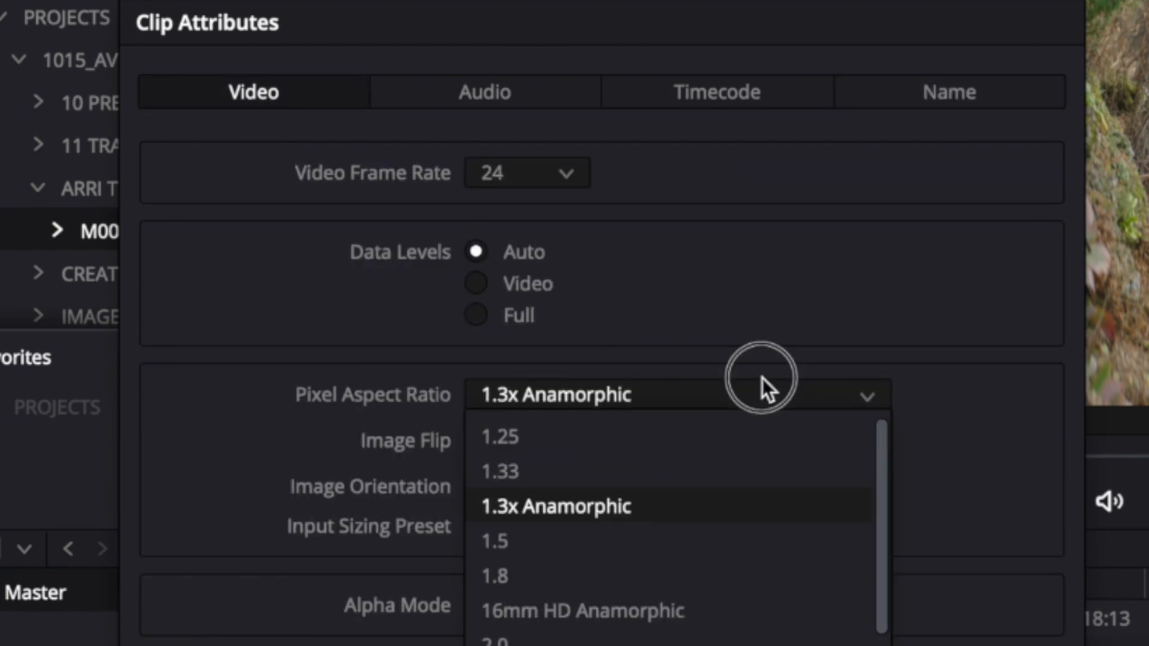
mouse_move(749, 518)
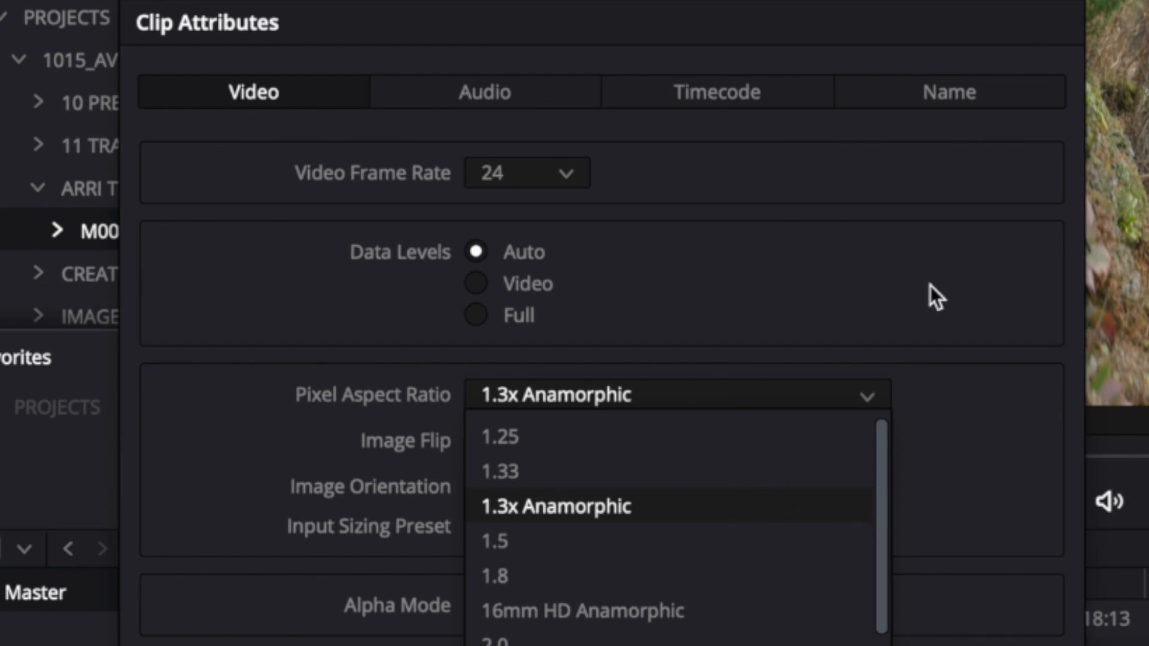
mouse_move(769, 587)
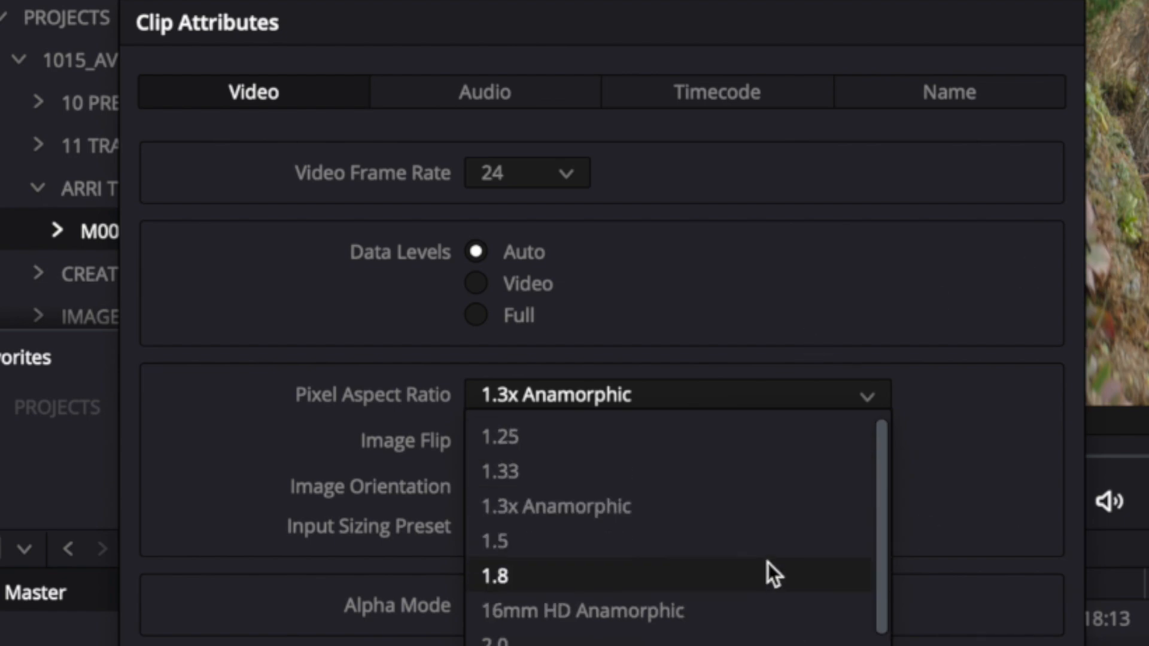
Set the clip's pixel aspect ratio to Square and reopen Clip Attributes to verify
scroll(down, 3)
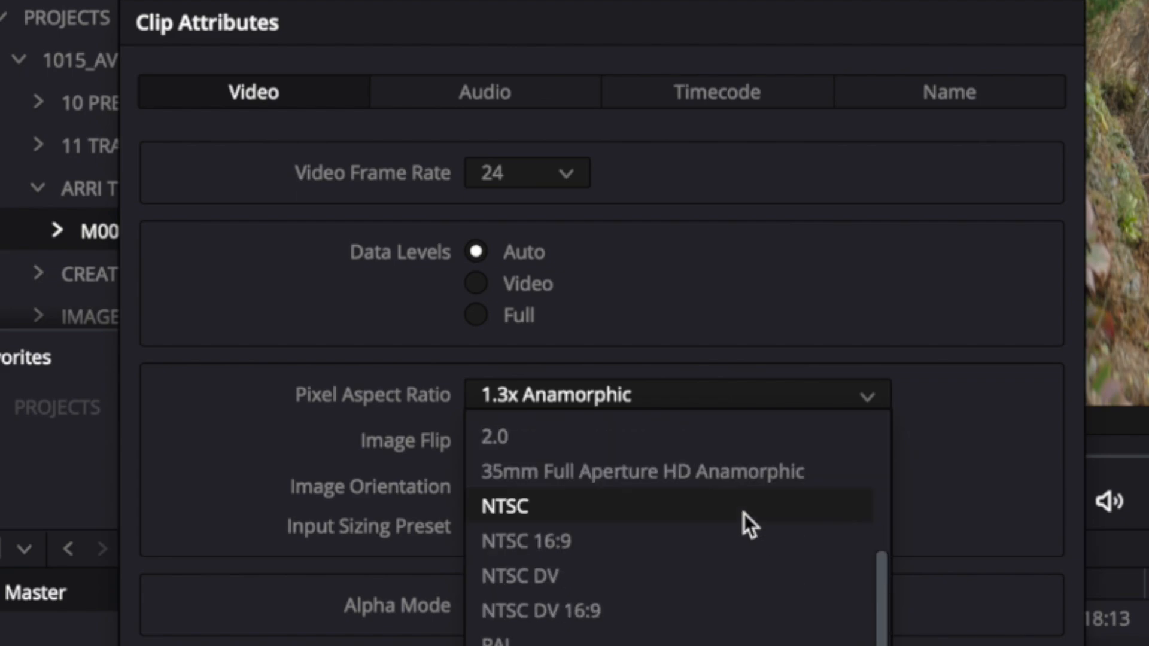
click(512, 505)
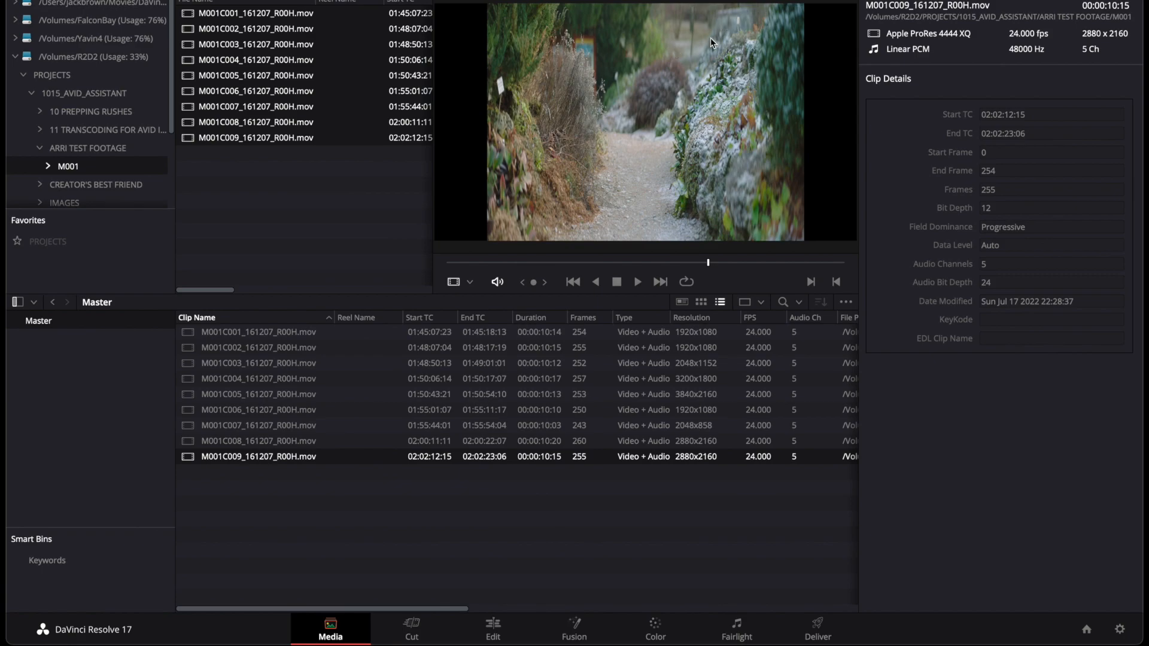
click(259, 395)
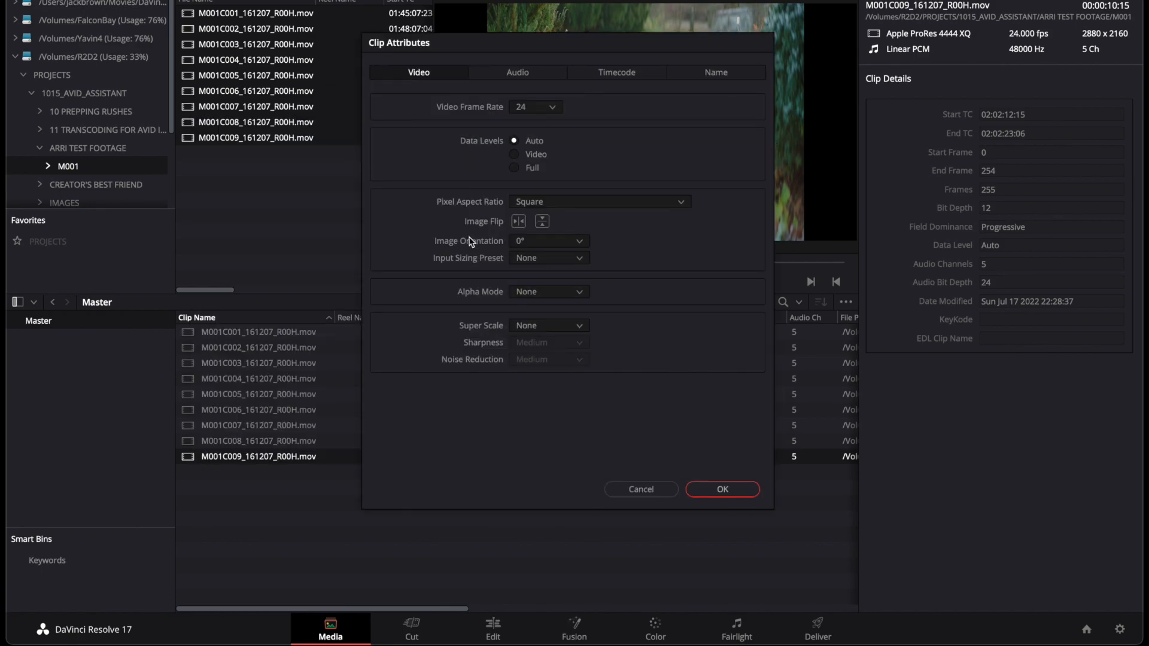
Build a timeline named ARRI TRANSCODES from all nine selected clips
click(598, 201)
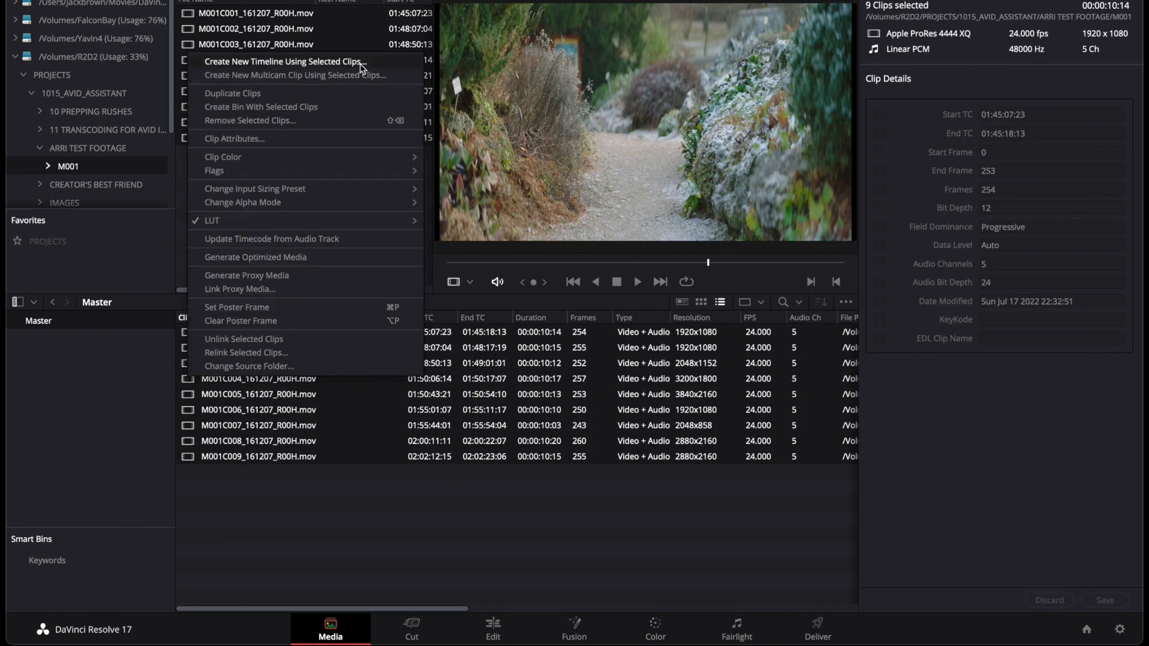
click(285, 61)
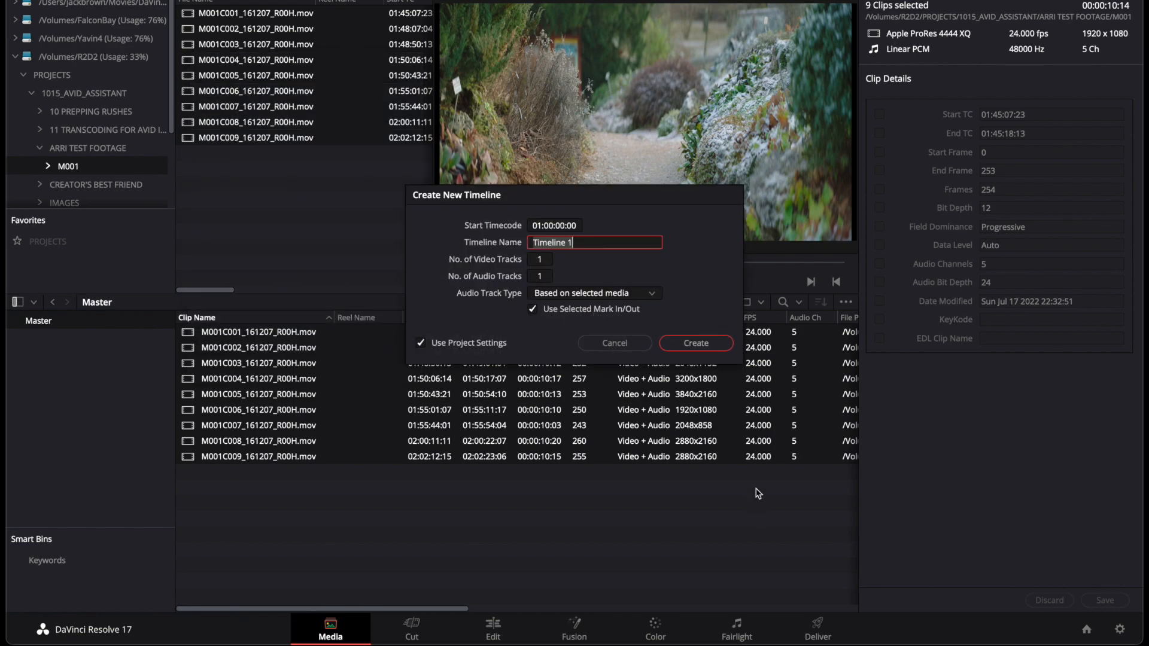
text(ARRI TRANS)
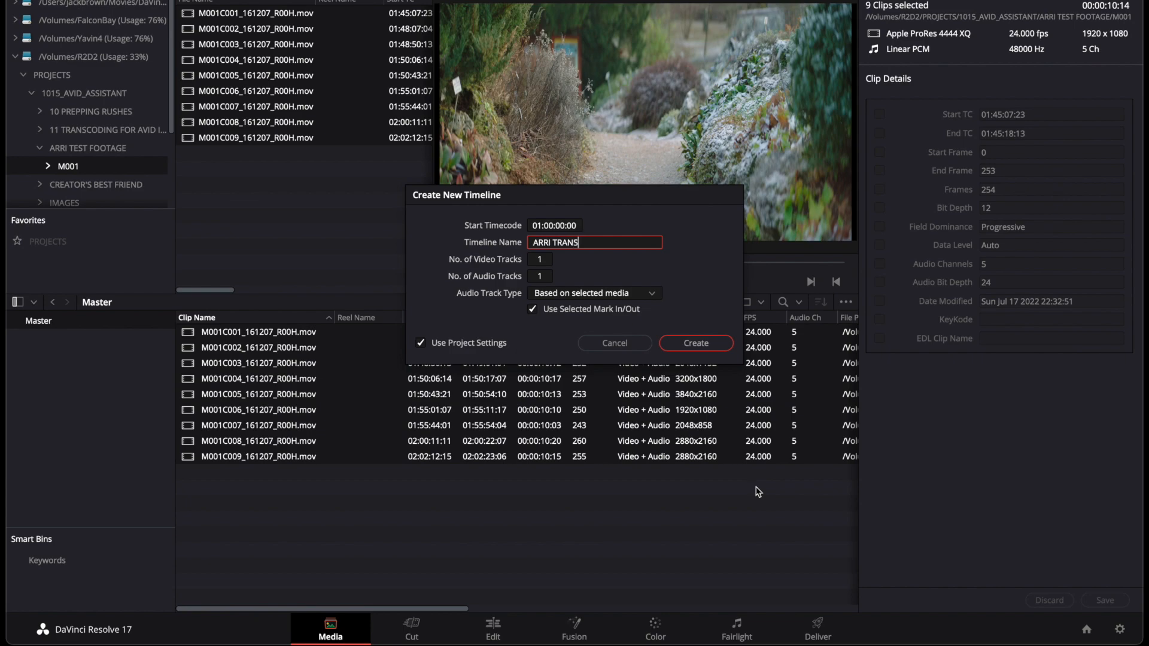
text(CODES)
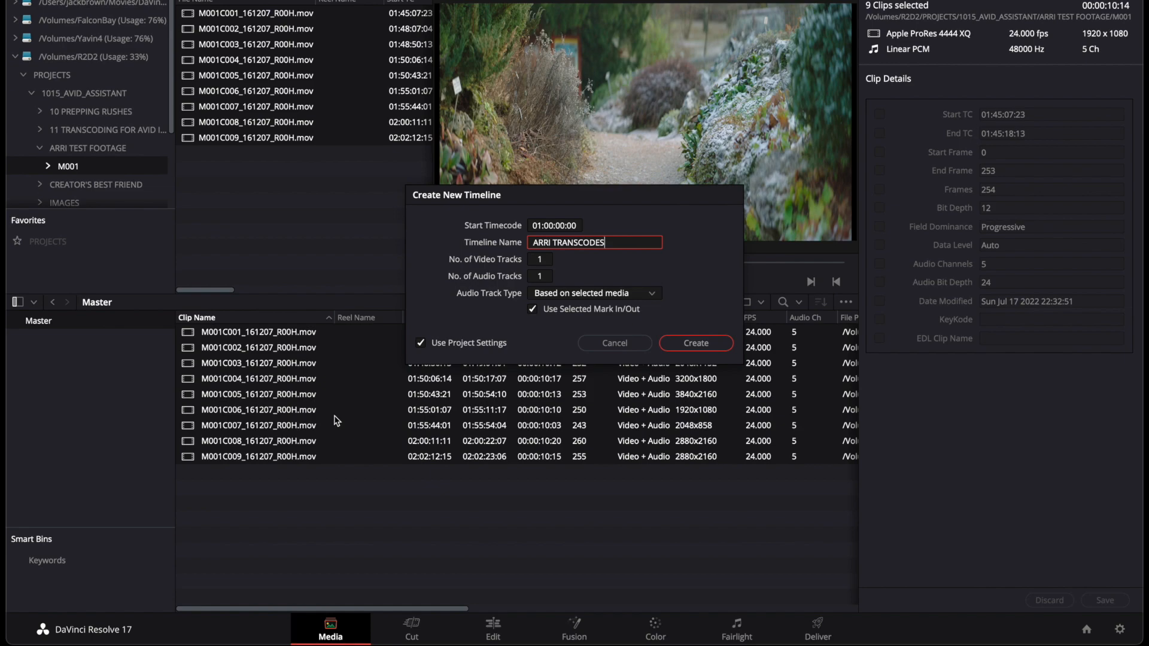
mouse_move(731, 355)
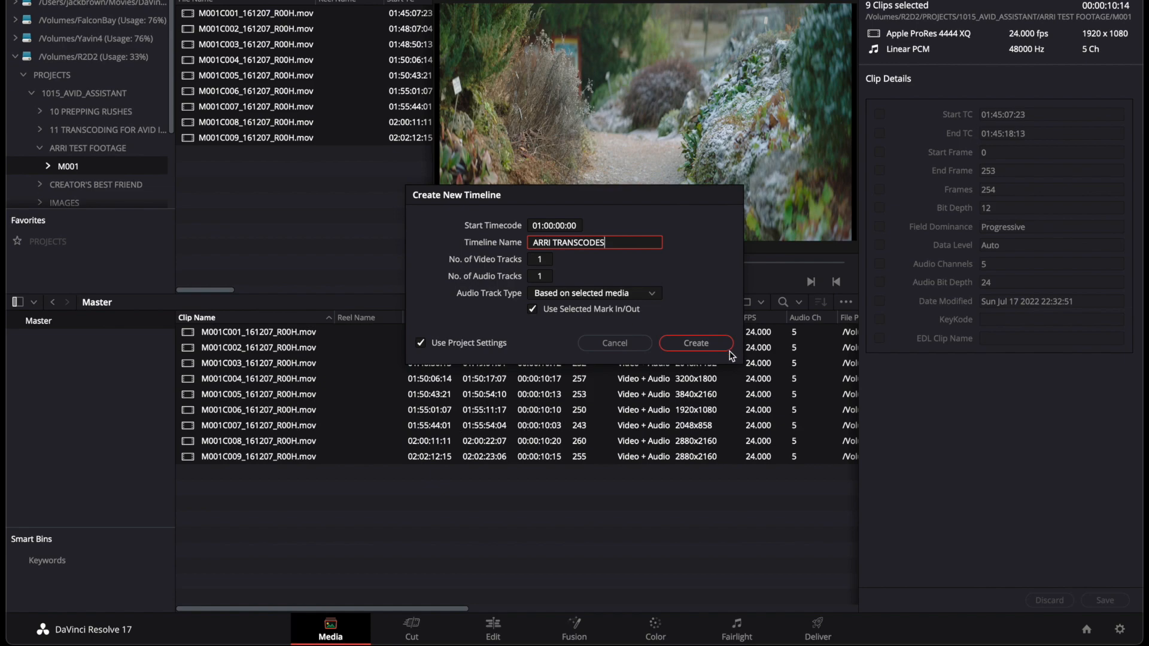
click(696, 342)
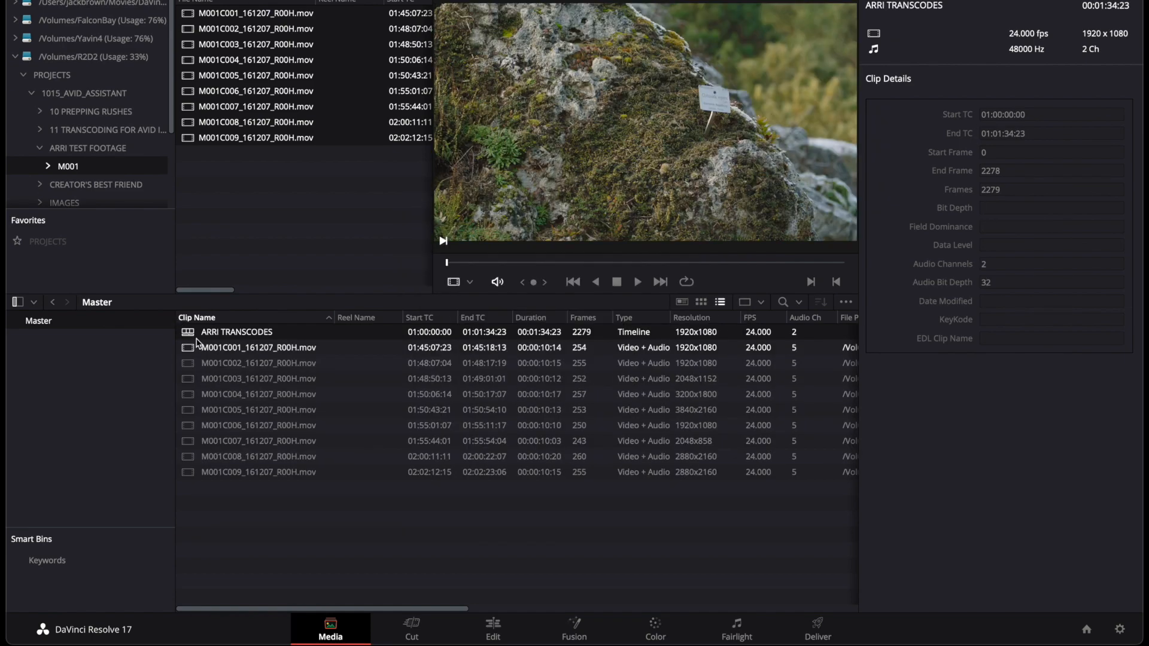
click(258, 457)
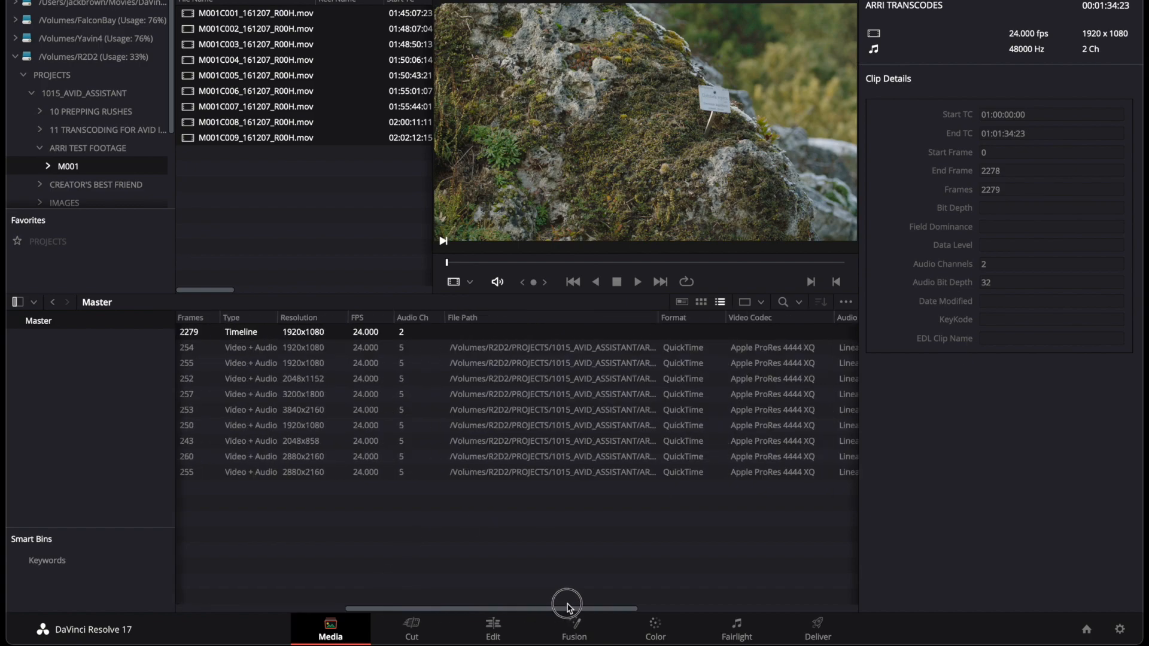
Show the ARRI TRANSCODES timeline on the Edit page and browse its Timelines > Export options
drag(568, 607, 791, 607)
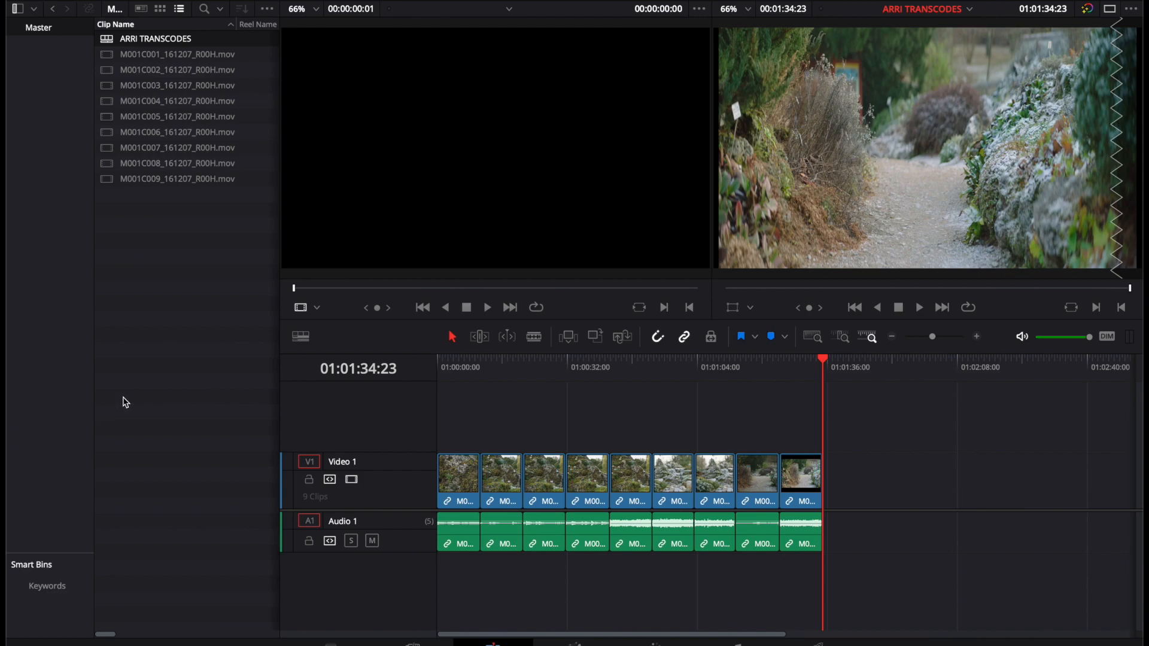
mouse_move(56, 427)
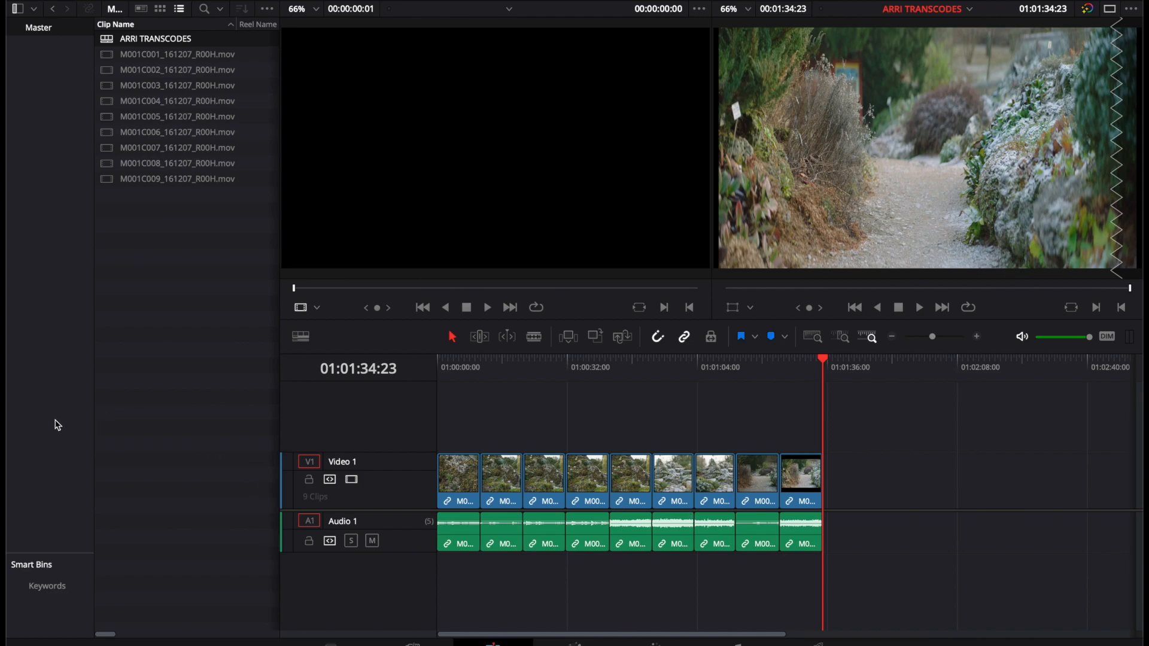
mouse_move(186, 402)
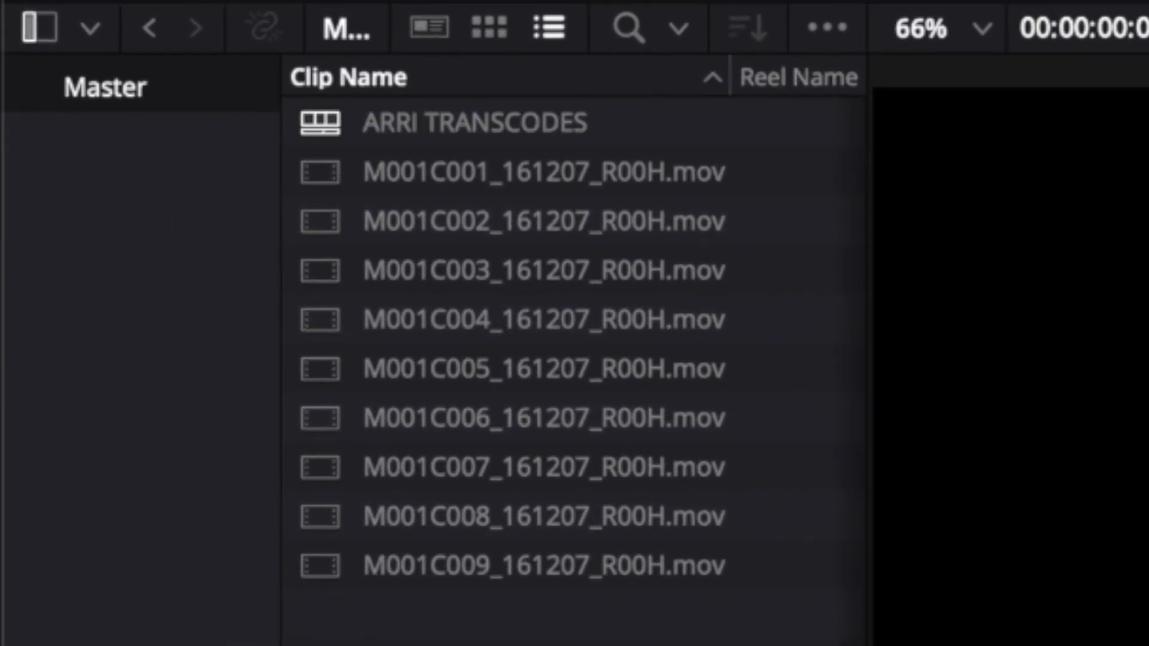
mouse_move(409, 630)
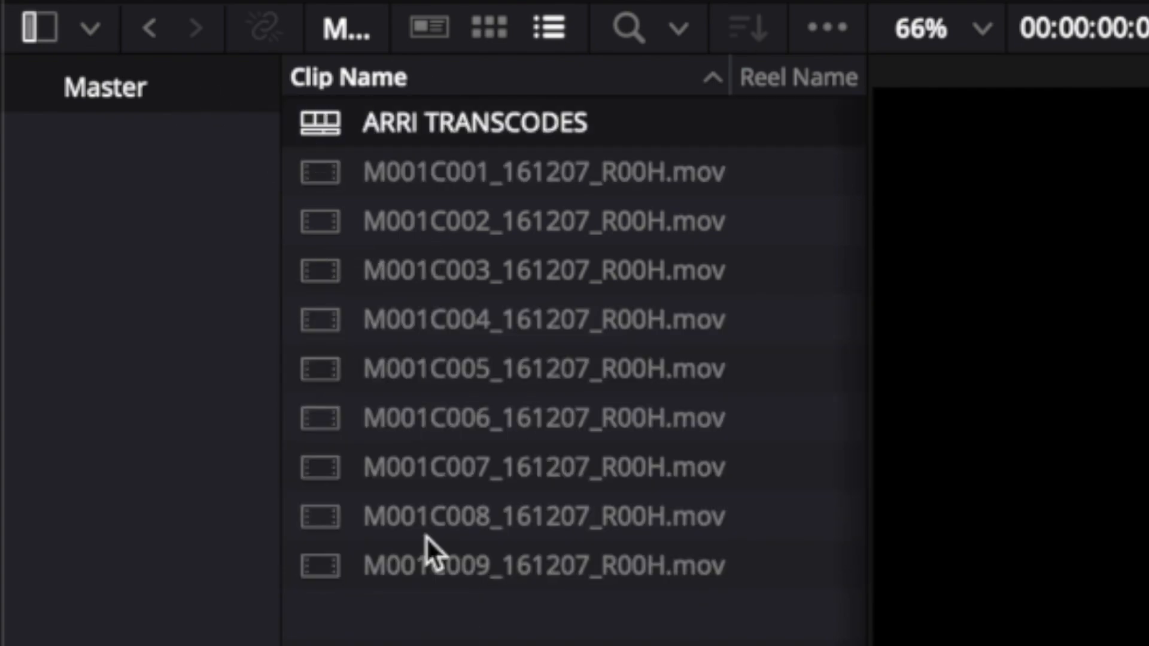
right_click(319, 126)
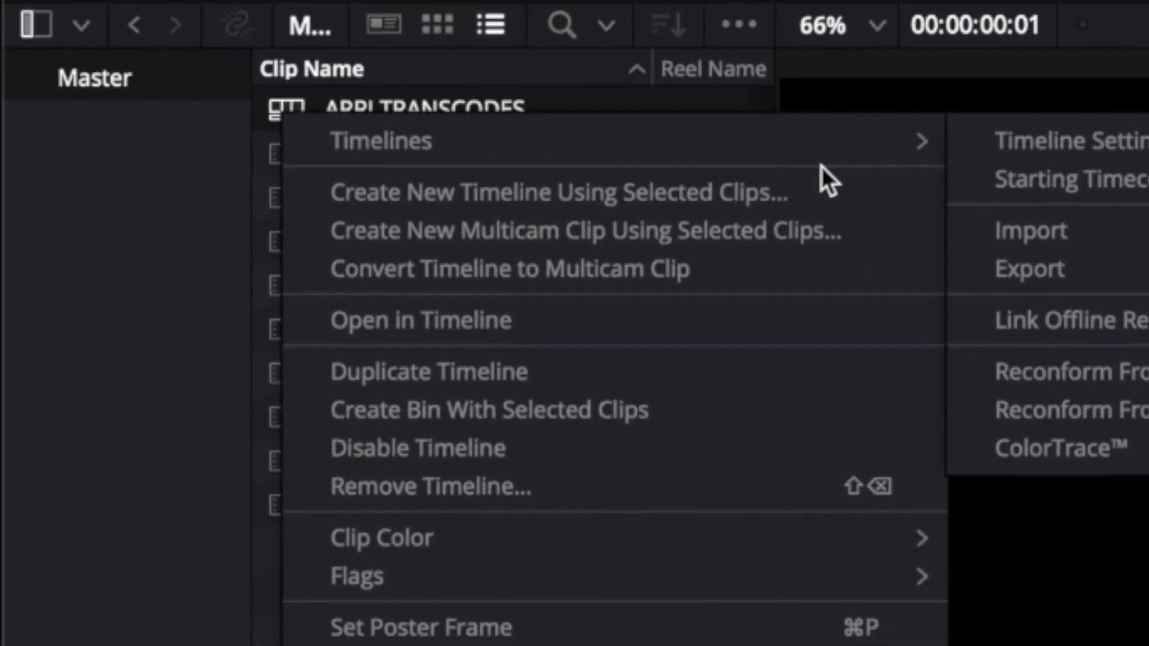
mouse_move(536, 126)
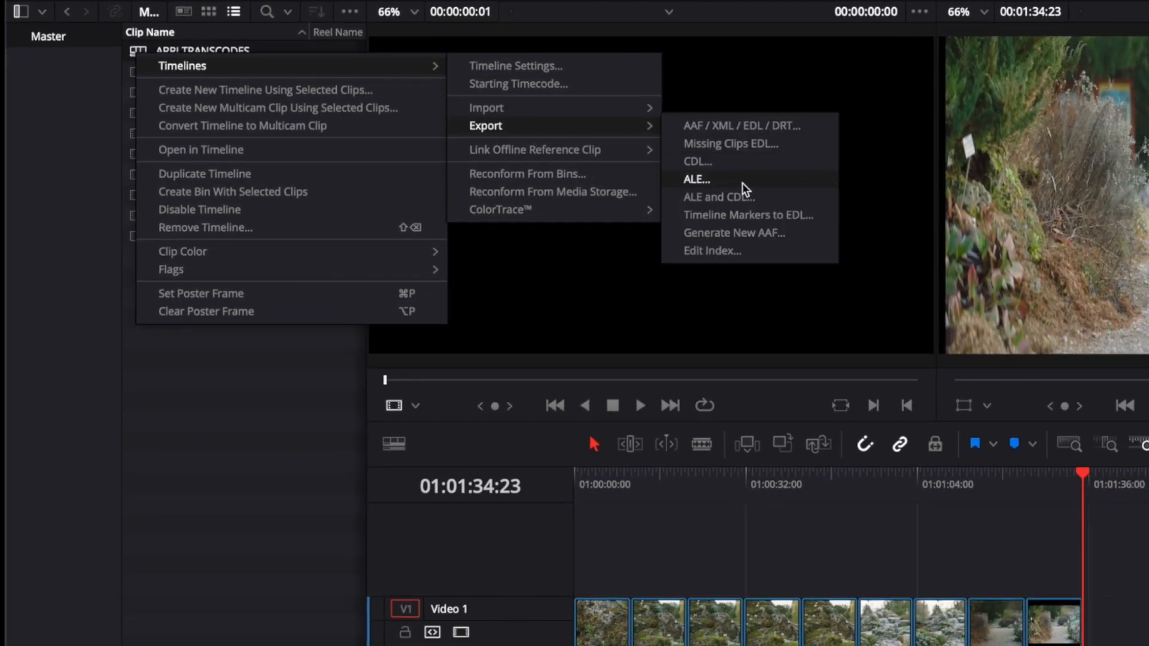
mouse_move(776, 189)
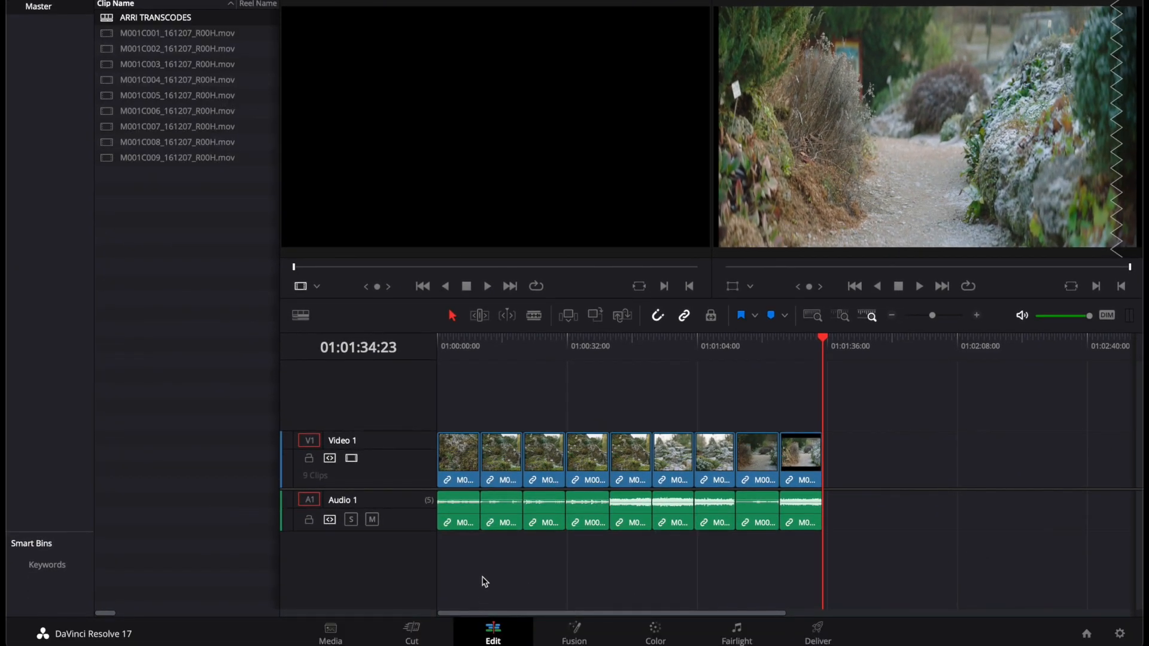
mouse_move(228, 522)
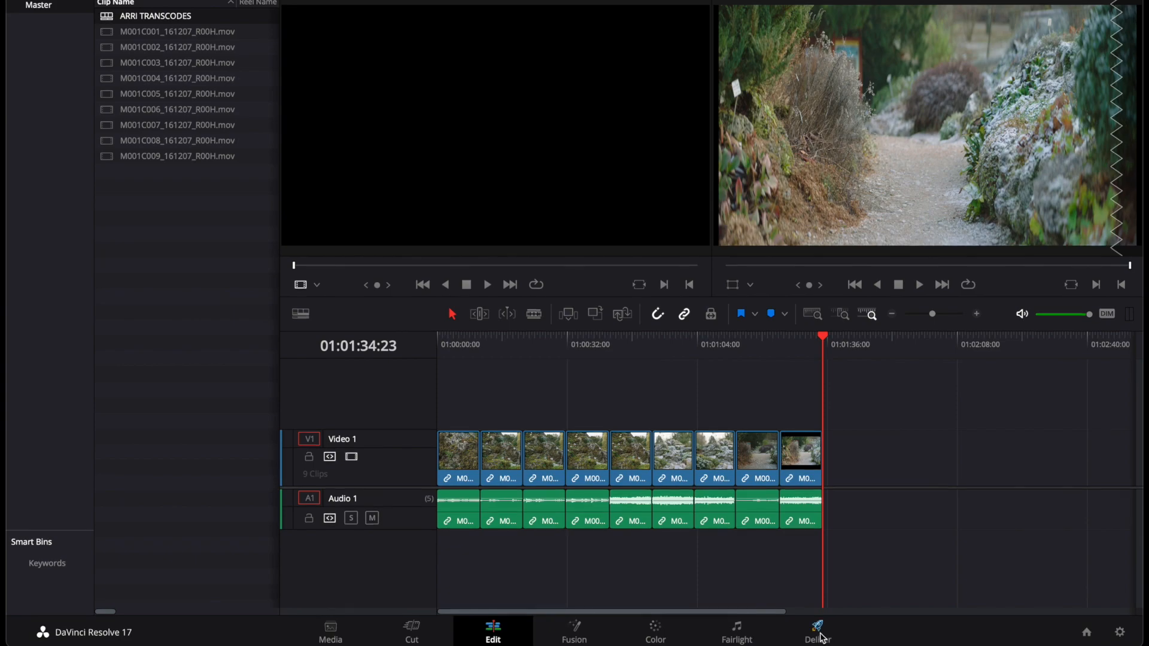
On the Deliver page, set the render location on the R2D2 drive and render as Individual clips
click(814, 640)
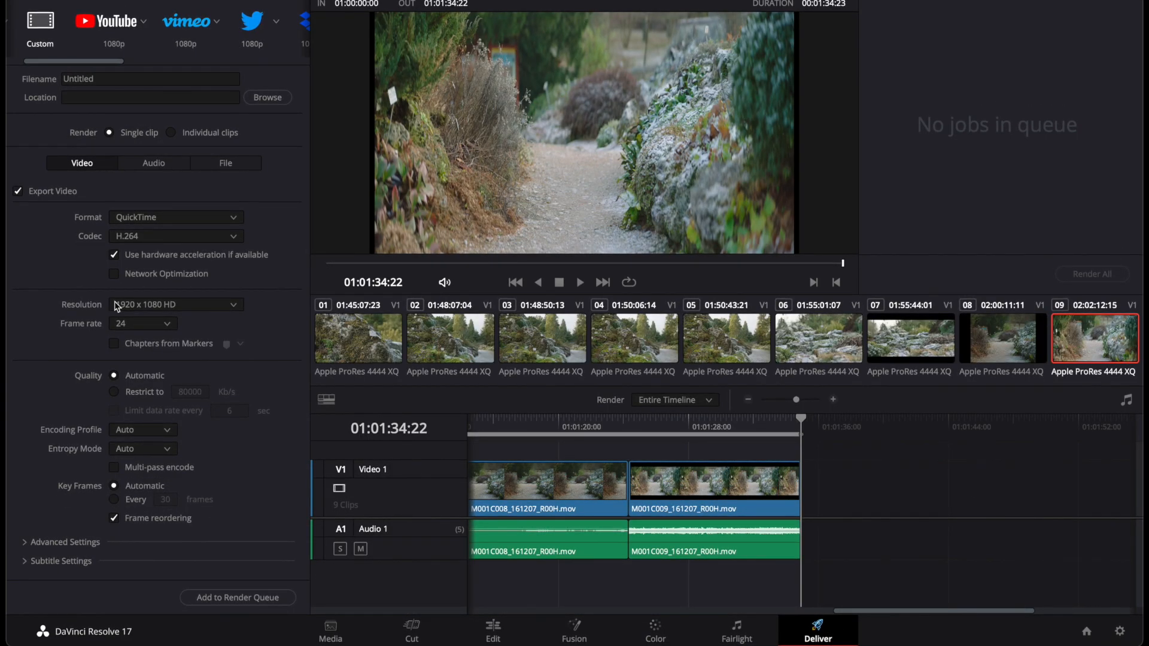
mouse_move(375, 618)
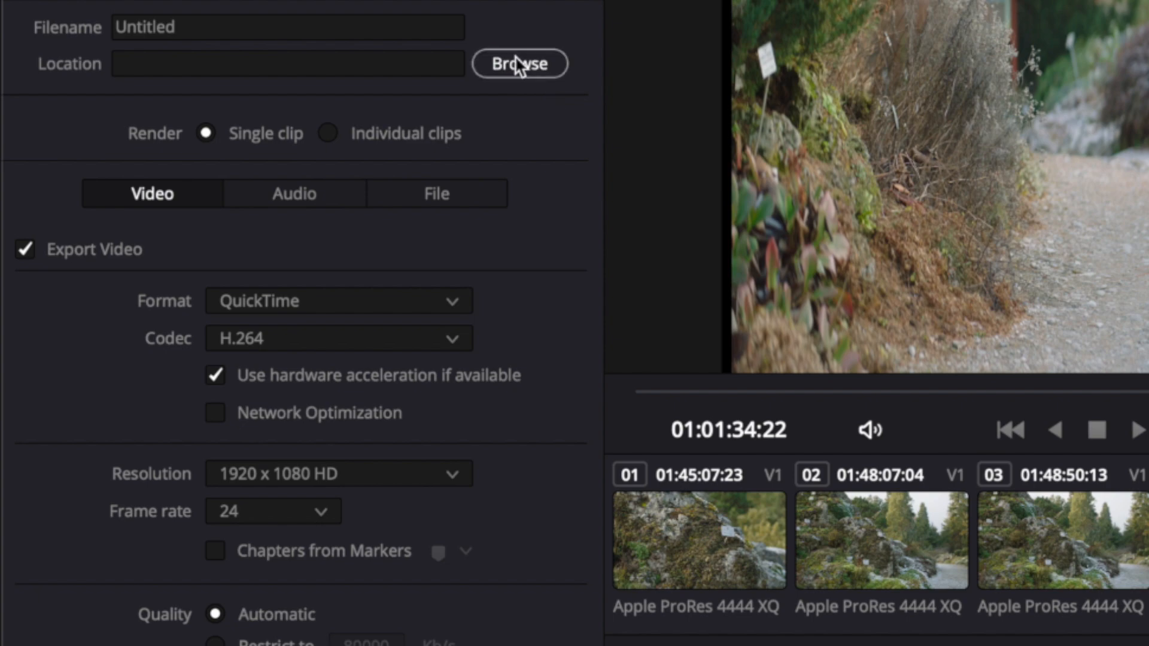
click(519, 63)
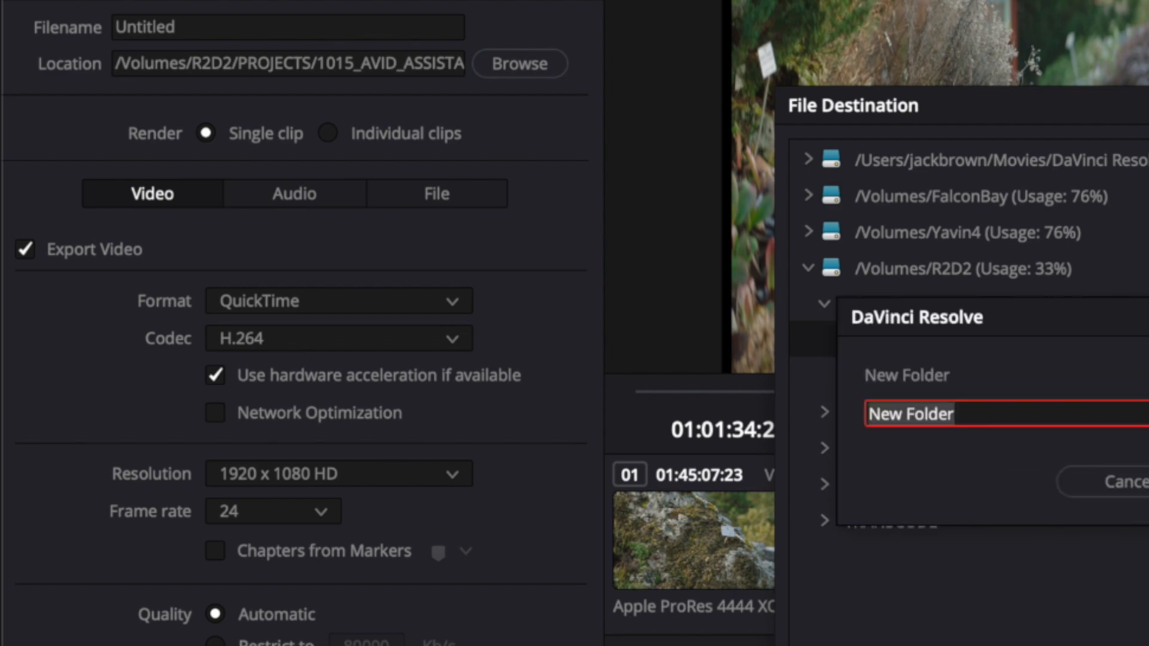
text(ARR)
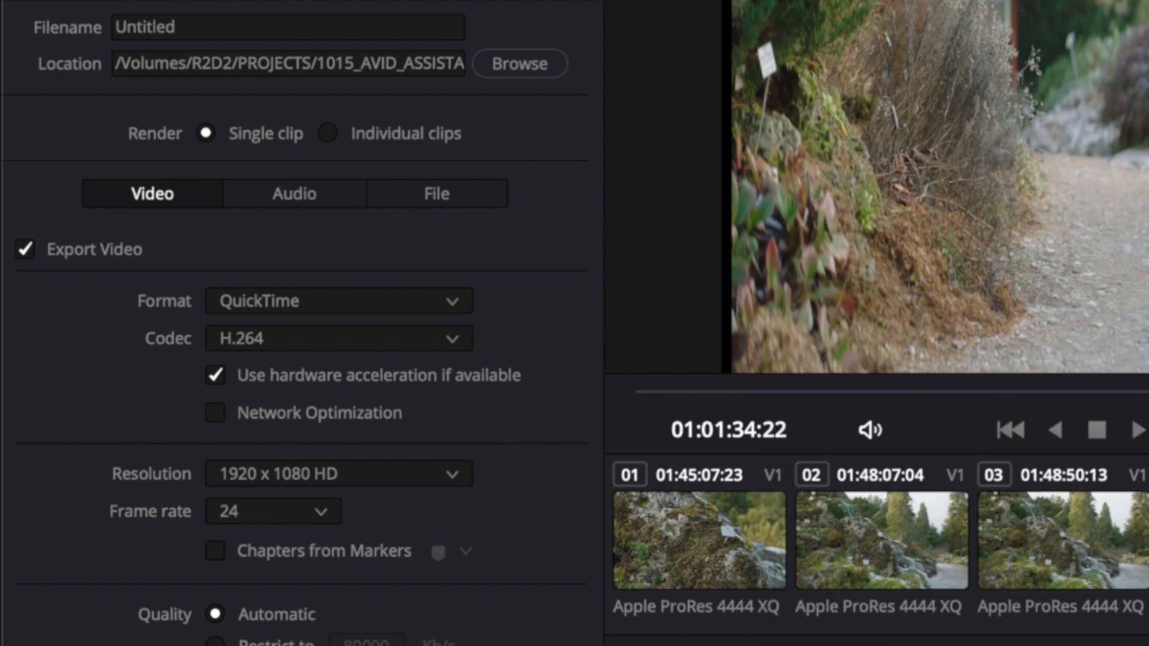
mouse_move(719, 172)
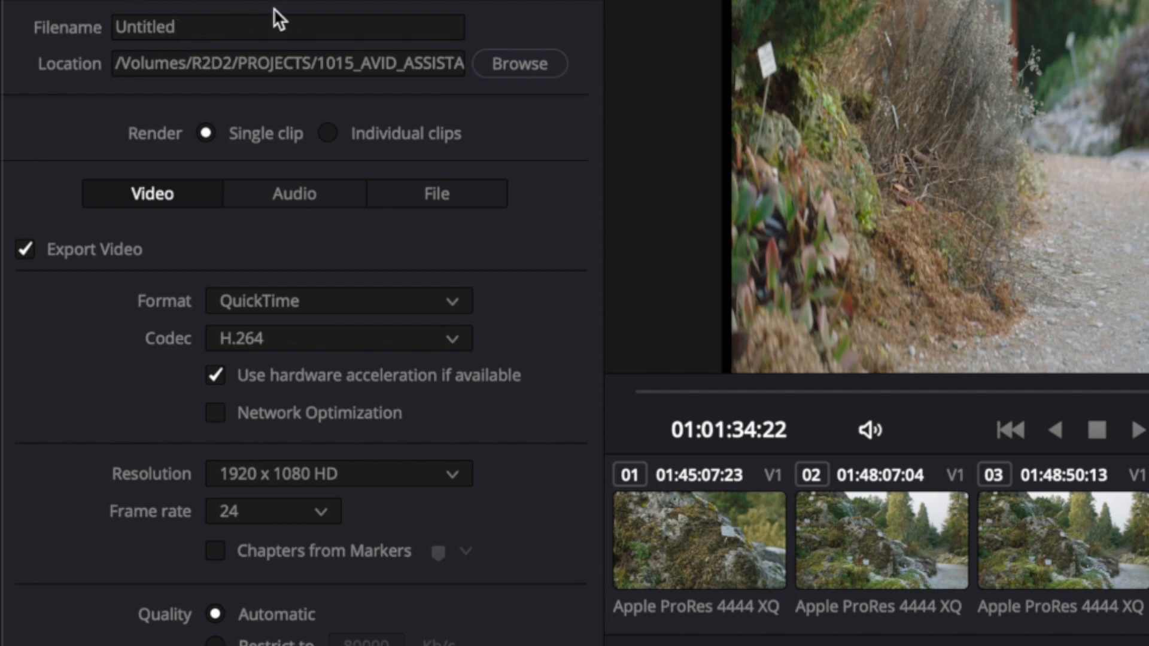
mouse_move(213, 12)
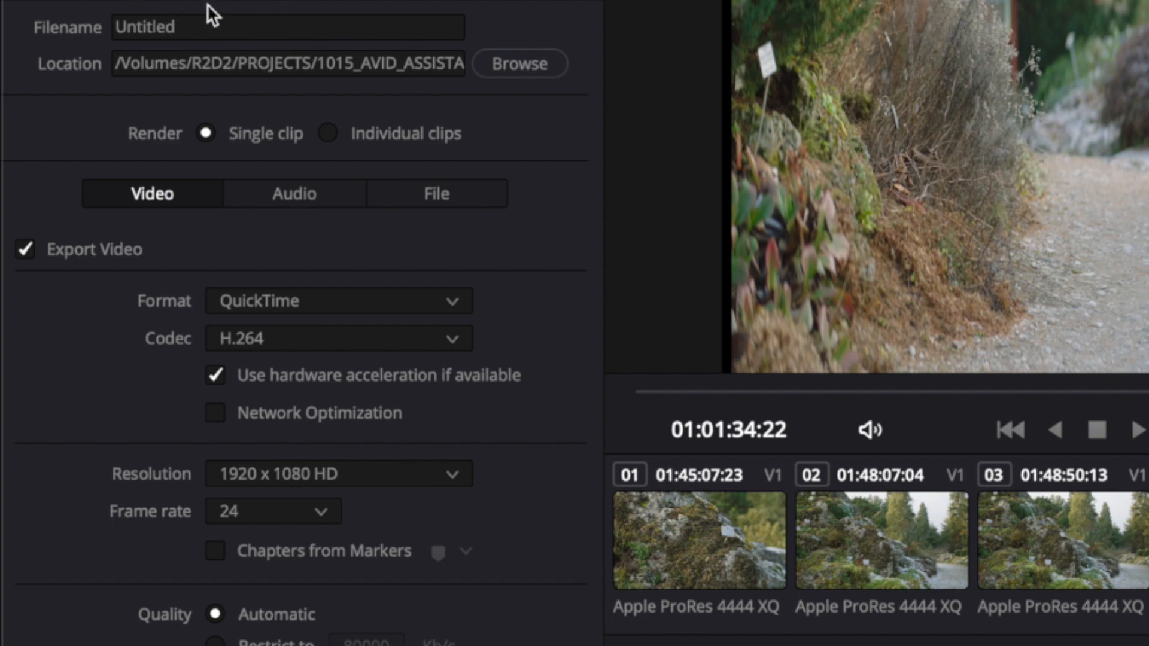
mouse_move(174, 97)
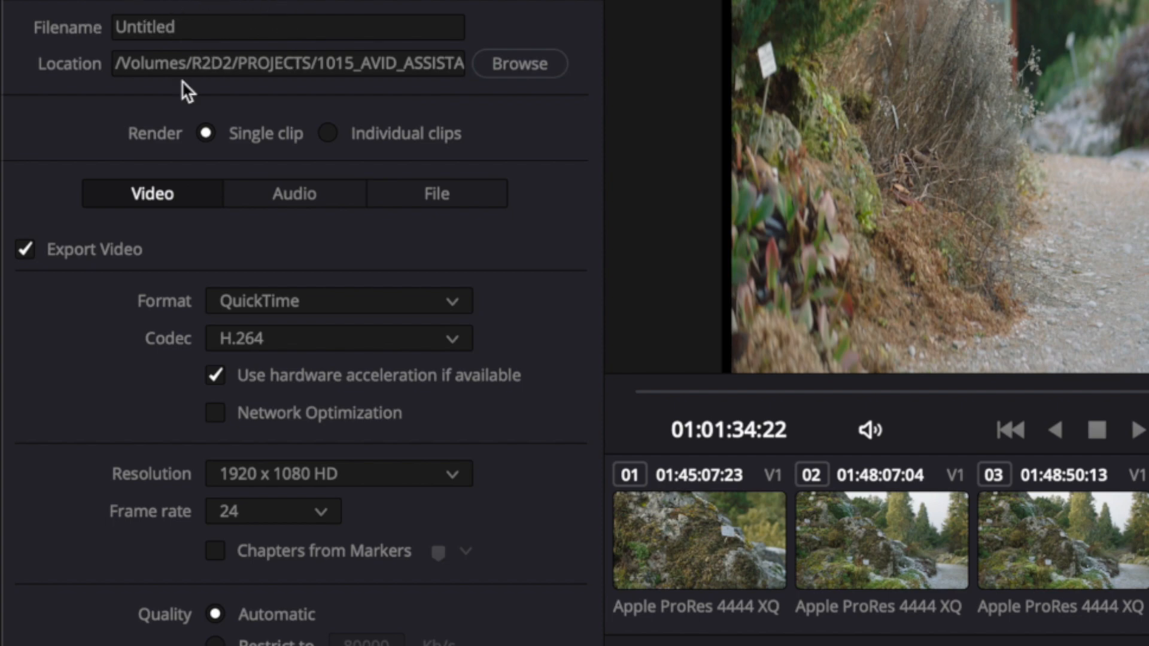
mouse_move(546, 149)
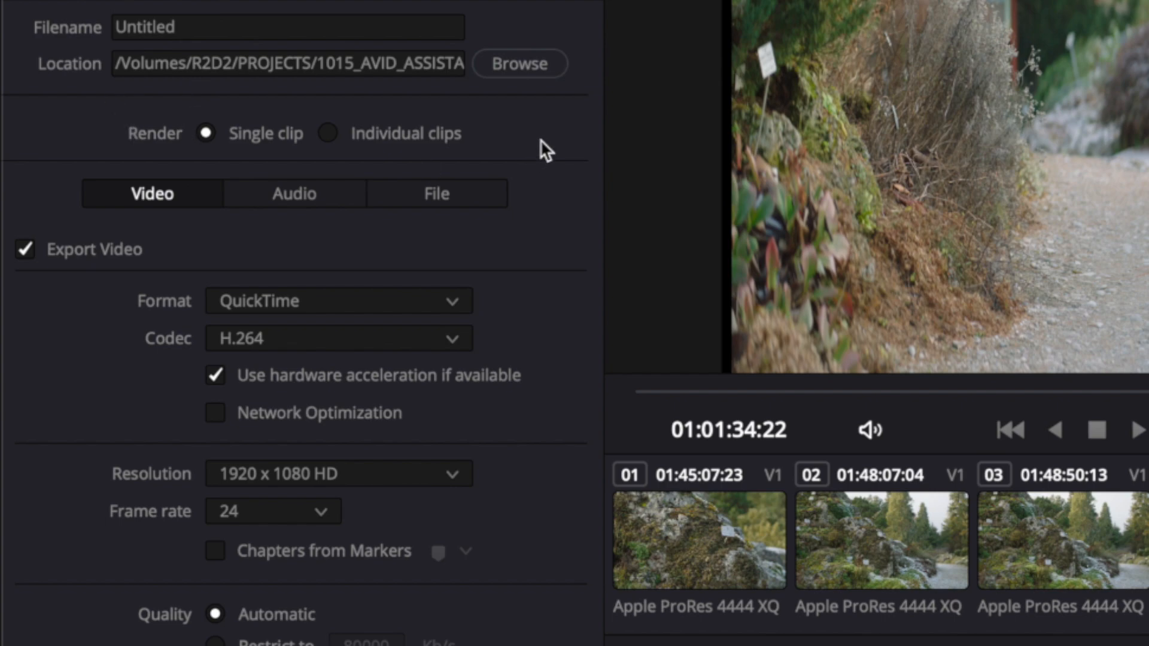
click(328, 133)
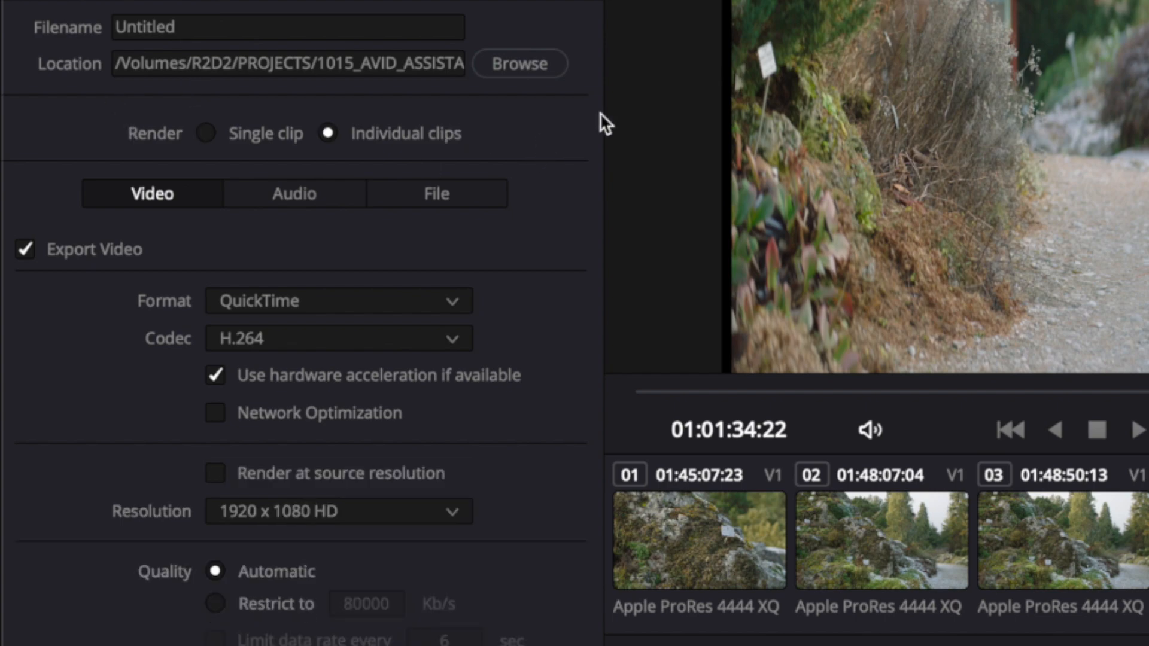
mouse_move(539, 117)
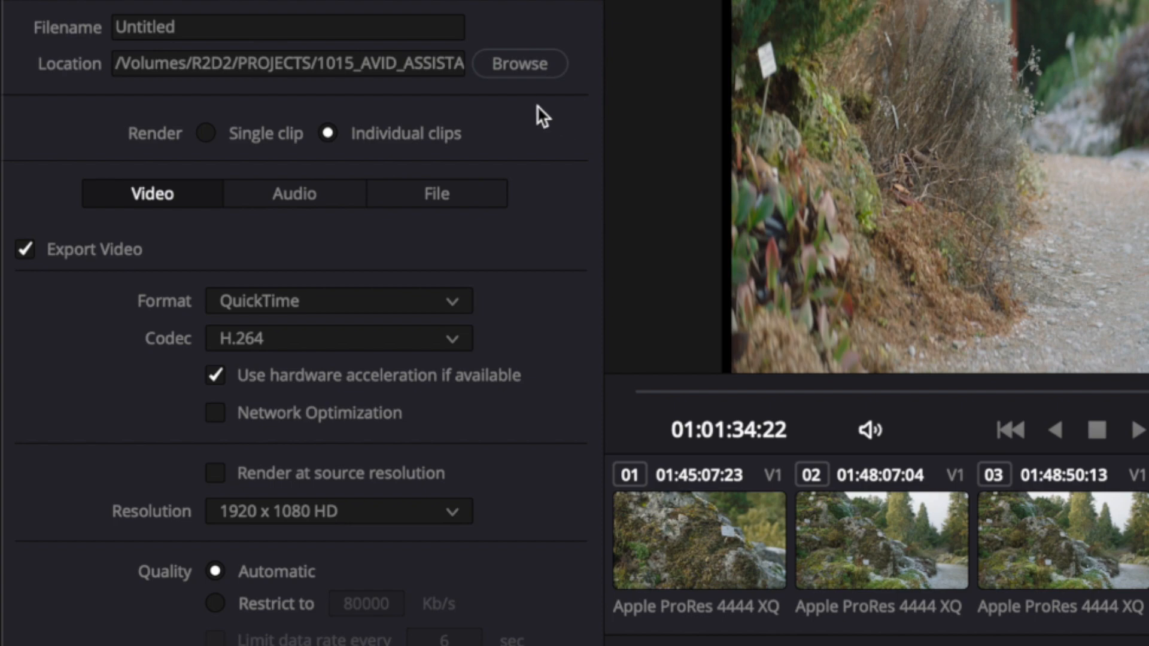
mouse_move(565, 122)
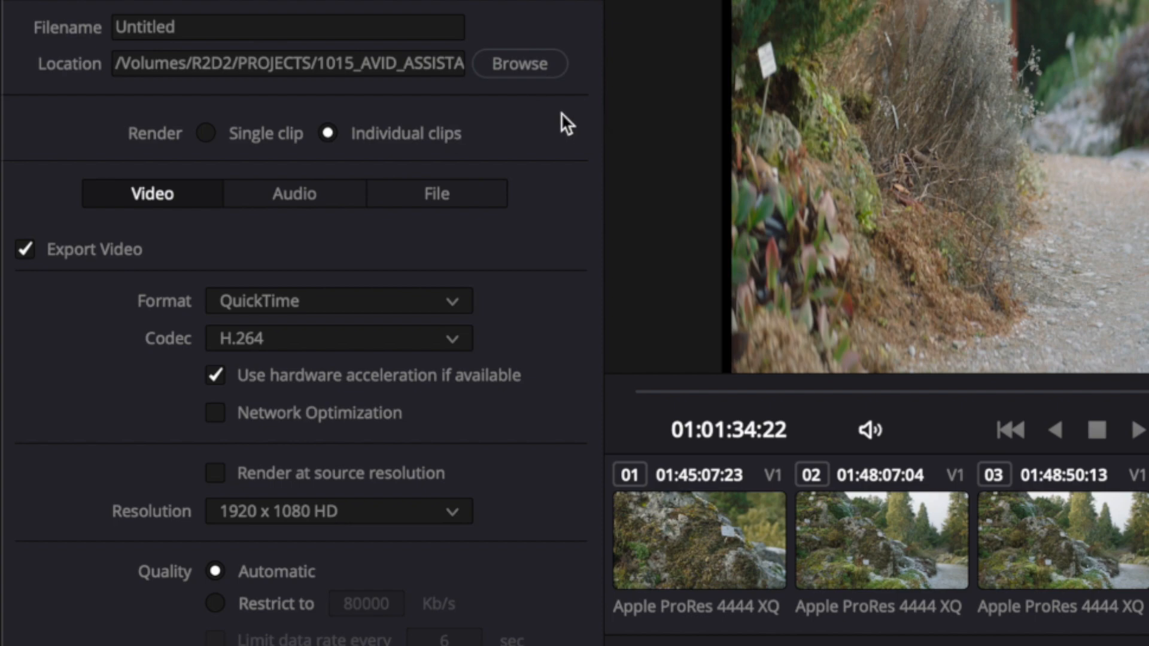
mouse_move(538, 198)
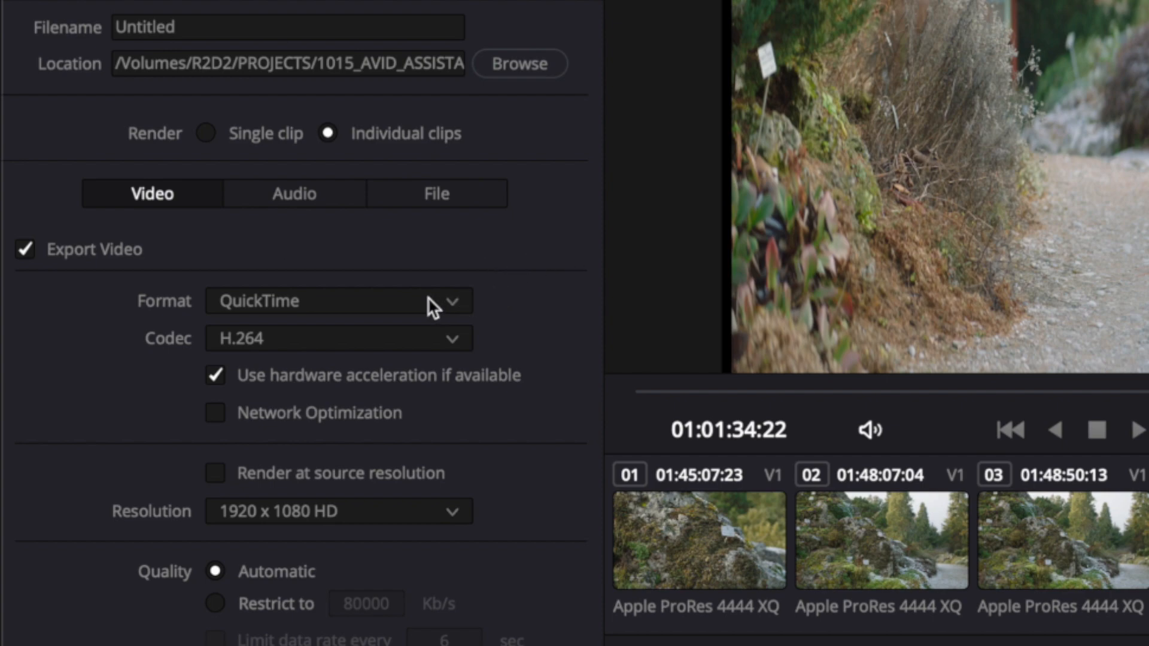
Switch the render format to MXF OP-Atom and the codec to DNxHD
click(337, 302)
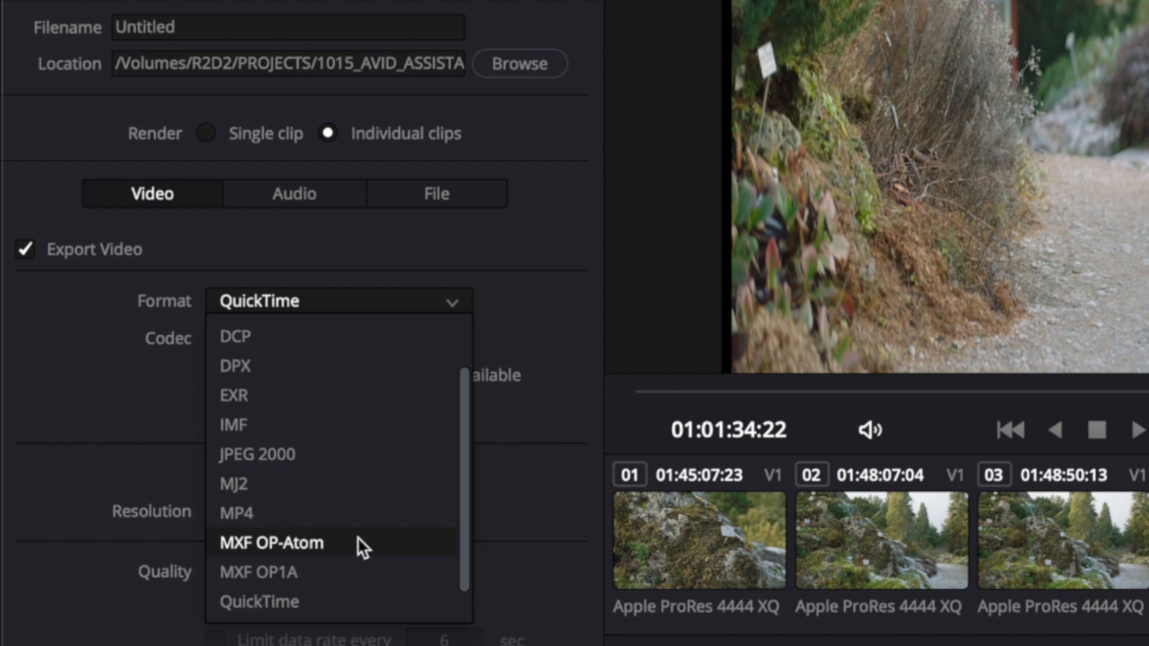
mouse_move(409, 560)
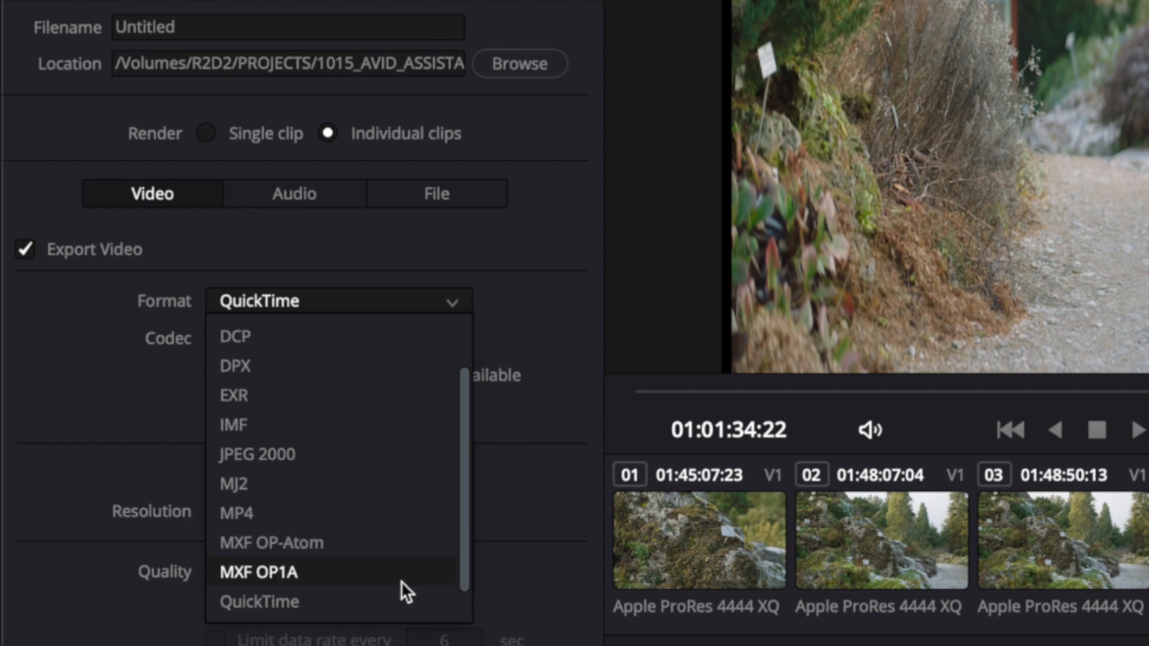
mouse_move(381, 598)
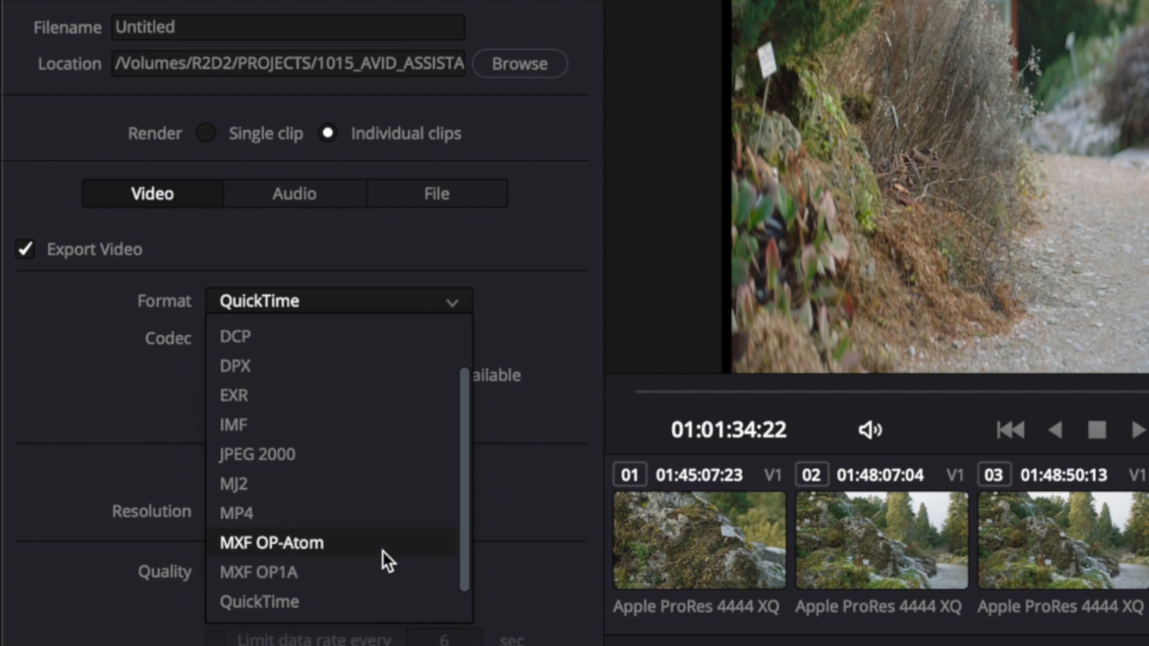
click(271, 544)
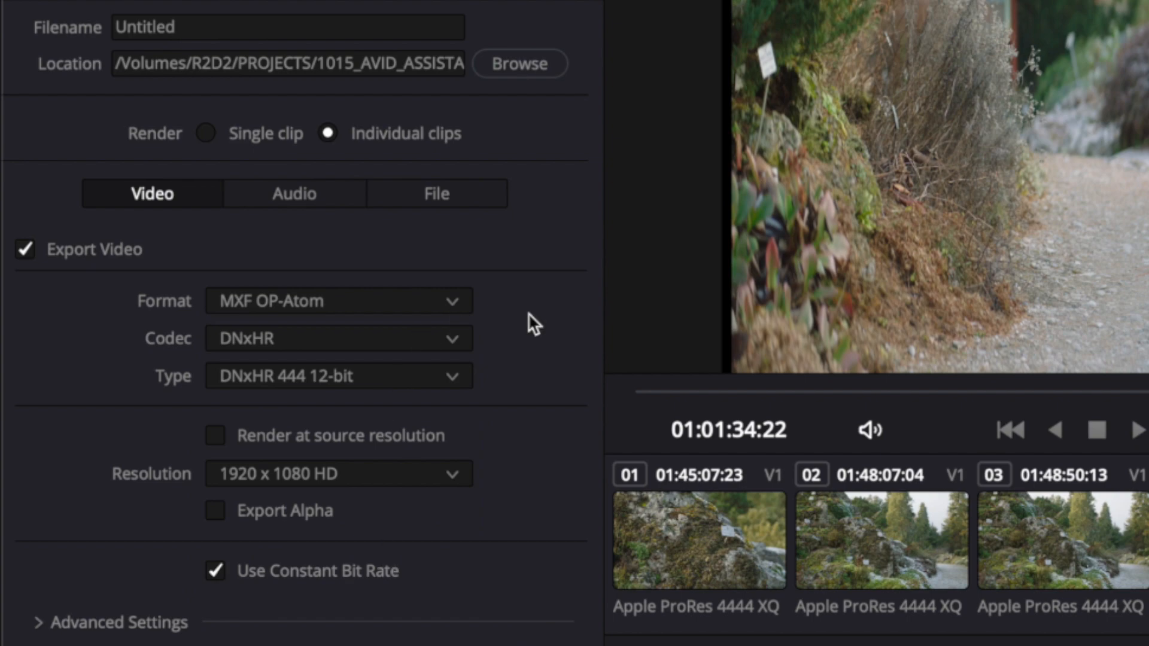
mouse_move(285, 323)
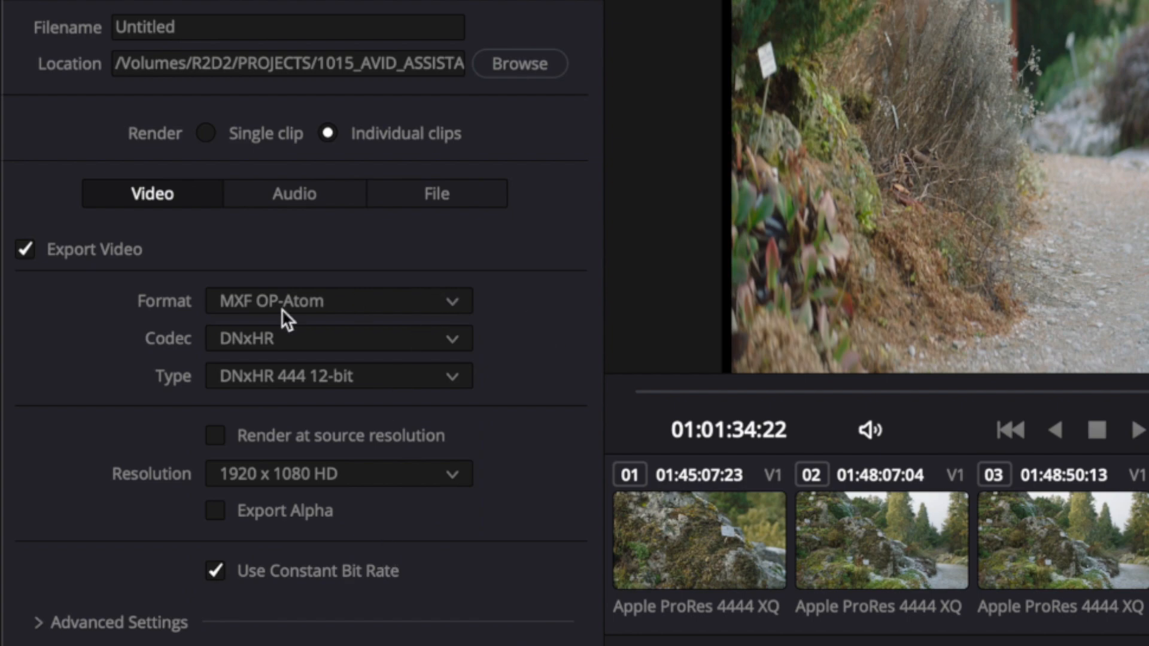
mouse_move(518, 295)
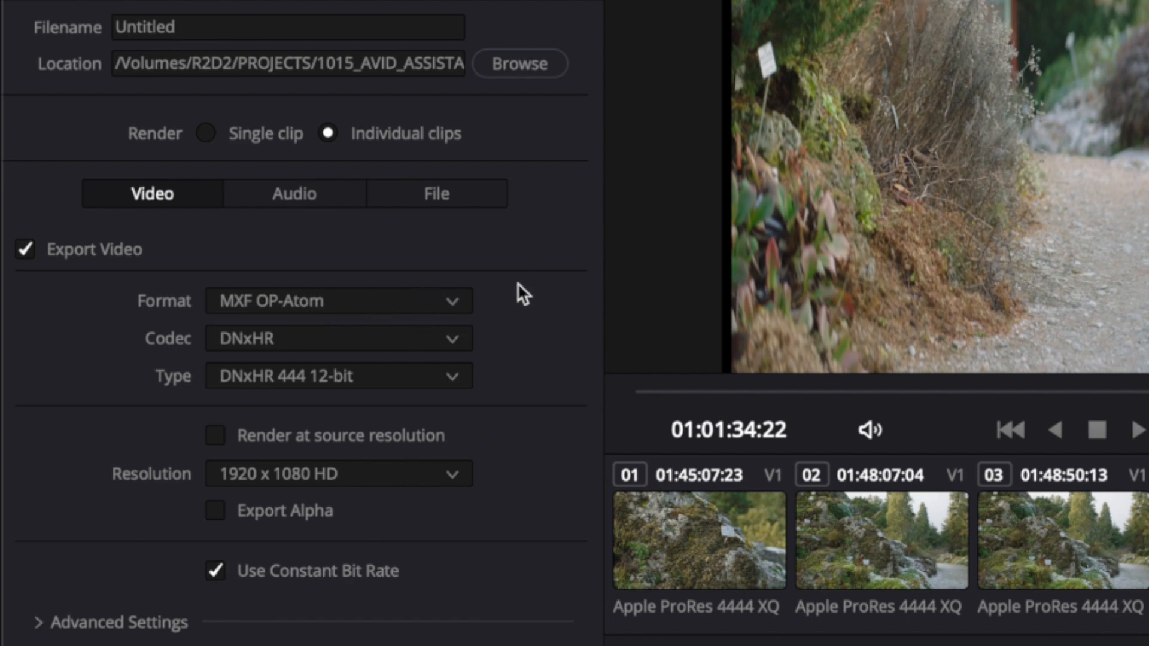
mouse_move(424, 381)
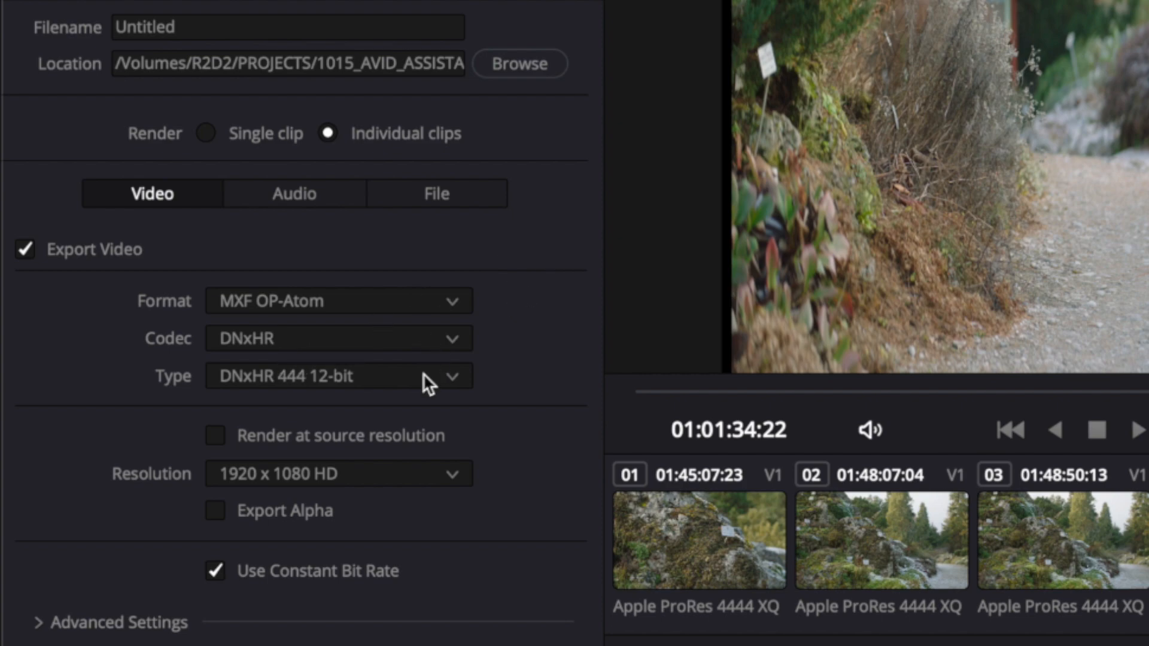
click(337, 337)
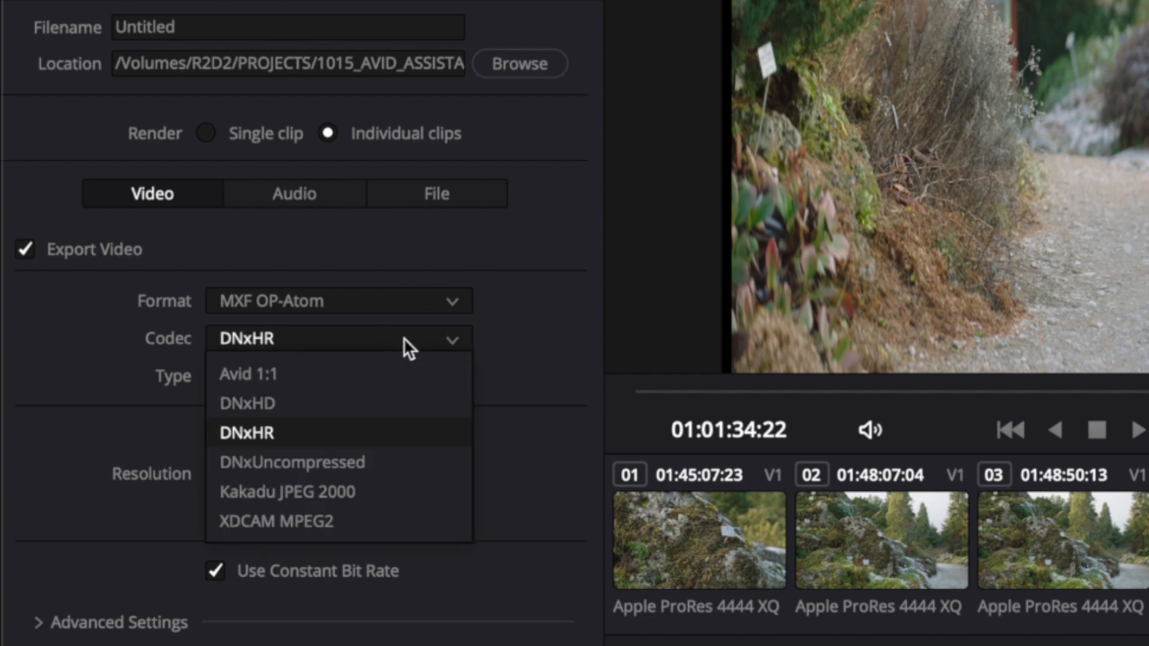
mouse_move(324, 402)
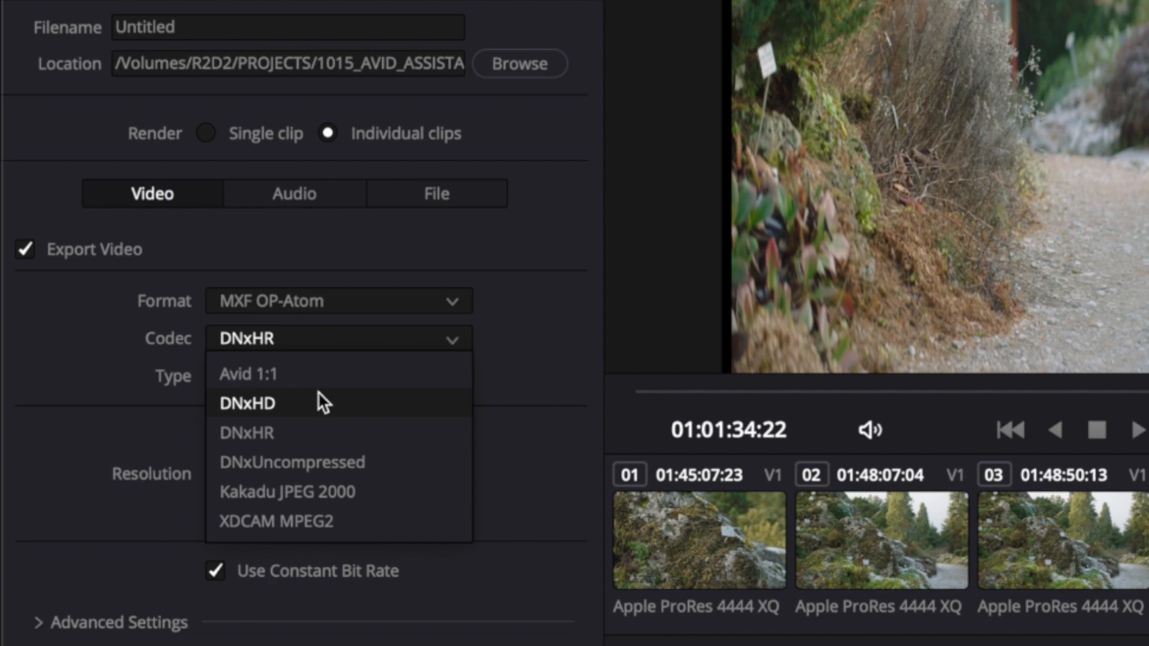
mouse_move(327, 424)
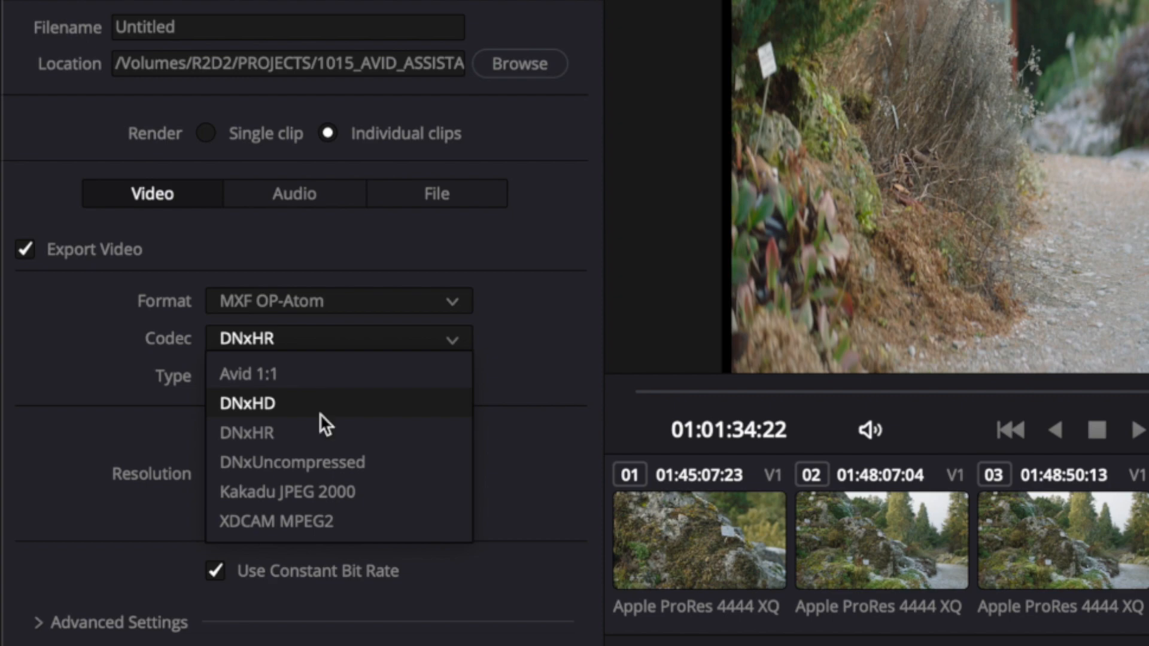
mouse_move(332, 424)
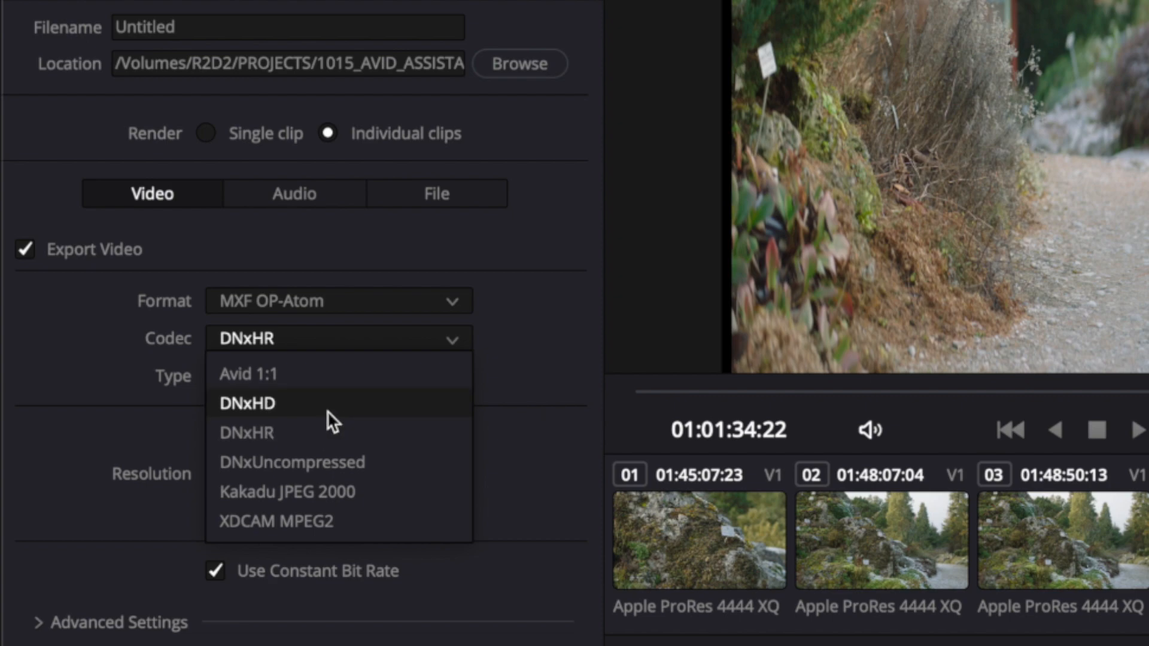
mouse_move(434, 425)
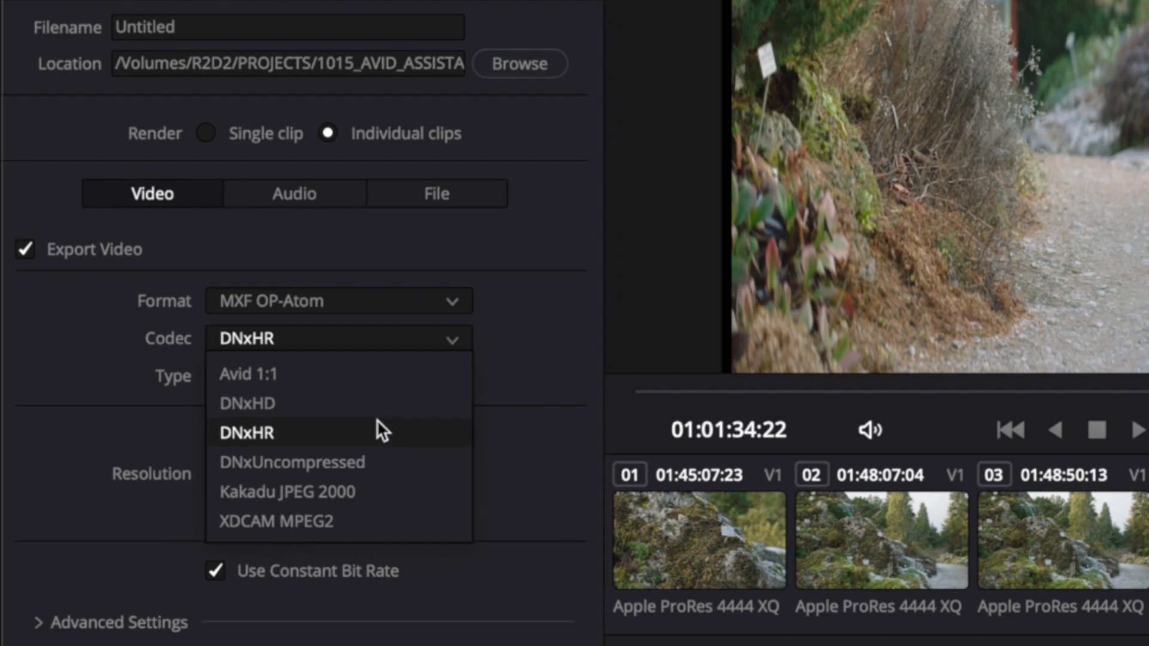
click(246, 403)
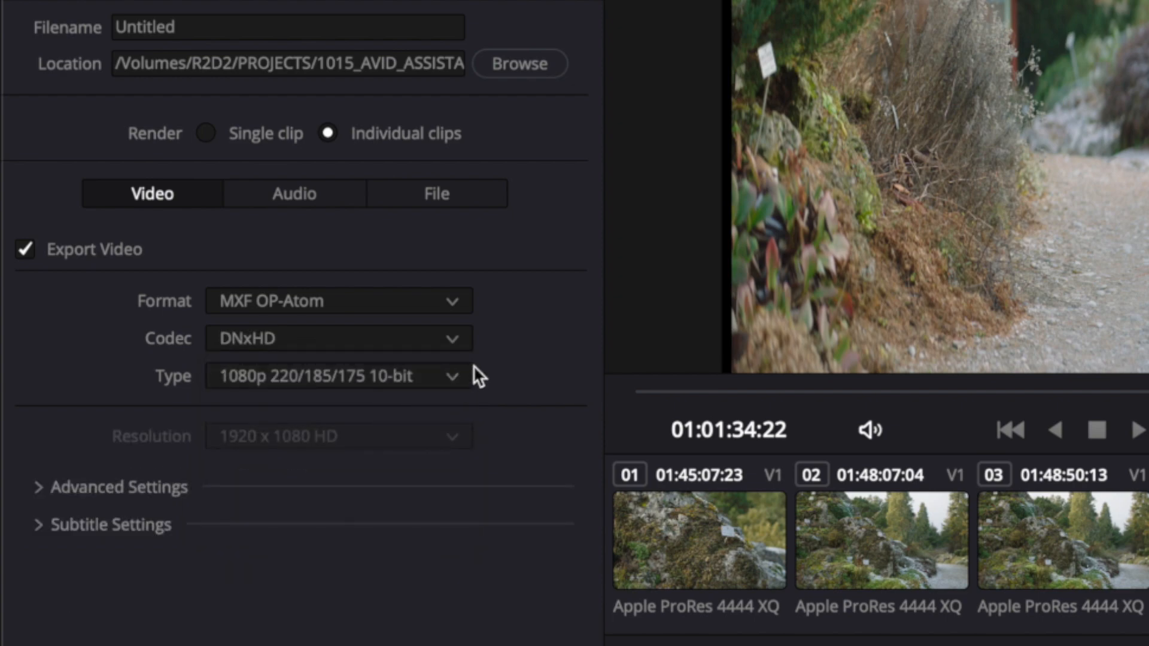
mouse_move(525, 378)
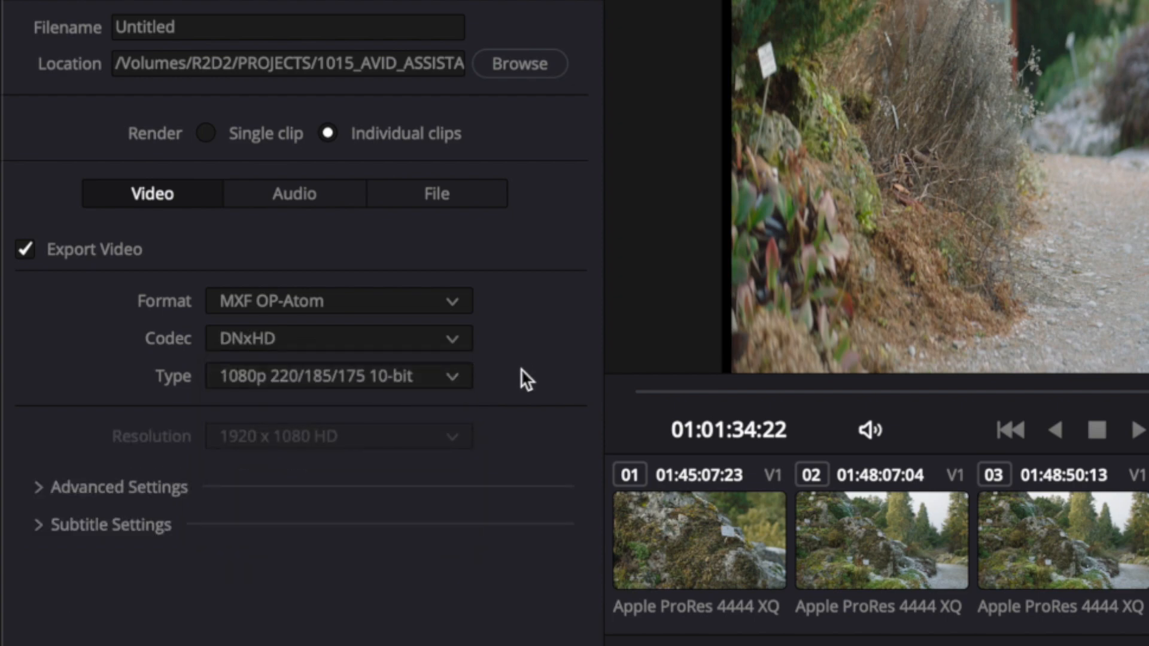
mouse_move(469, 392)
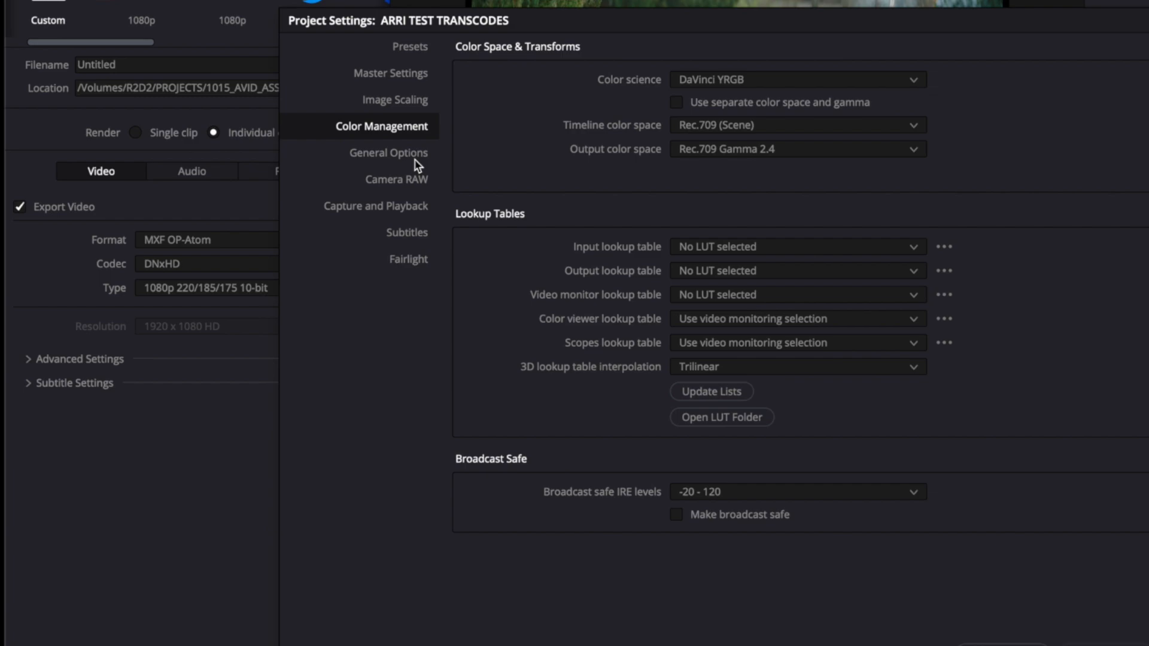
click(395, 100)
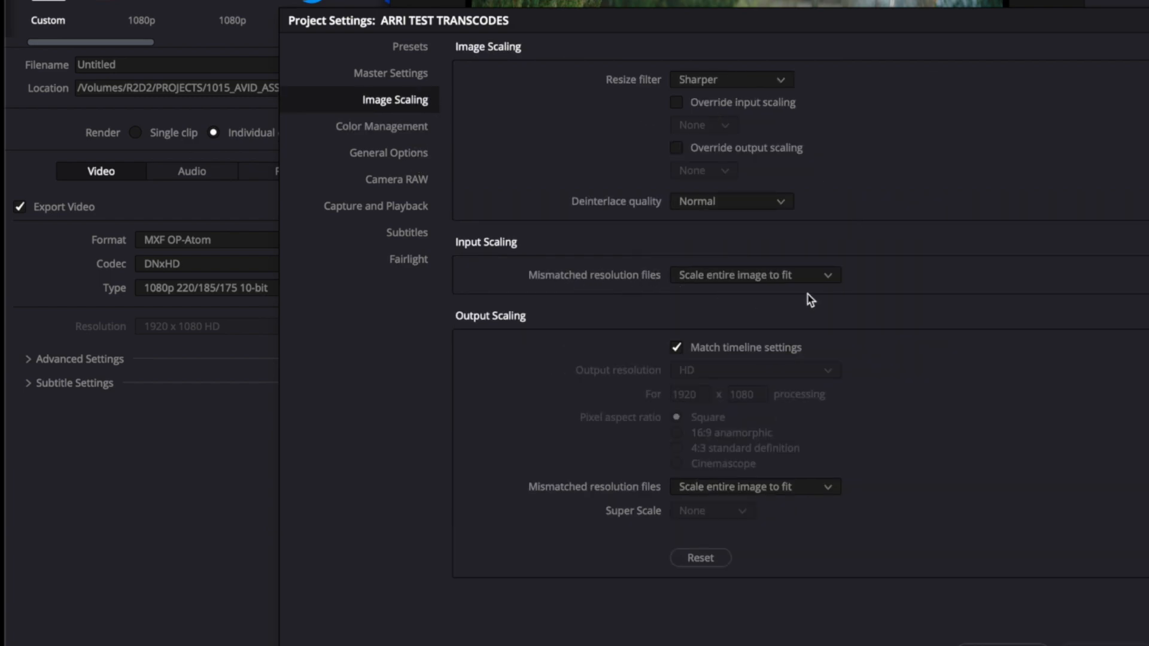
mouse_move(911, 356)
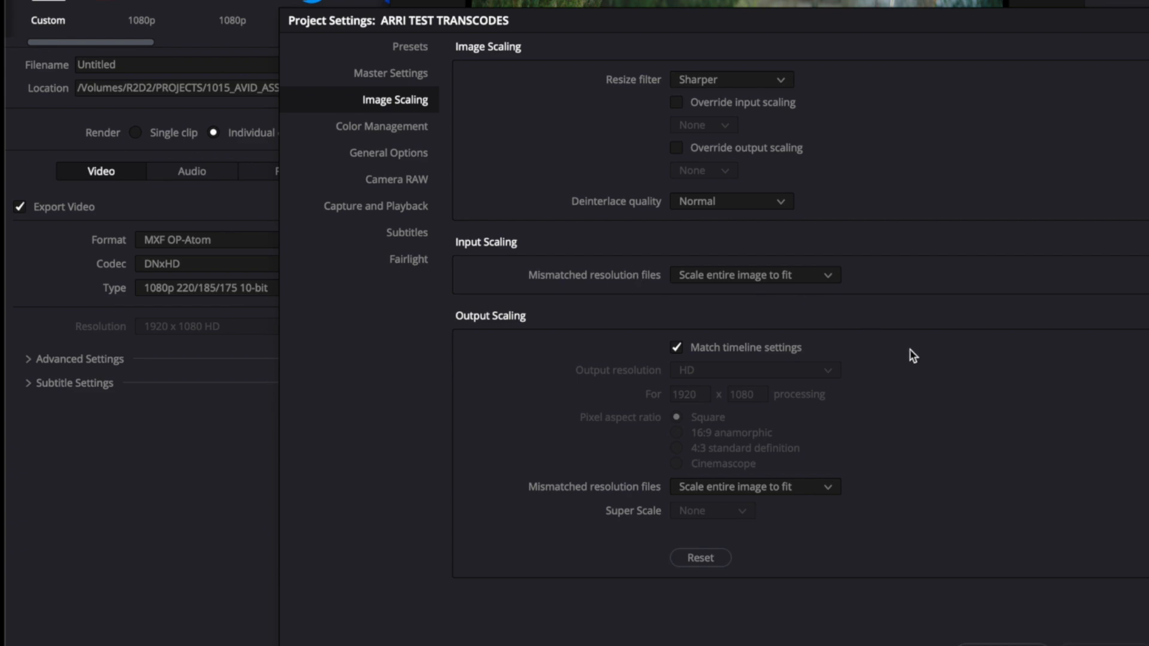
mouse_move(979, 405)
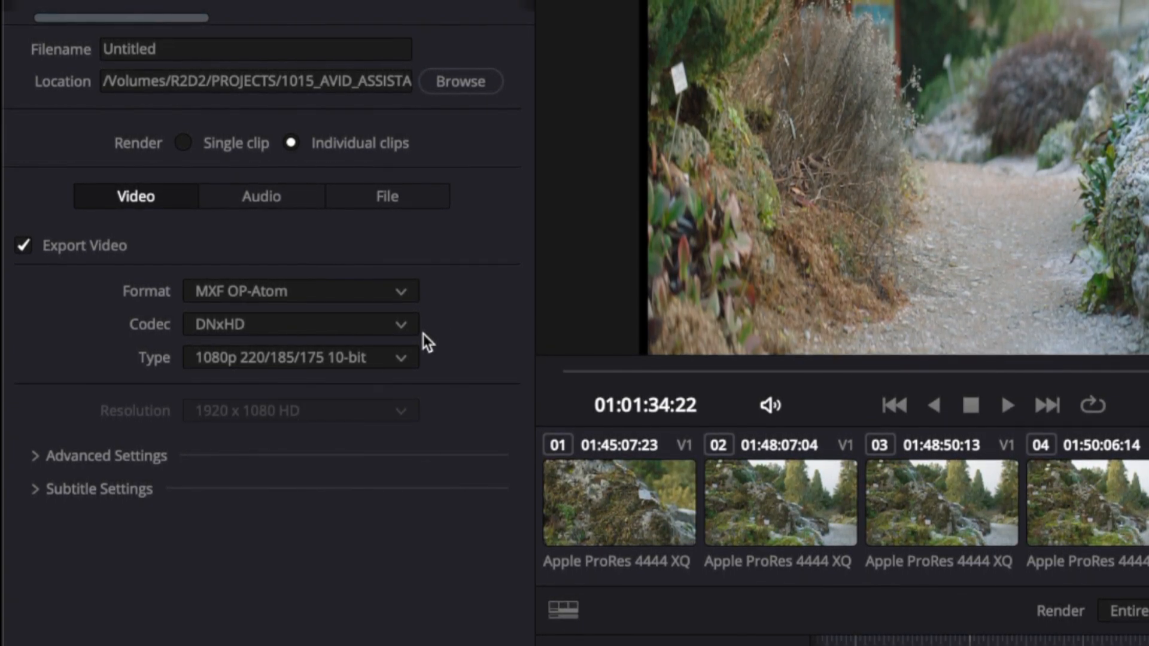
Choose DNxHR with the LB type and render at the clips' source resolution
click(300, 324)
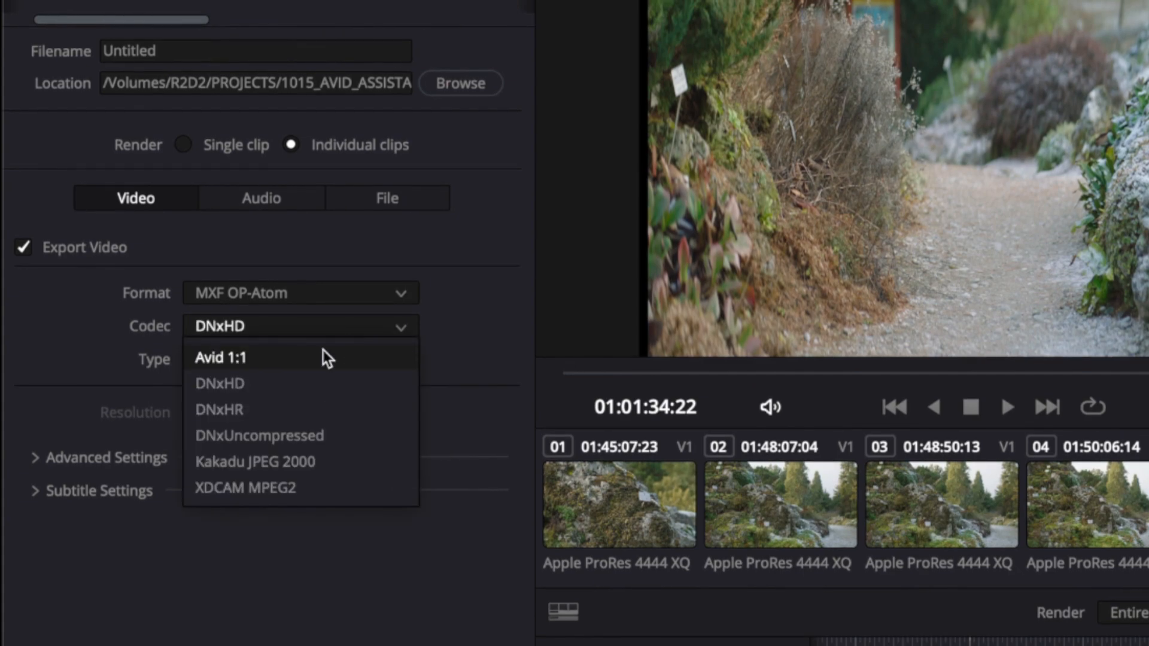
click(220, 410)
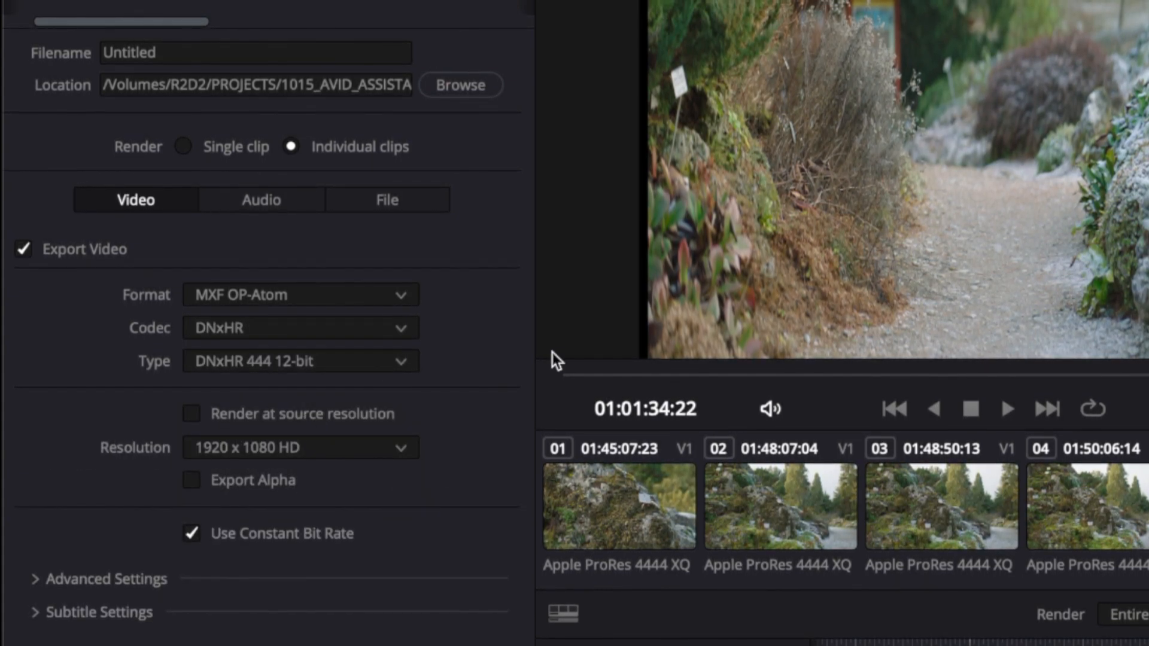
click(300, 362)
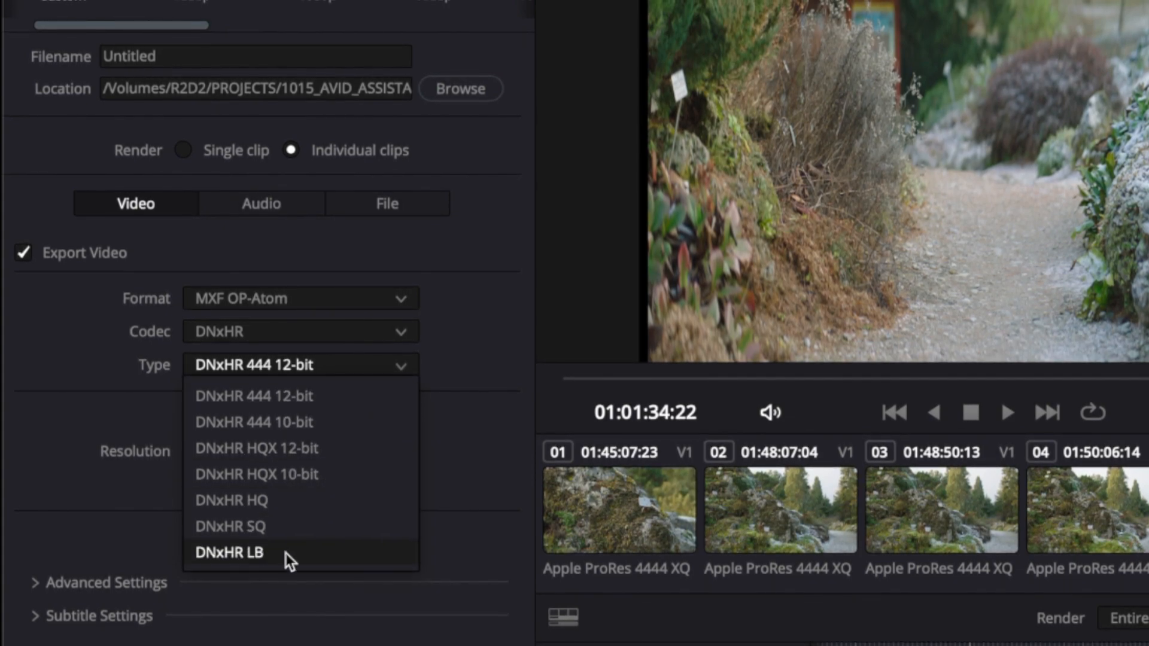
click(222, 553)
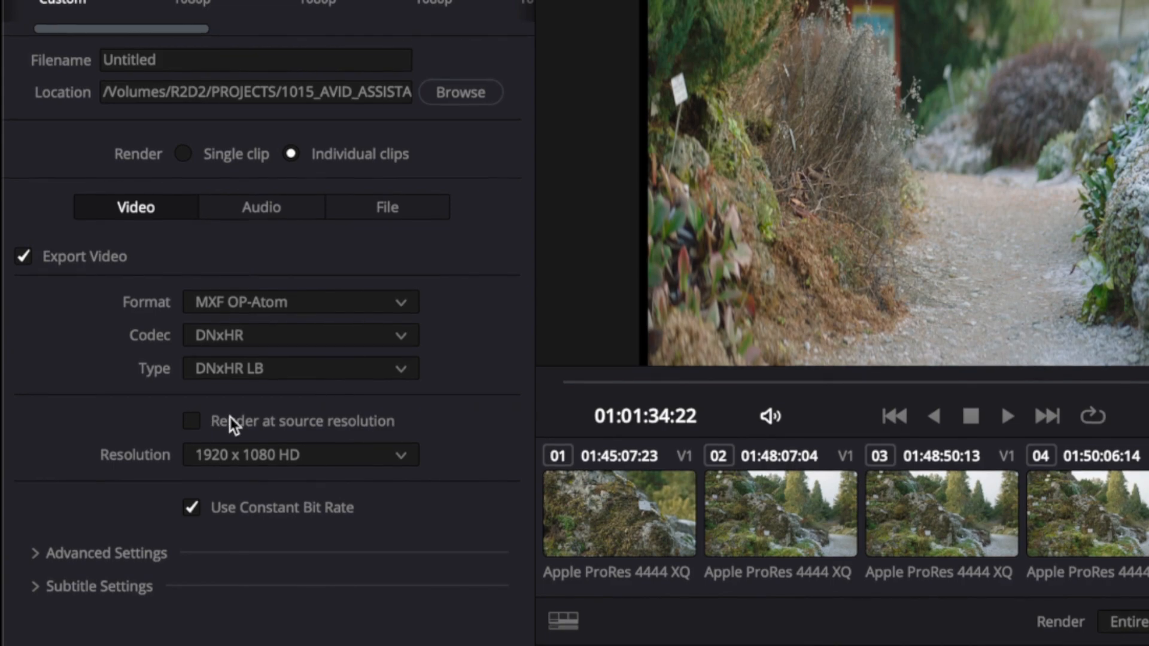
click(191, 423)
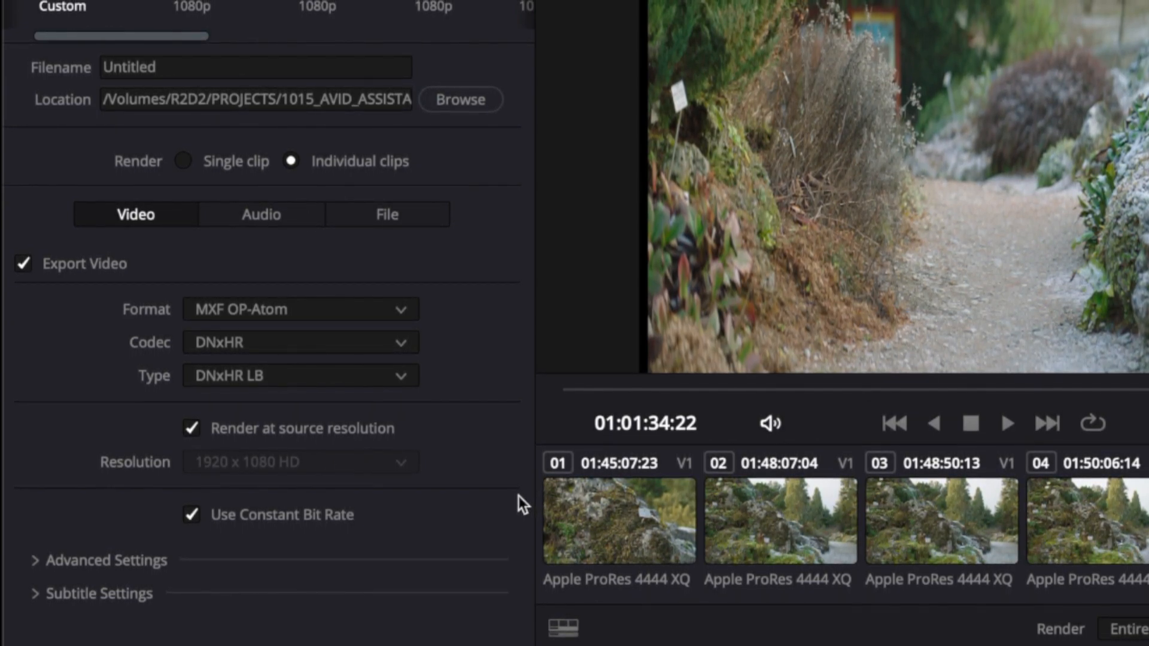
mouse_move(225, 557)
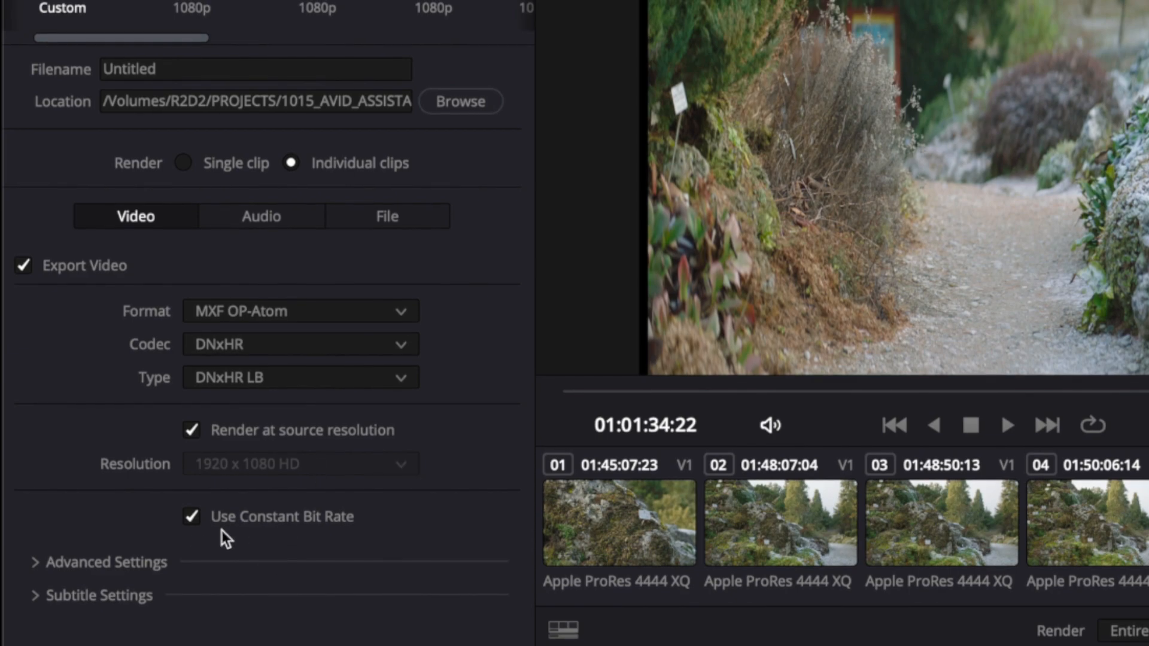
mouse_move(206, 601)
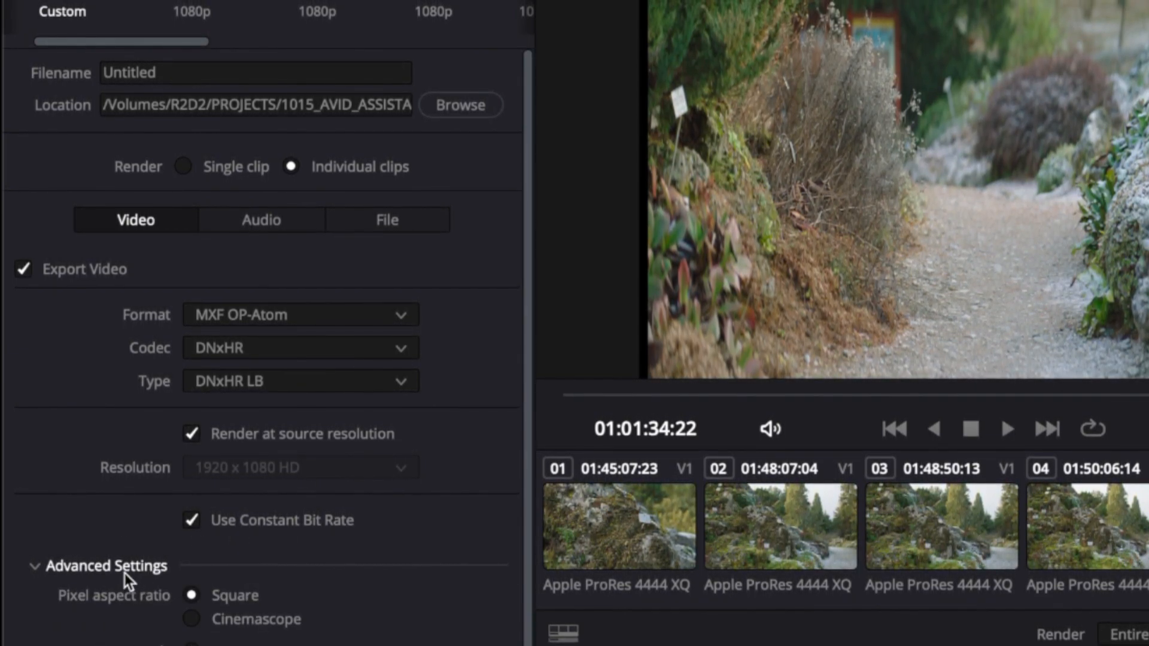
scroll(down, 3)
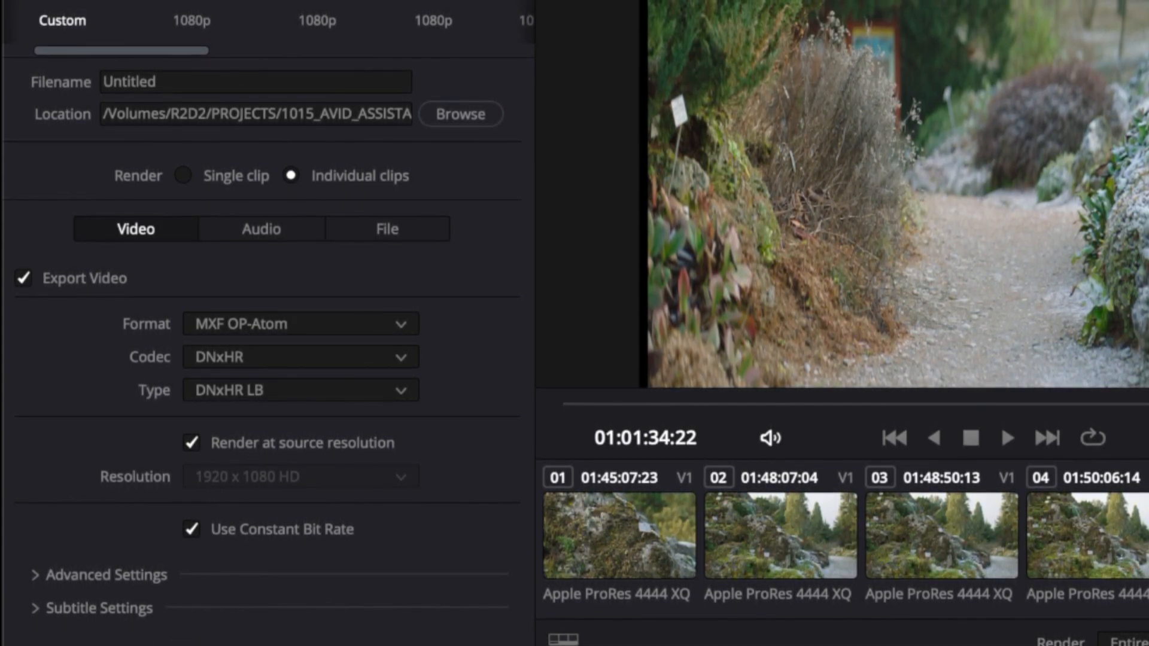
Set audio channels to Same as source and keep Linear PCM at 16-bit depth
click(261, 229)
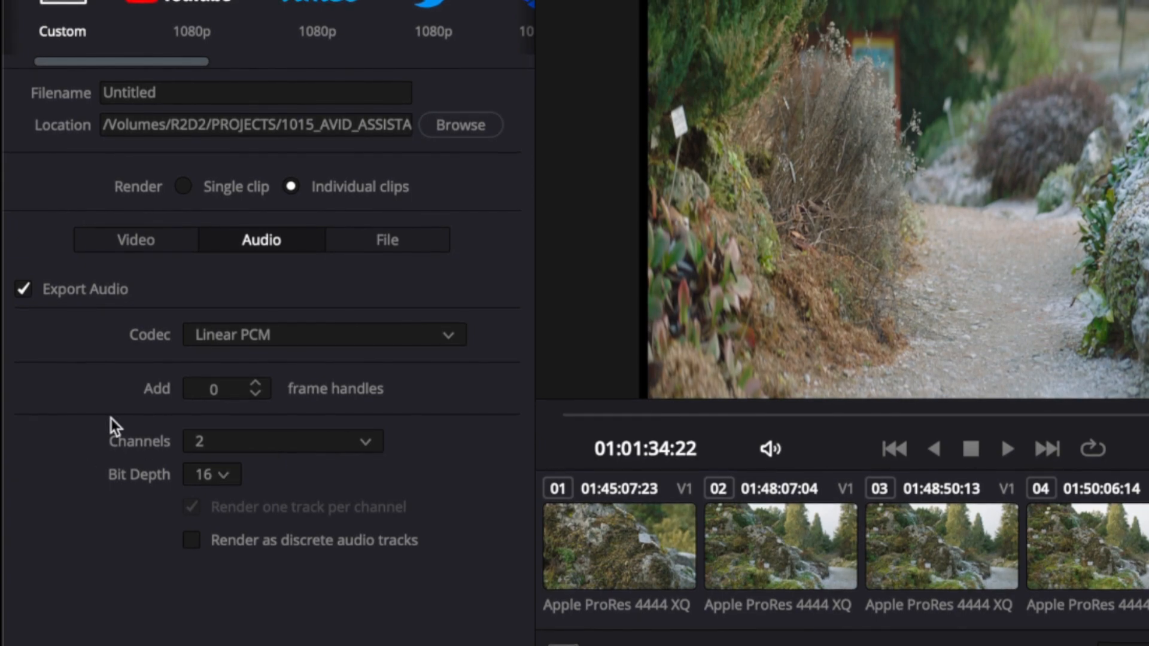
click(282, 442)
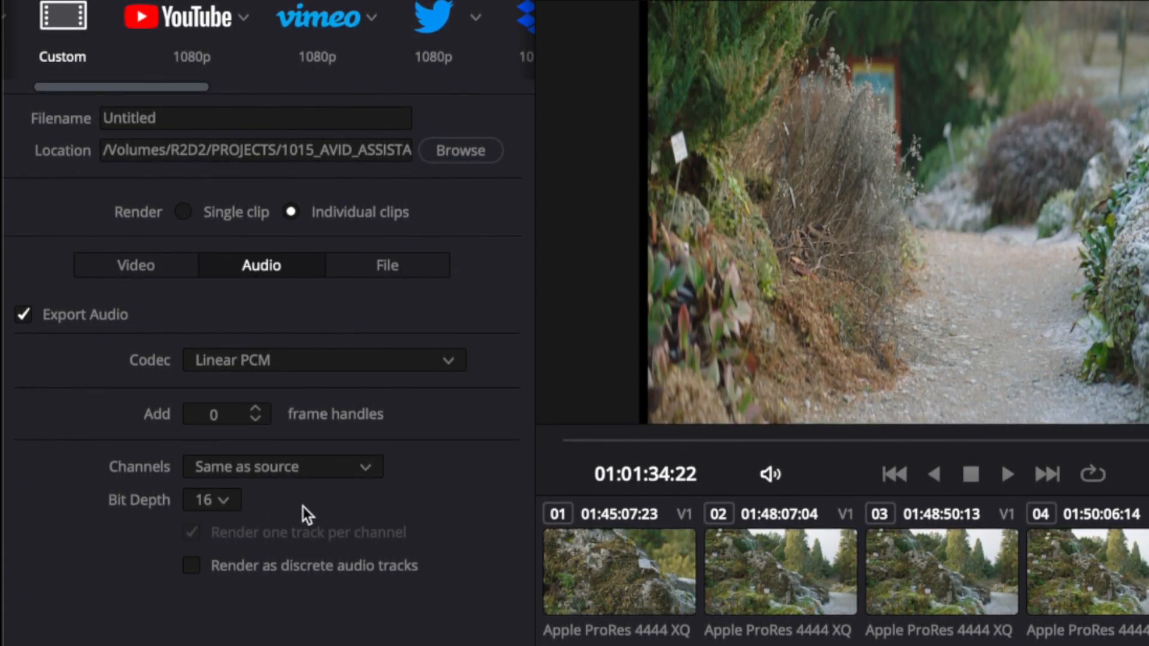
click(211, 500)
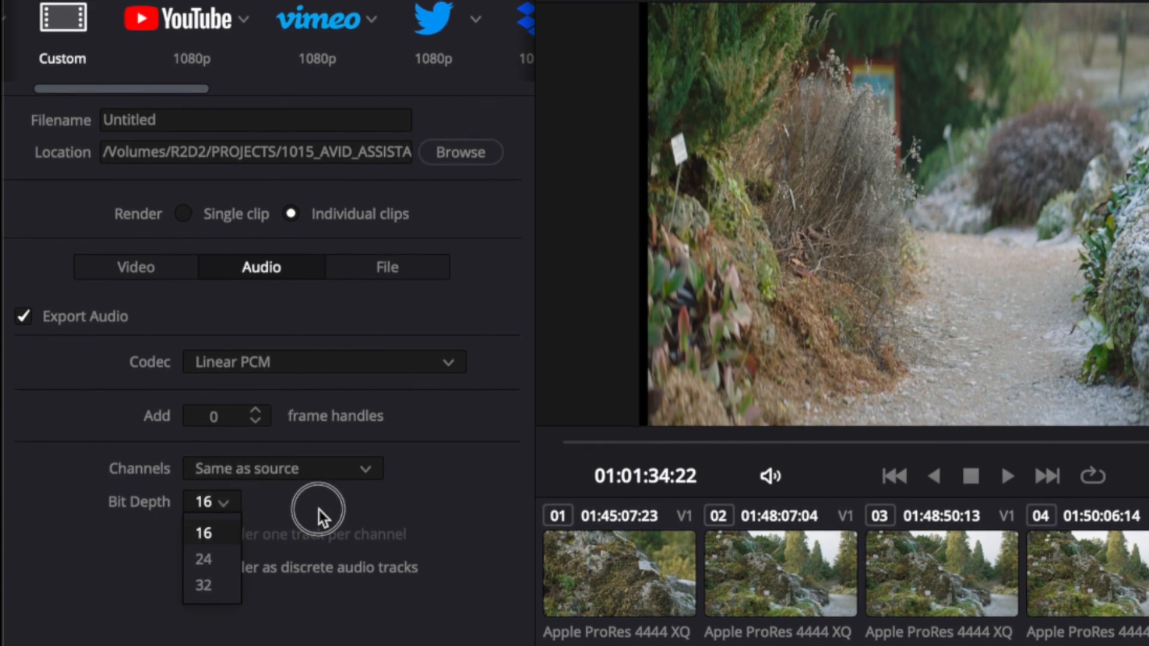
click(206, 534)
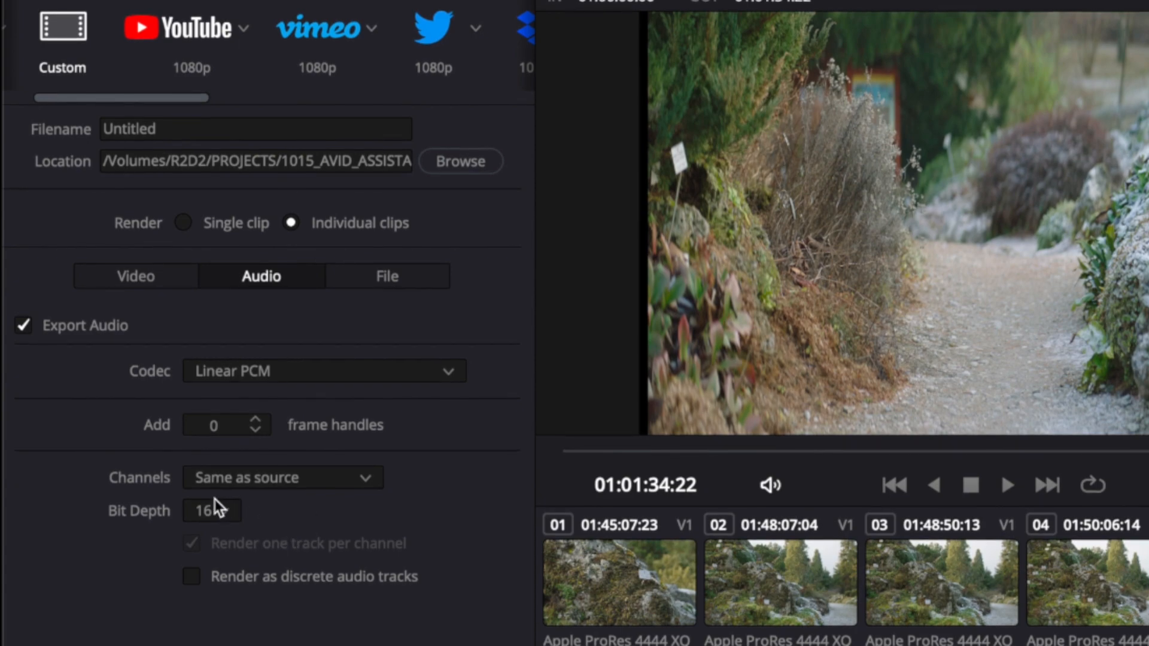
click(210, 512)
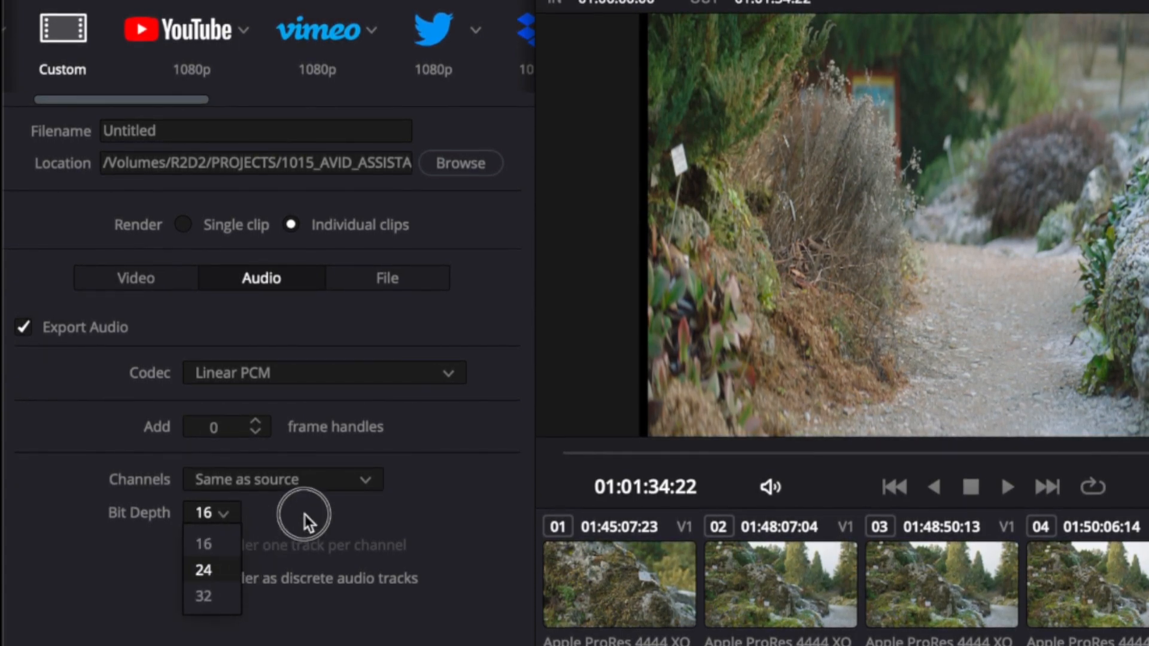
click(203, 543)
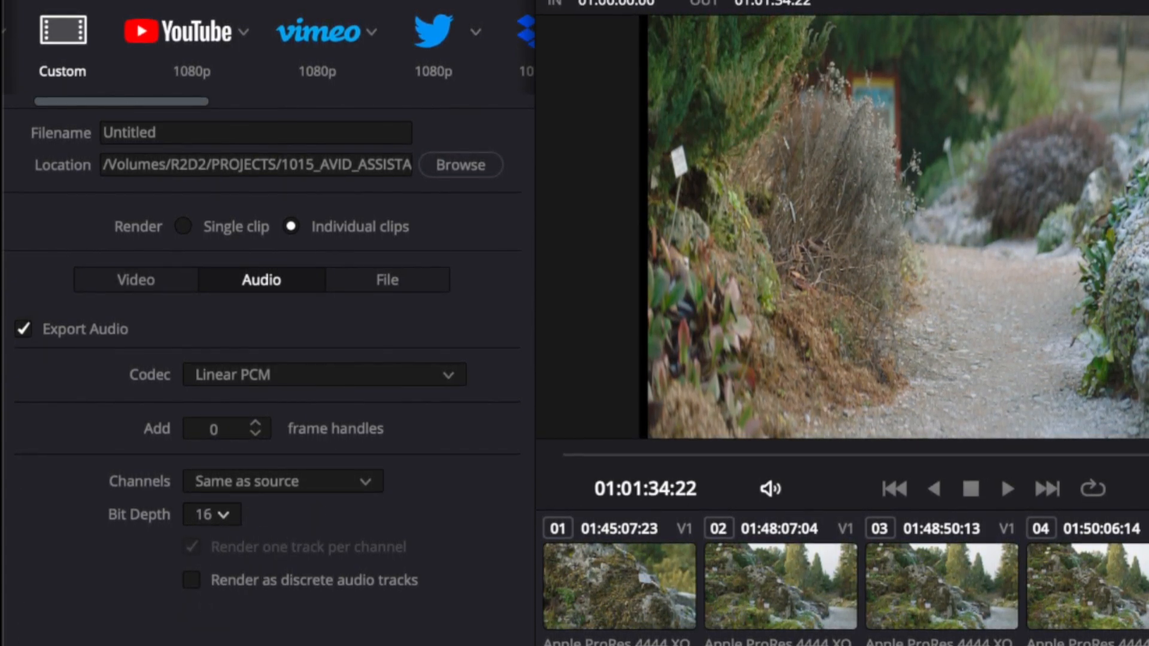
Make rendered filenames use the source clip name
click(388, 280)
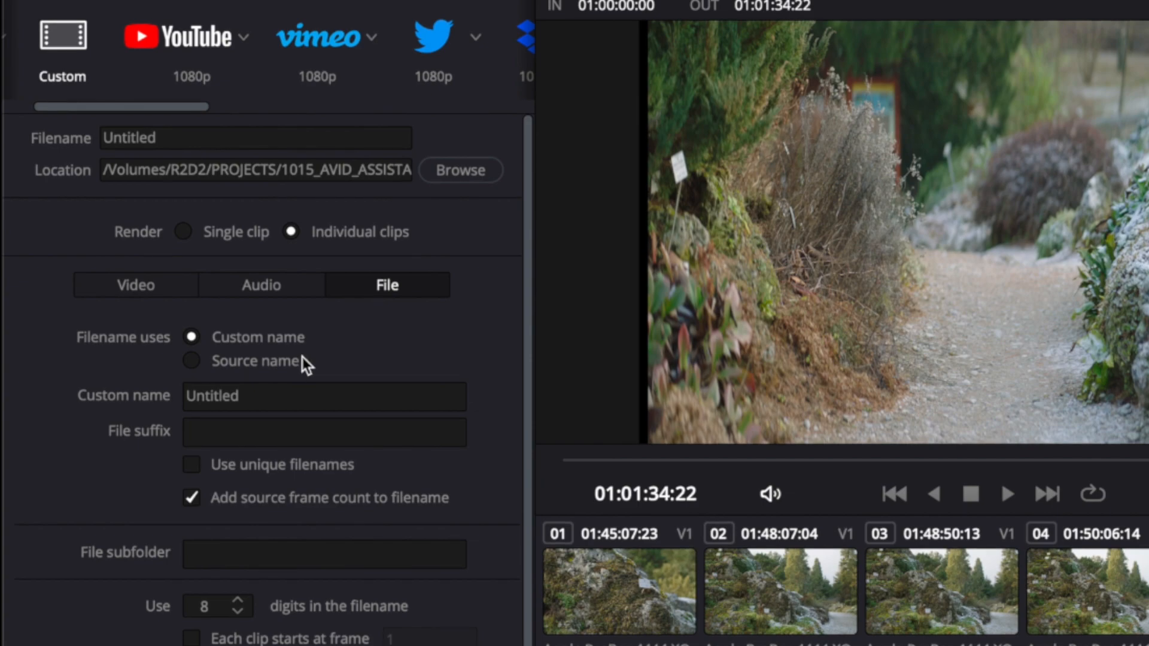
click(191, 361)
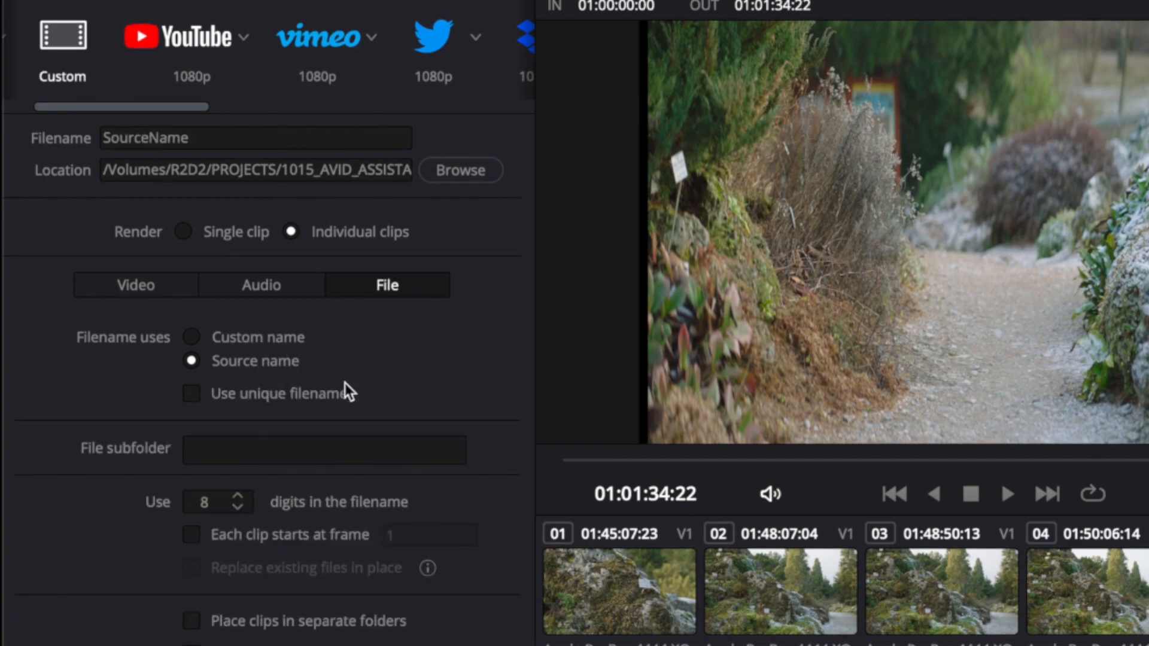
mouse_move(291, 386)
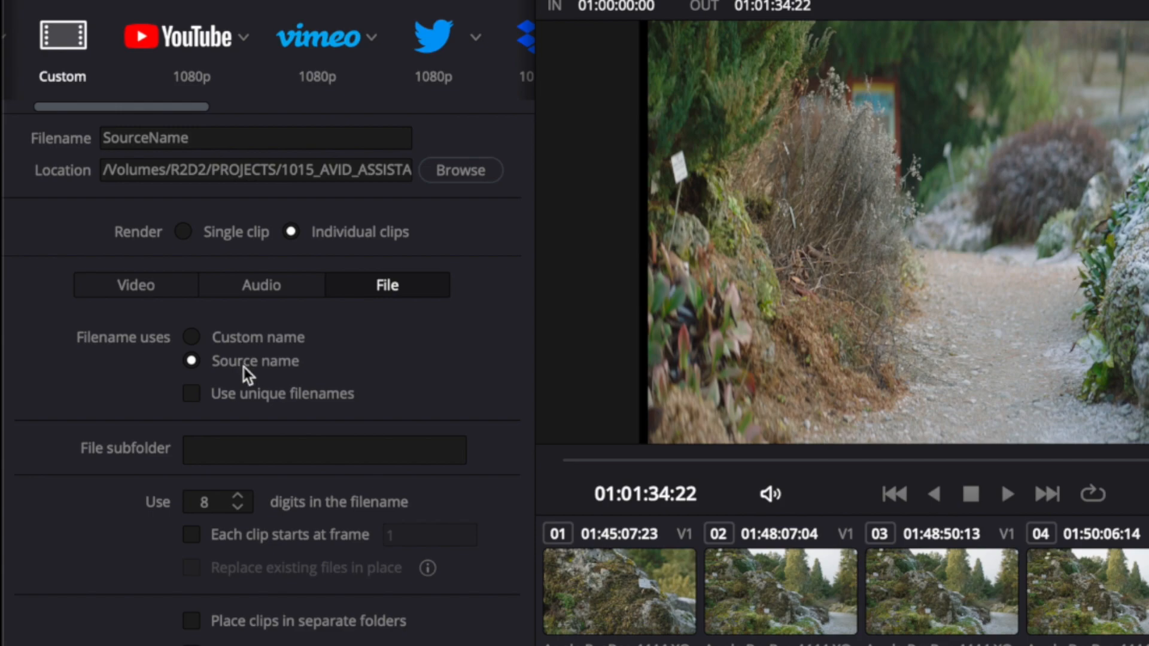
mouse_move(285, 383)
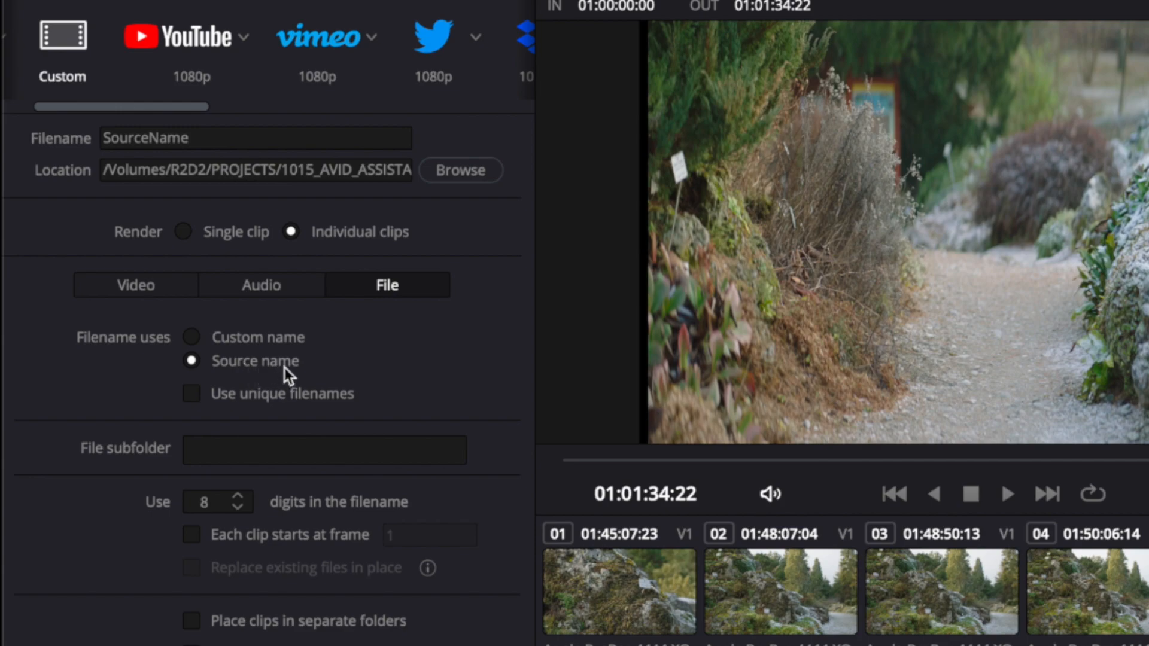
mouse_move(462, 288)
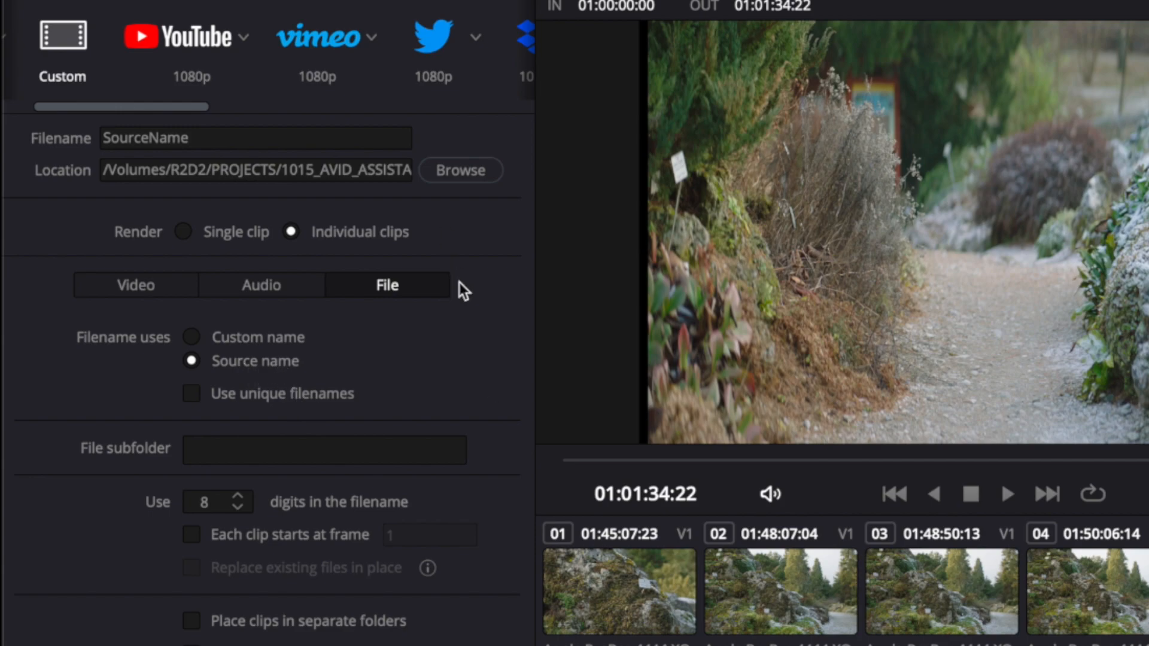
mouse_move(493, 414)
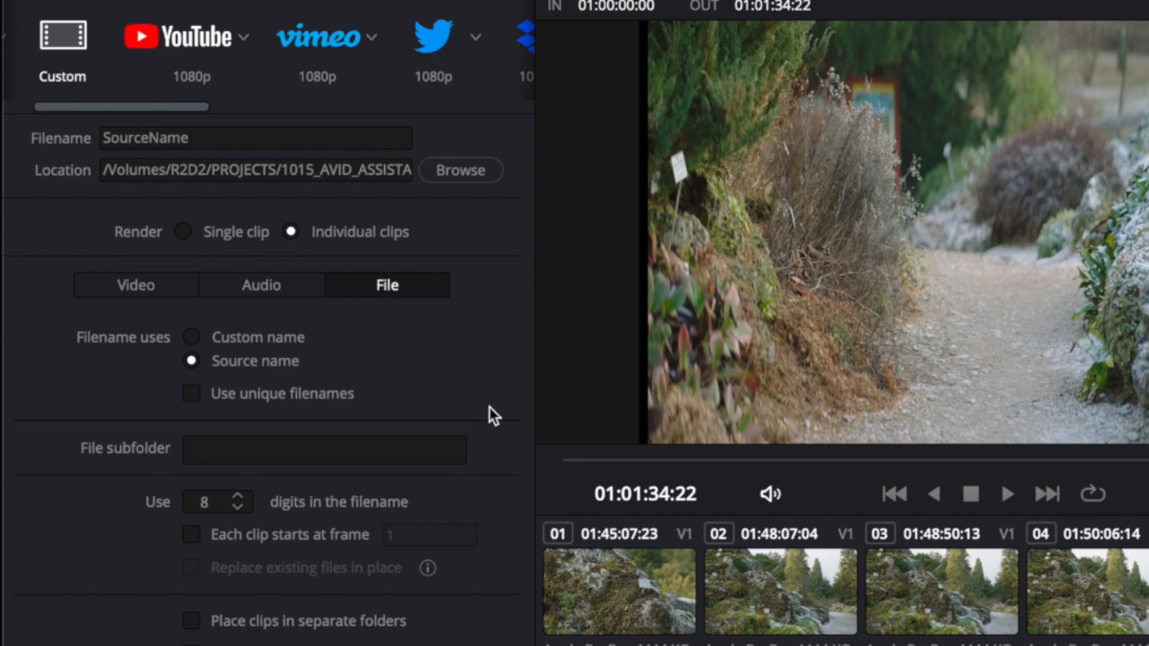
mouse_move(498, 500)
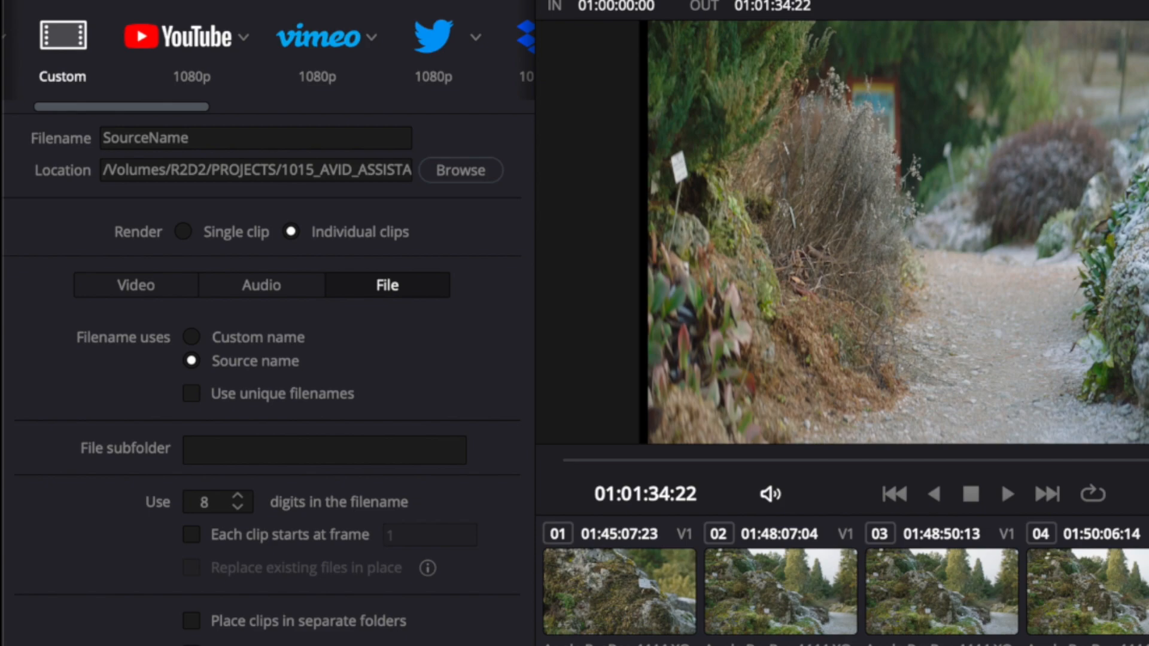
mouse_move(455, 587)
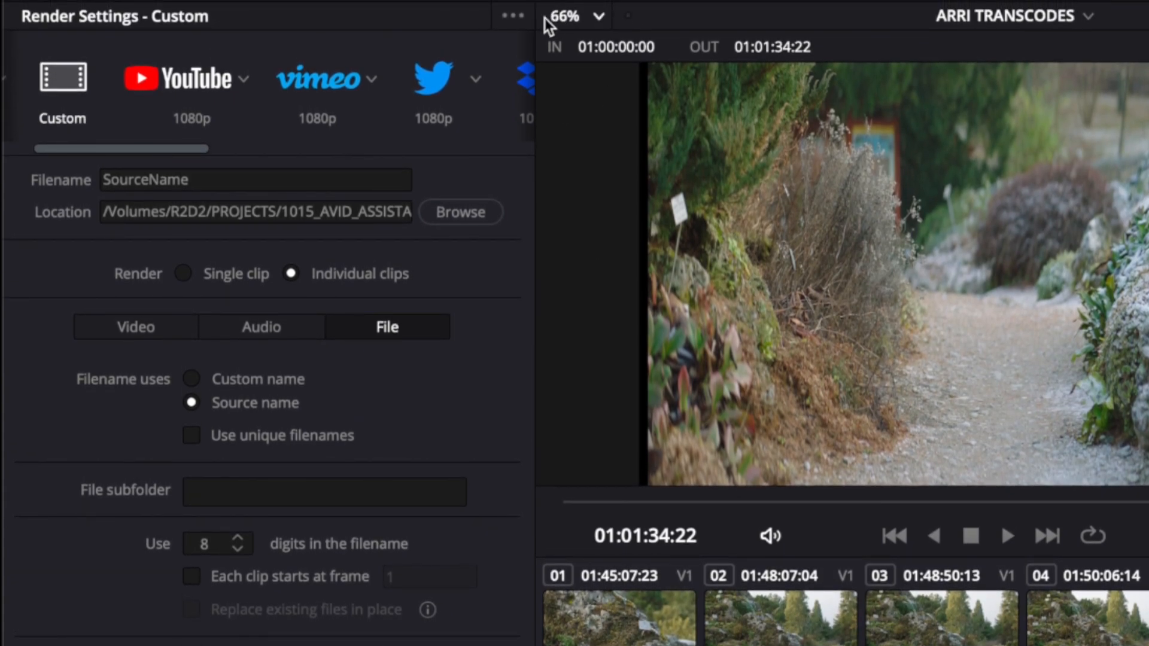
Save the render settings as a new preset named AVID Source Res LB
click(513, 16)
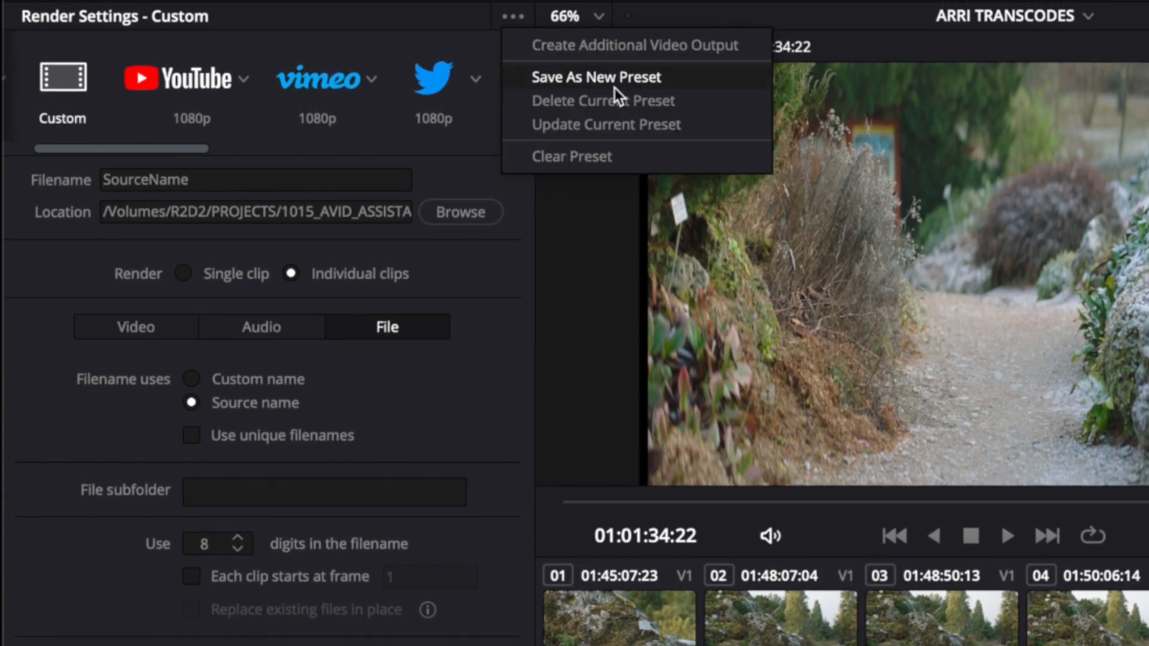
click(596, 77)
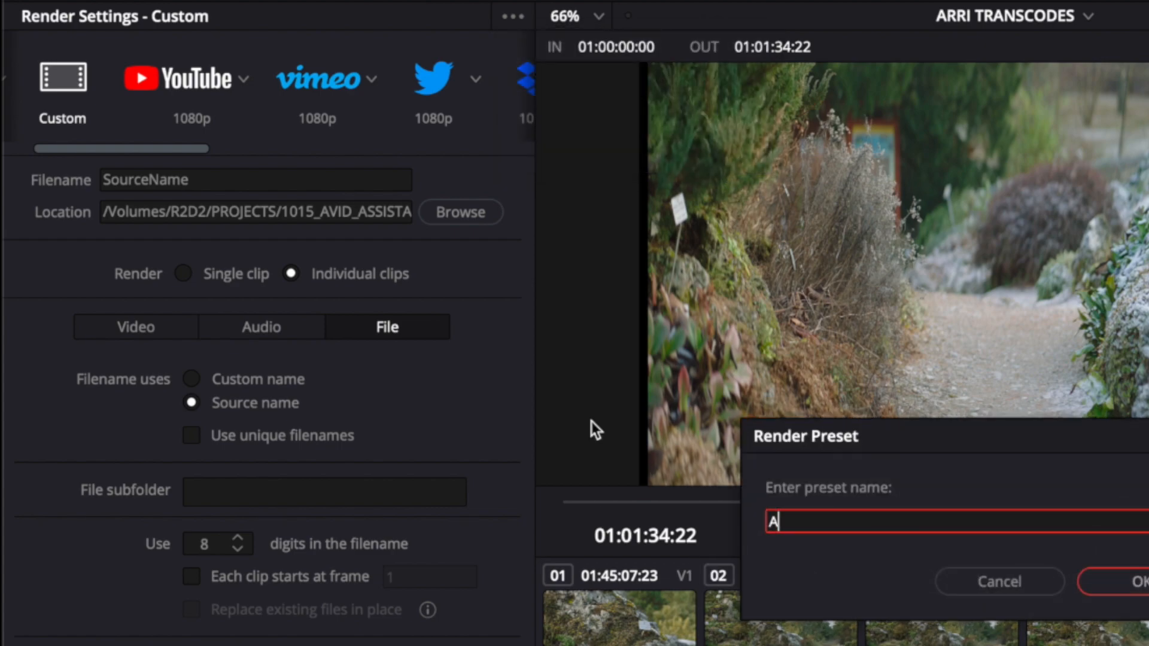
text(VID Source Res LB)
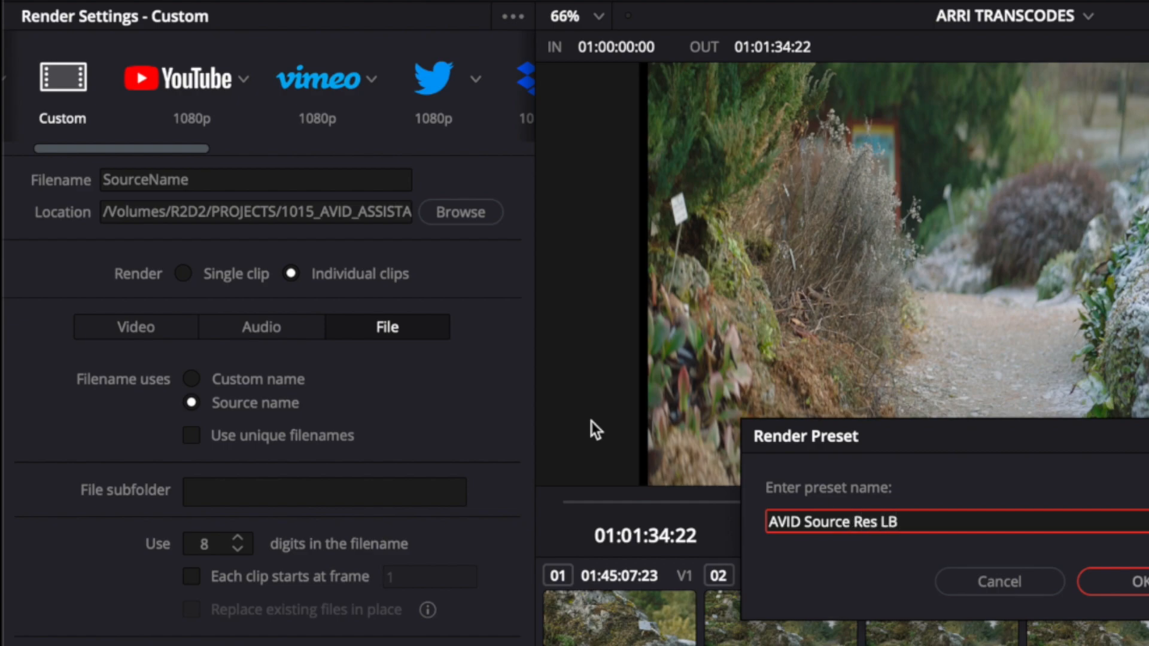
click(1139, 599)
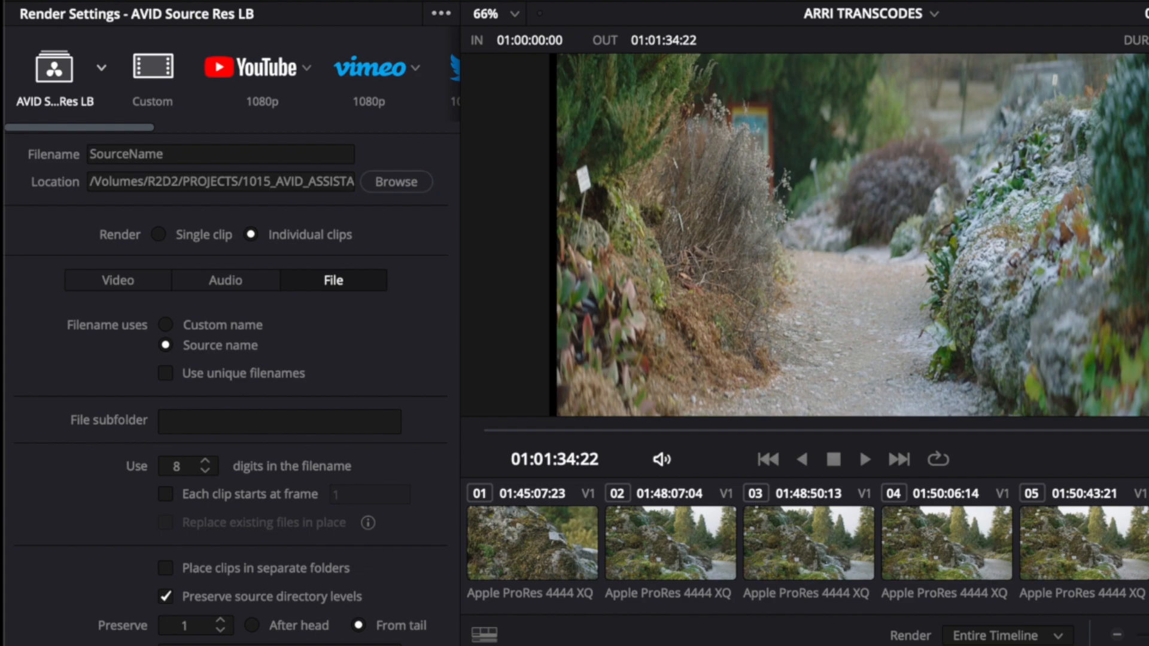
mouse_move(365, 334)
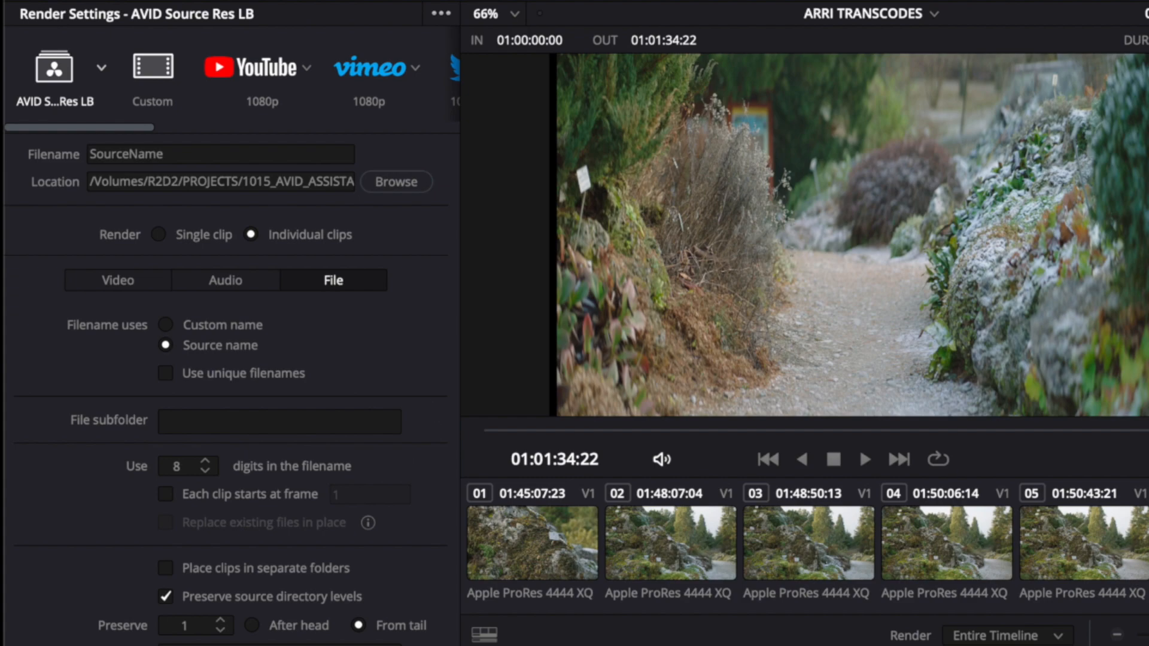
Queue the ARRI TRANSCODES job and render all nine clips
click(237, 623)
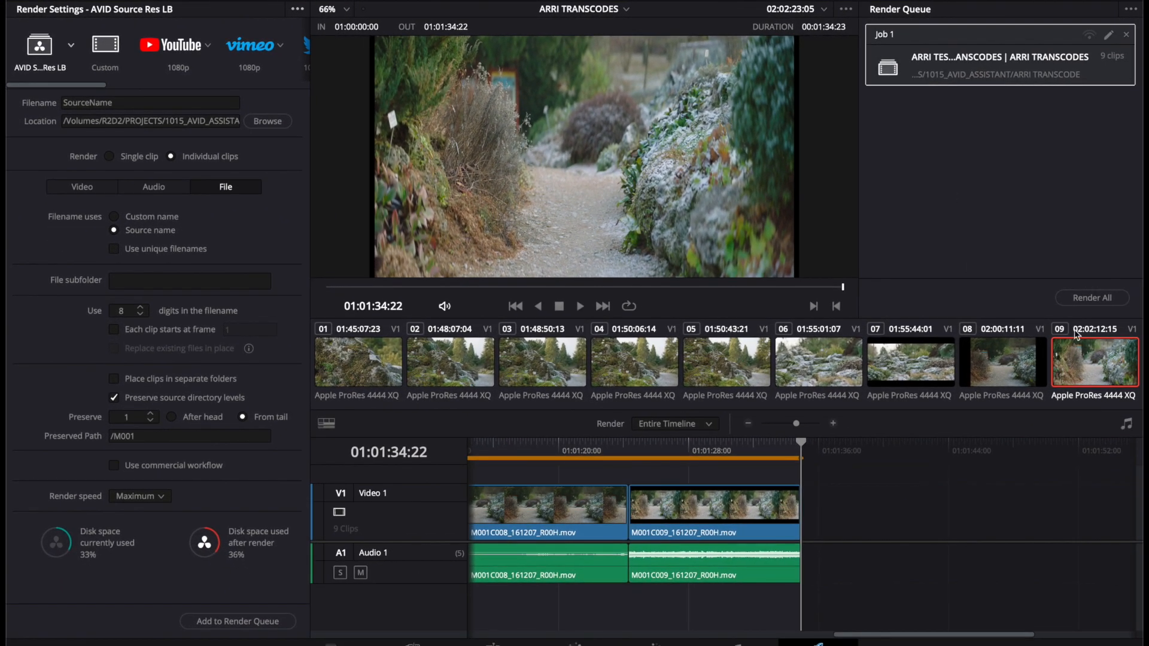
click(1091, 297)
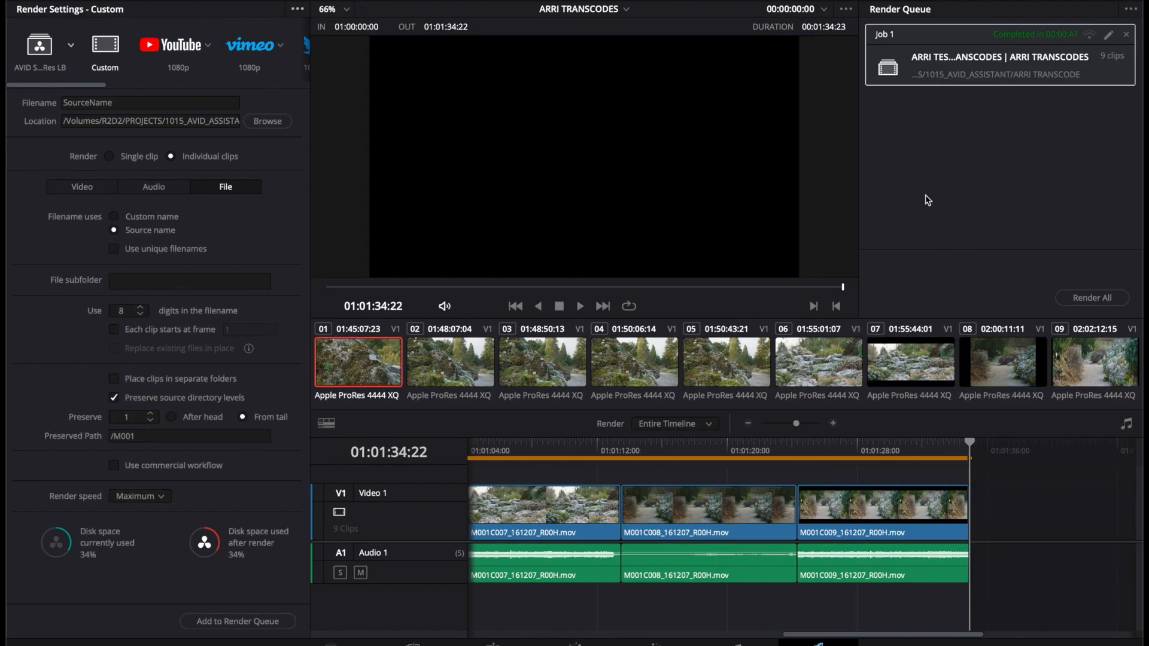
mouse_move(967, 277)
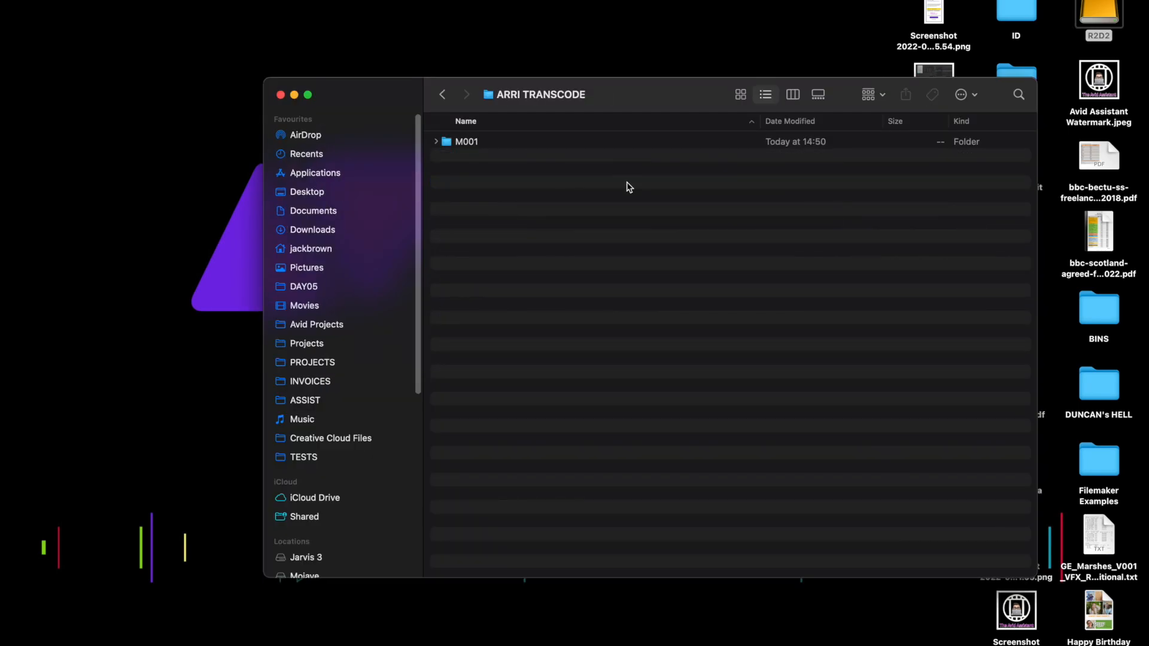
Browse the M001 transcodes and create an Avid MediaFiles folder on the R2D2 drive in a new tab
double_click(467, 141)
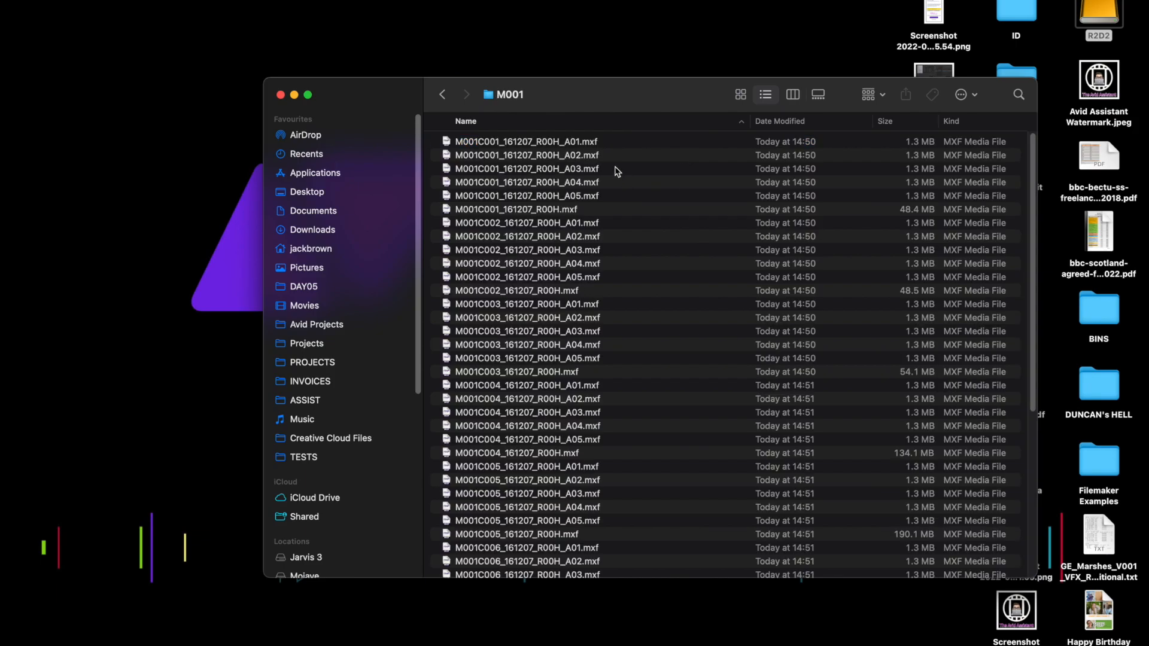
scroll(down, 3)
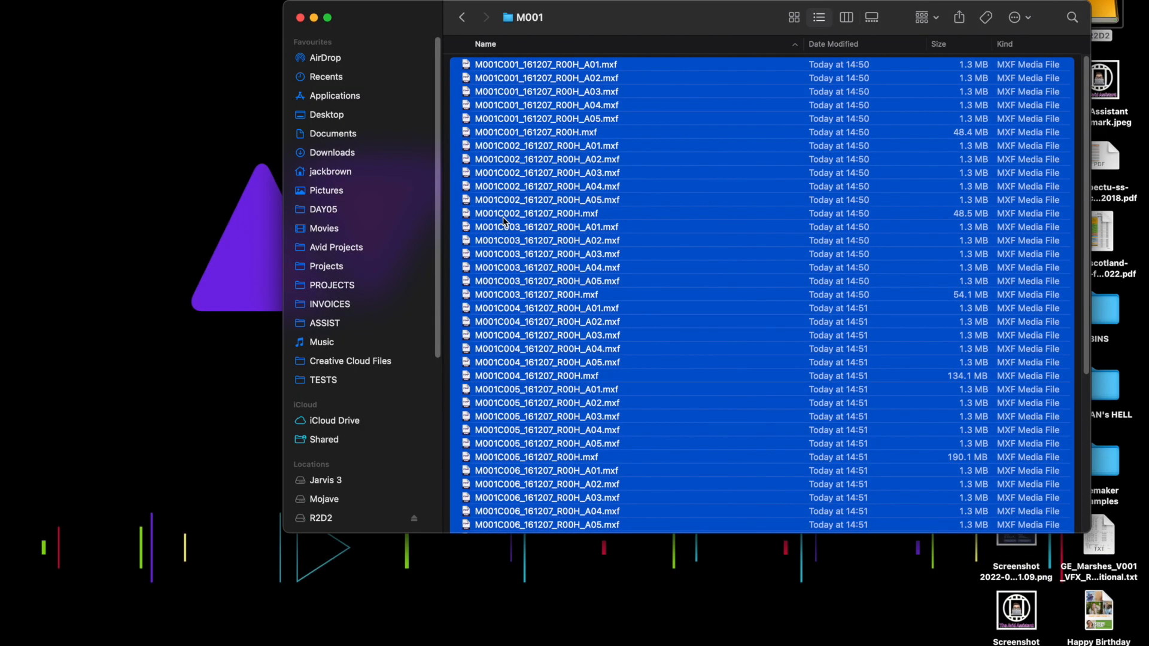
click(326, 77)
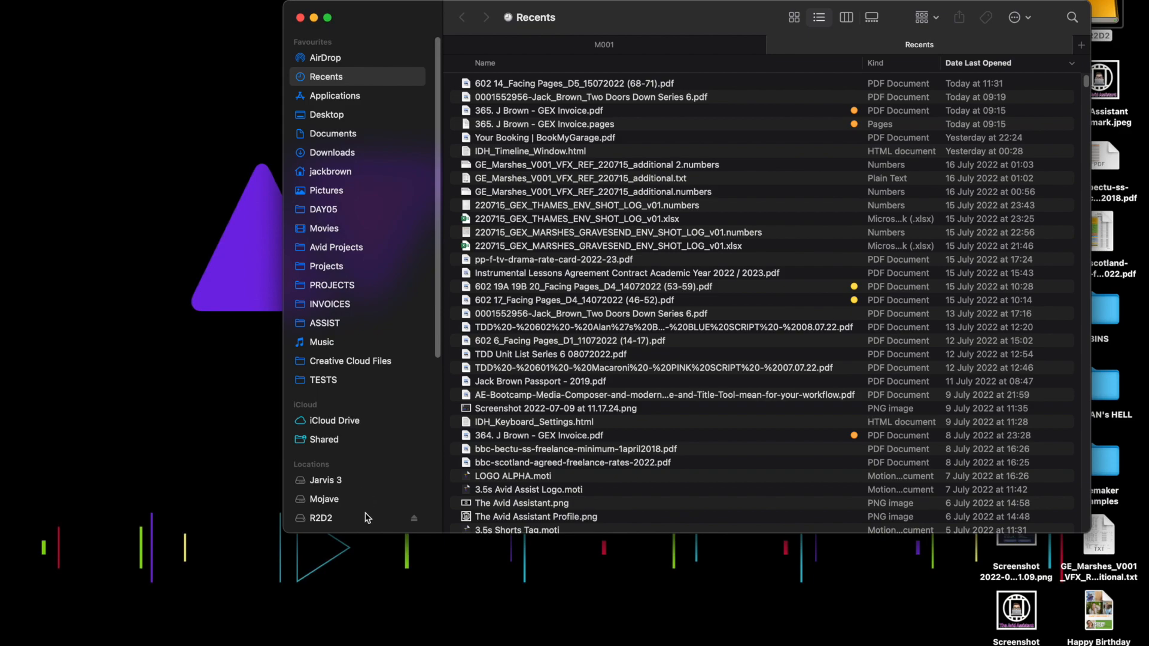
click(320, 519)
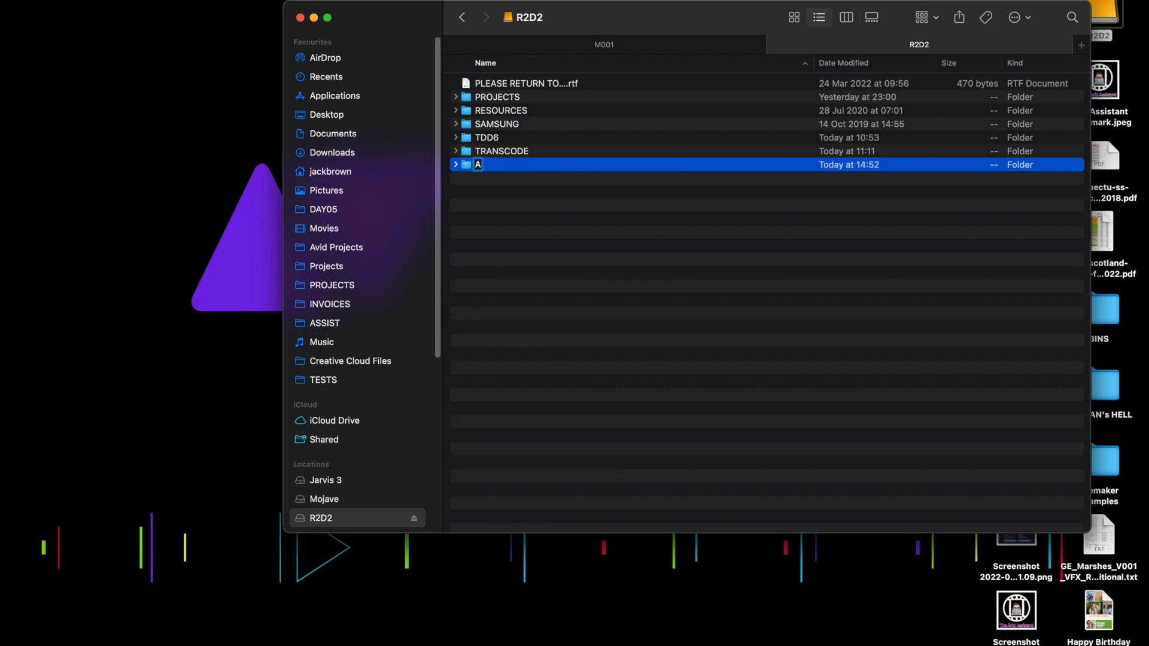
text(Avid MediaFiles)
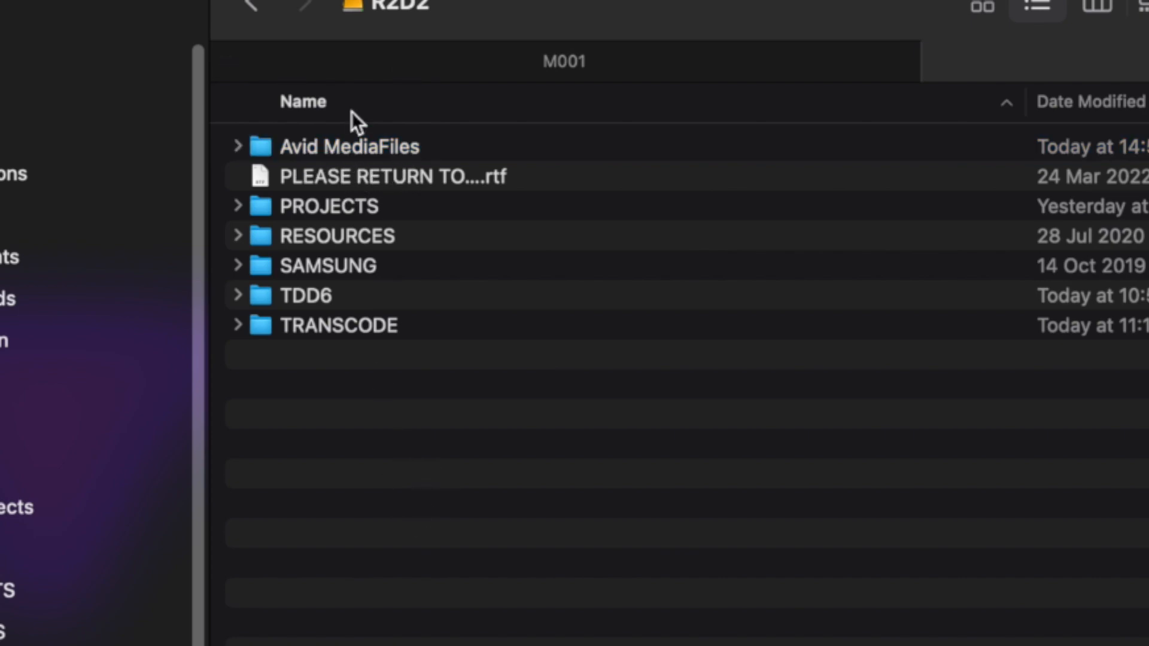
Create MXF/20220718 inside Avid MediaFiles for the MXFs, then bring Avid Media Composer forward
double_click(347, 146)
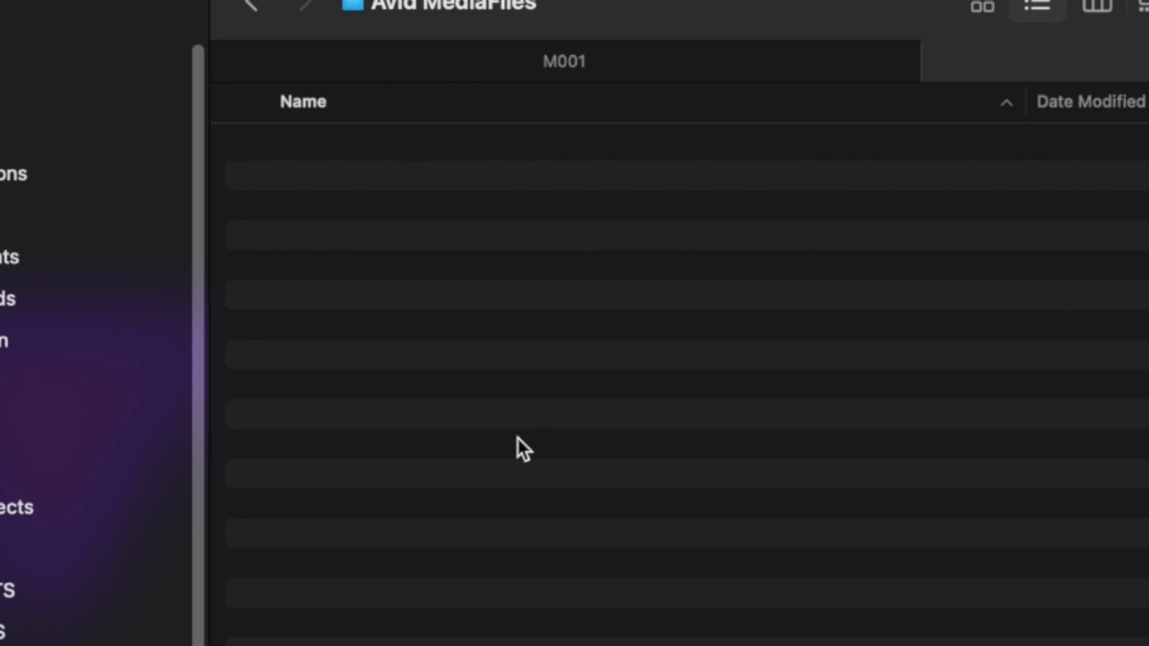
click(301, 146)
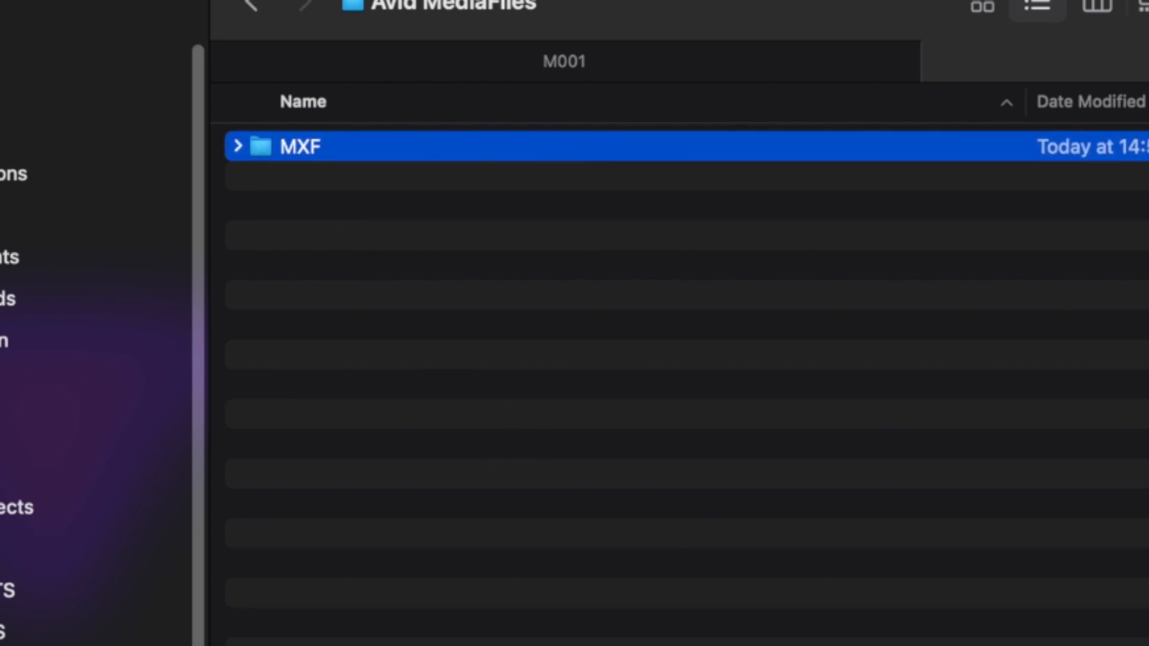
double_click(300, 146)
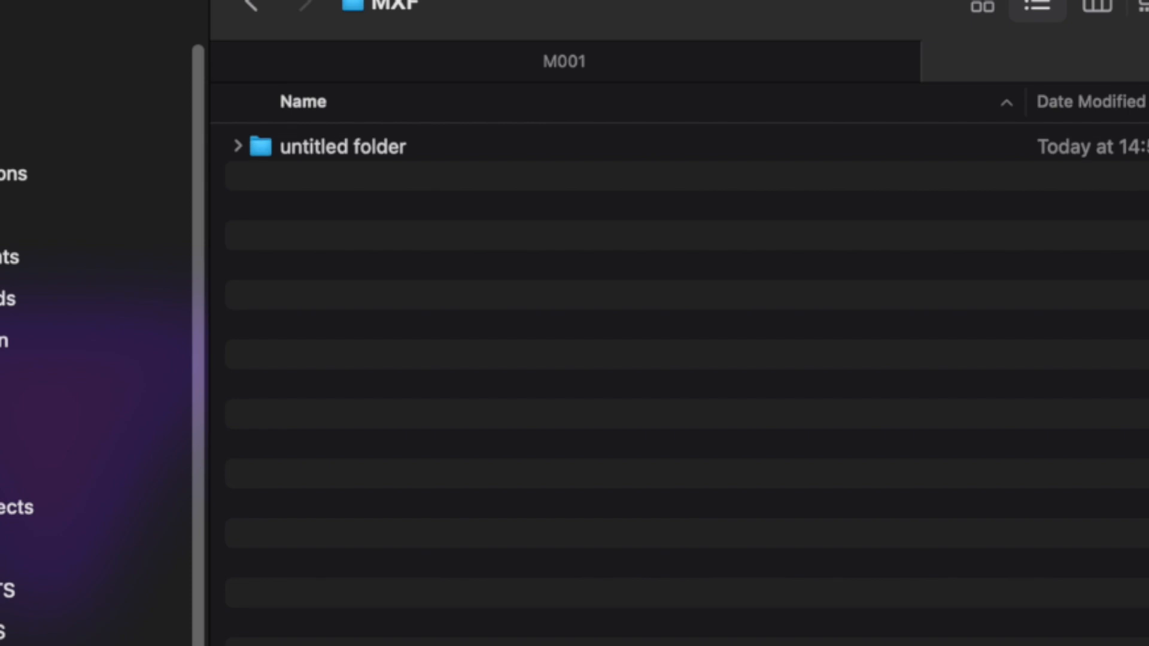
text(20)
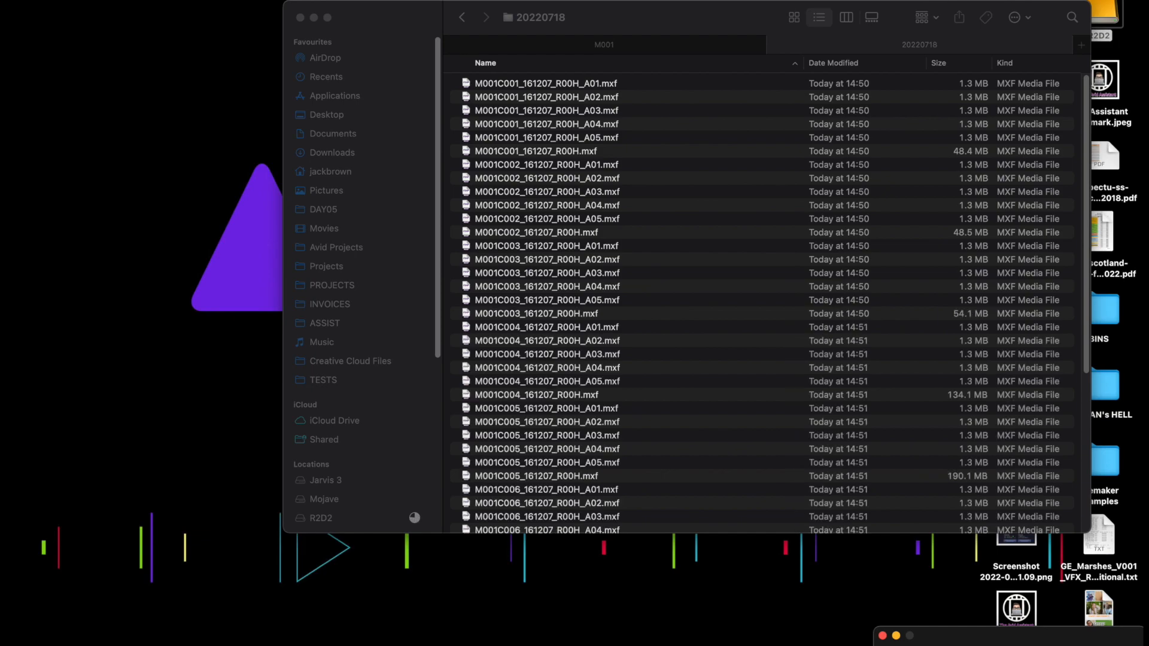
click(462, 16)
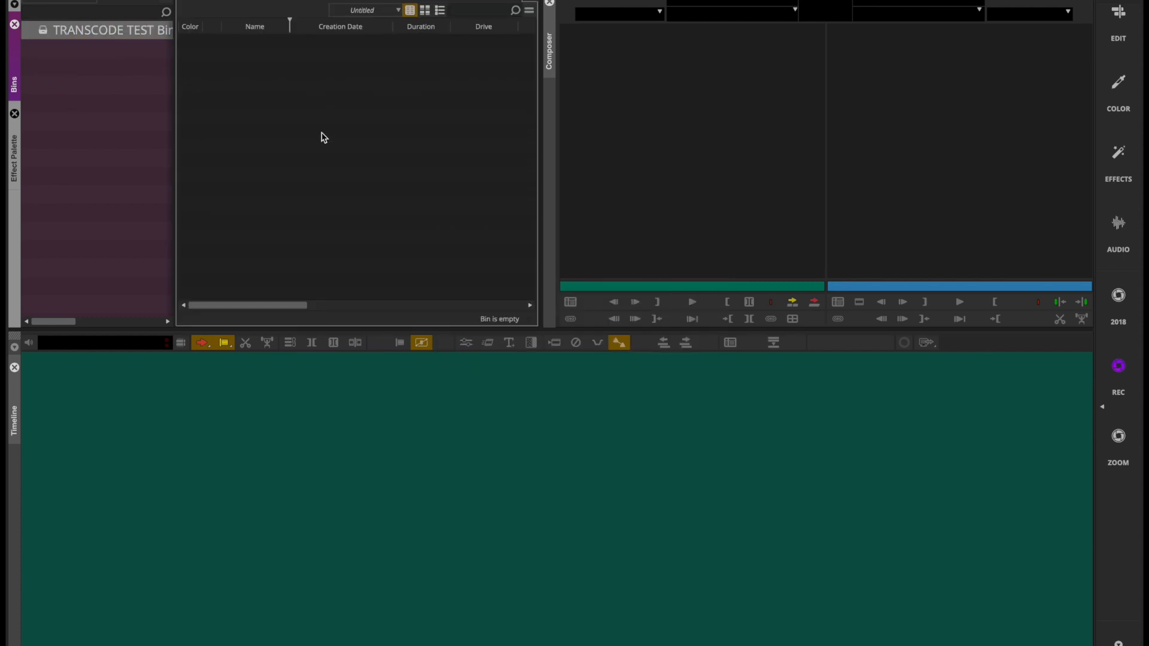
Drag the msmMMOB.mdb database from 20220718 into the bin to link the nine M001 clips
click(336, 119)
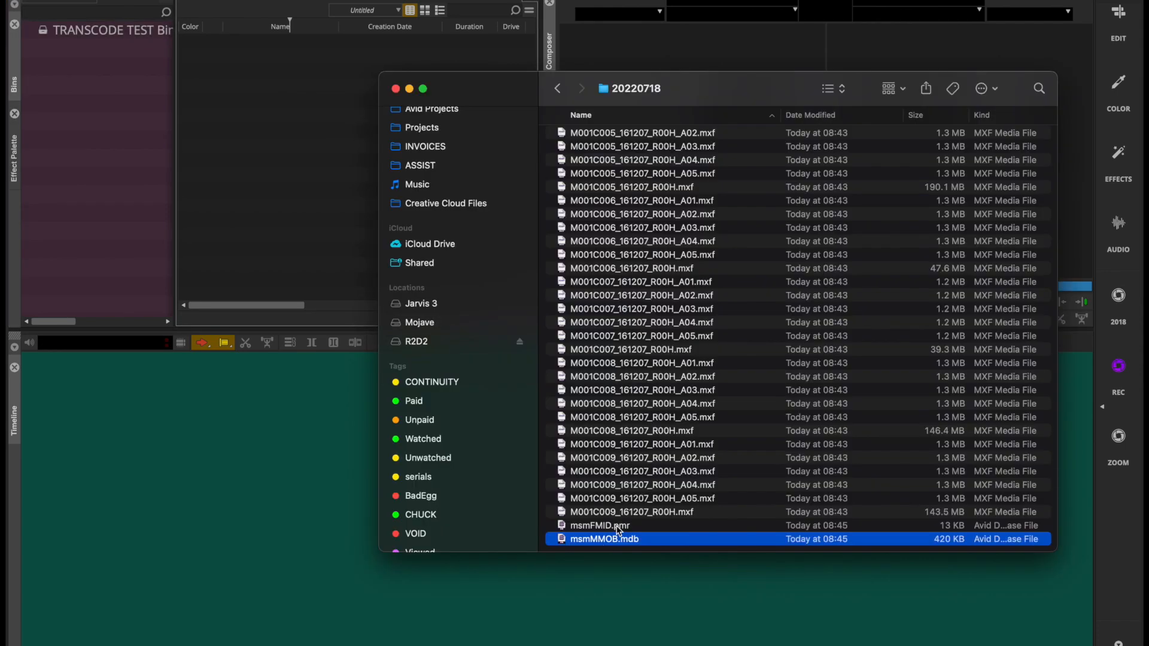
click(600, 526)
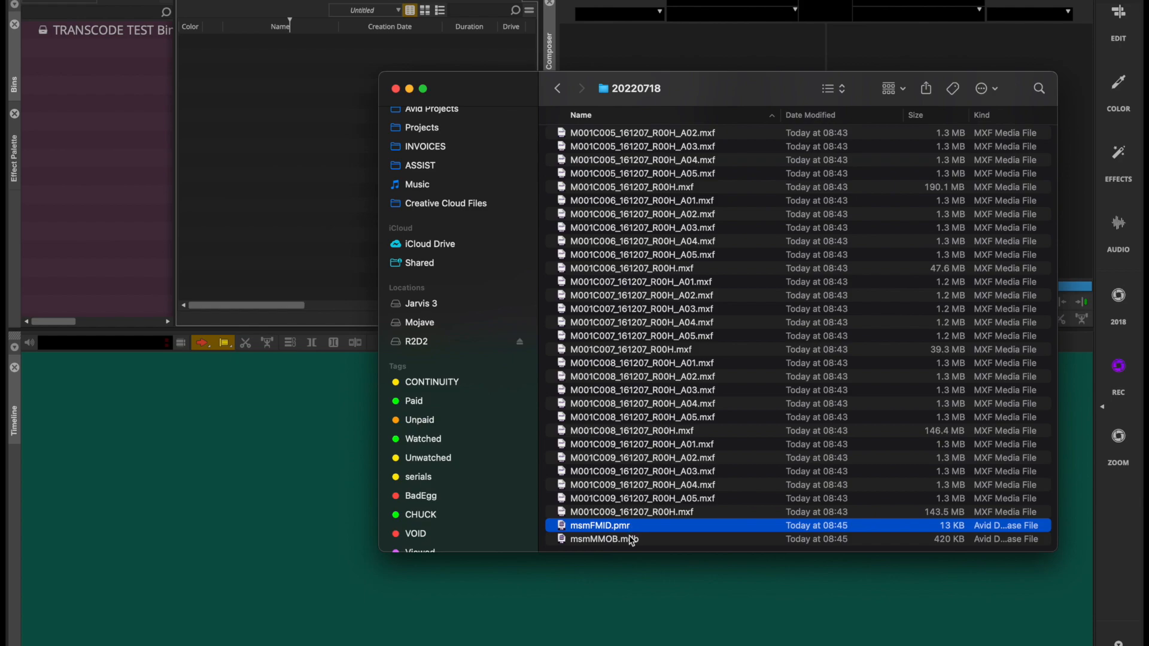
click(604, 539)
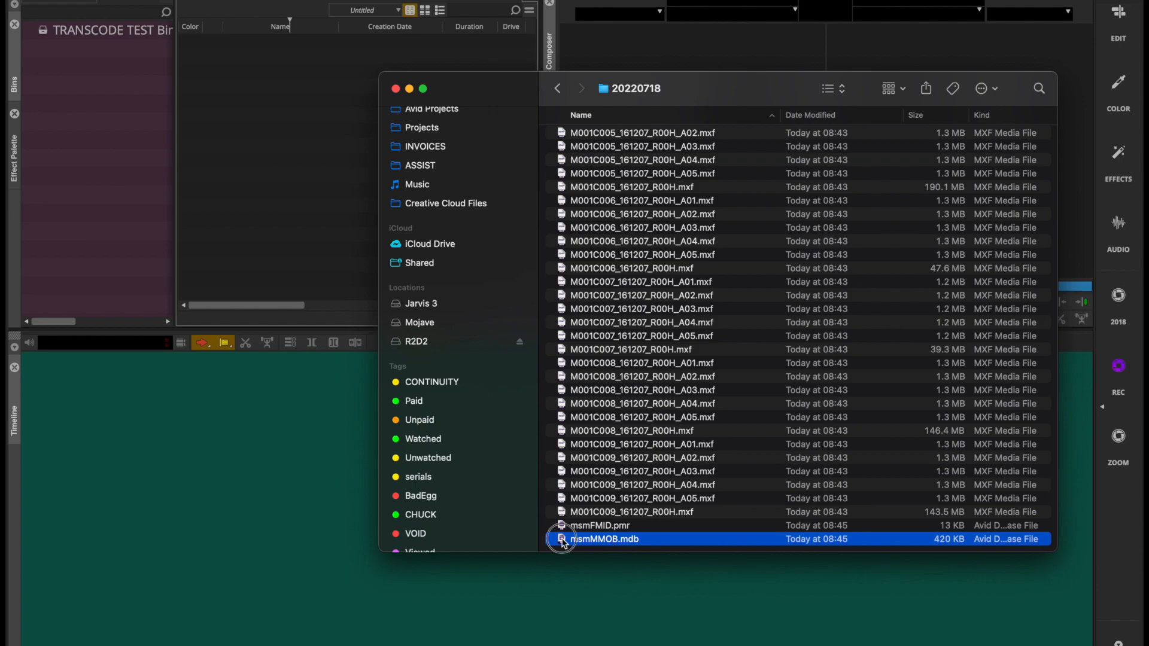
click(563, 539)
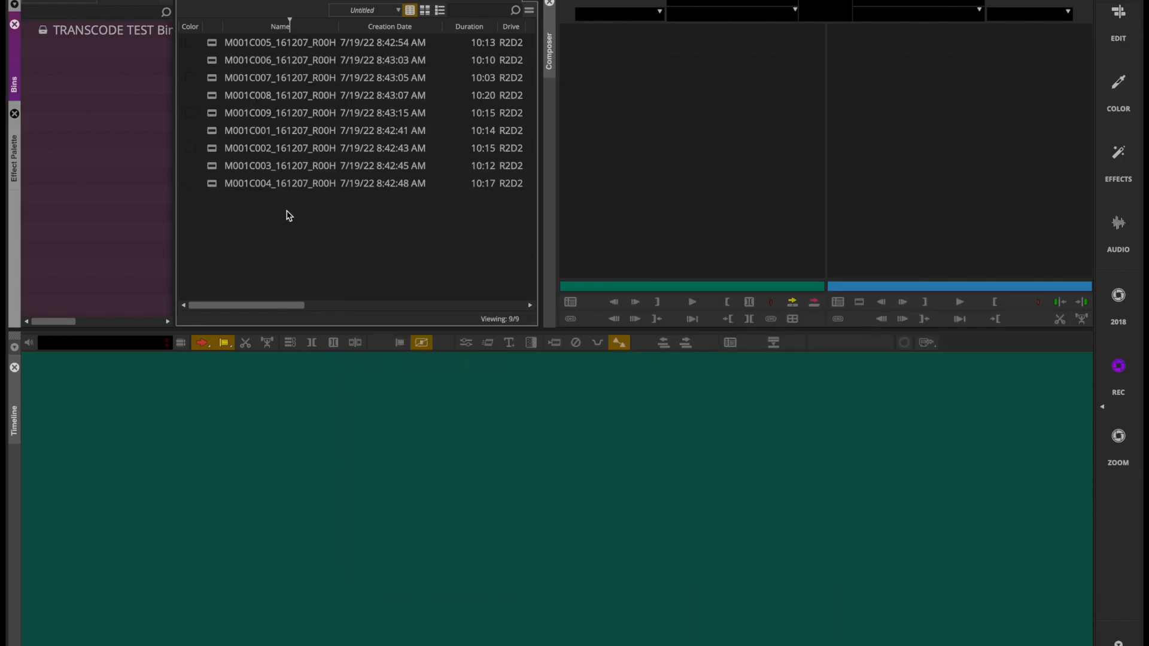
click(274, 95)
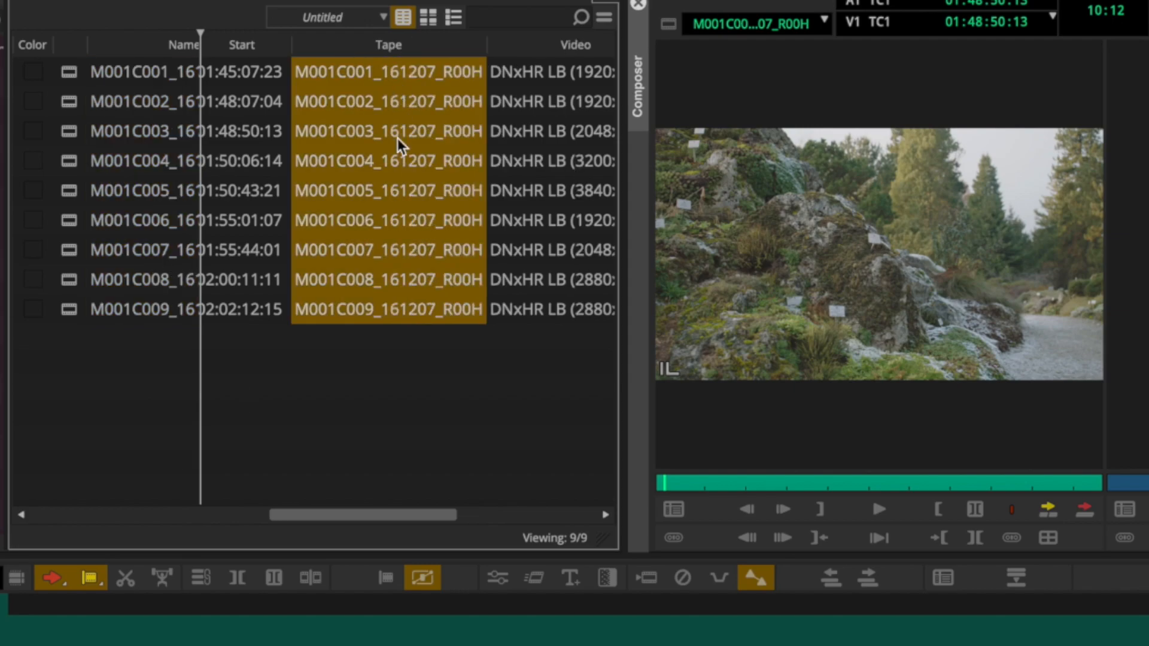
mouse_move(462, 84)
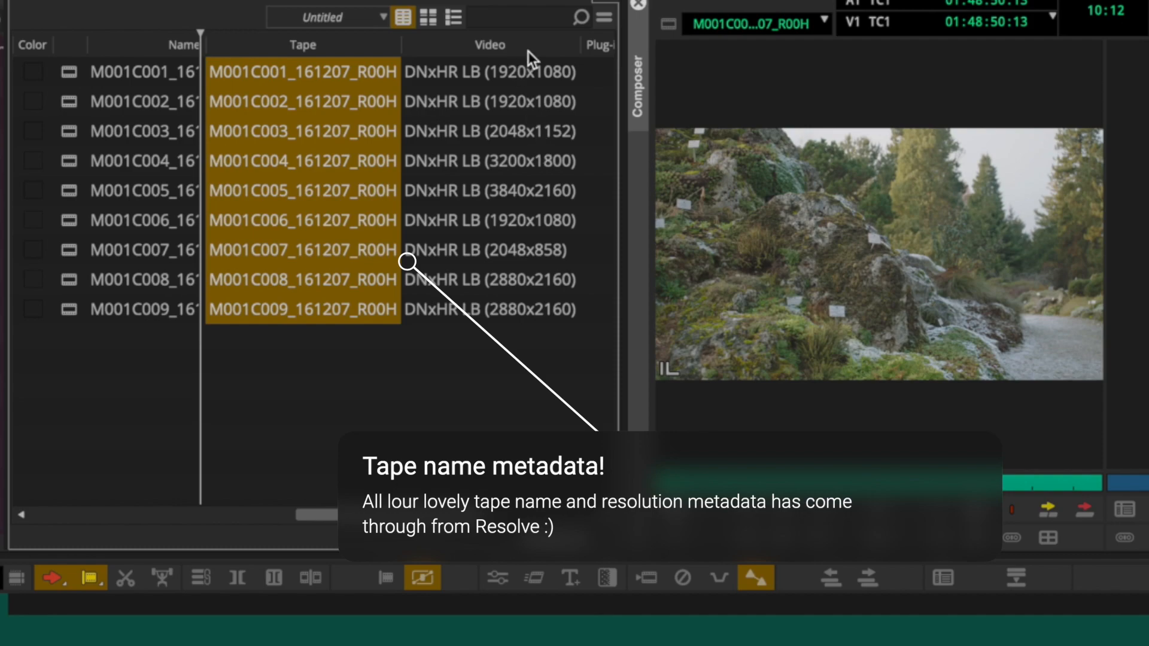
Show R2D2 master clips for this project in the Media Tool and select all nine
click(489, 44)
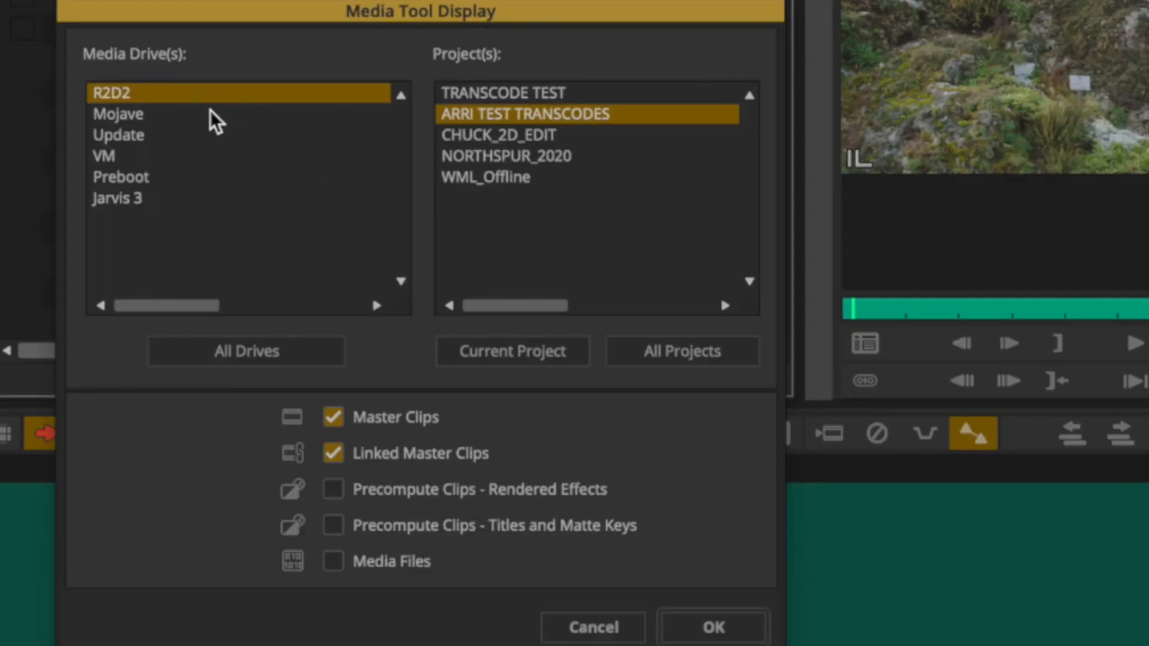
mouse_move(632, 122)
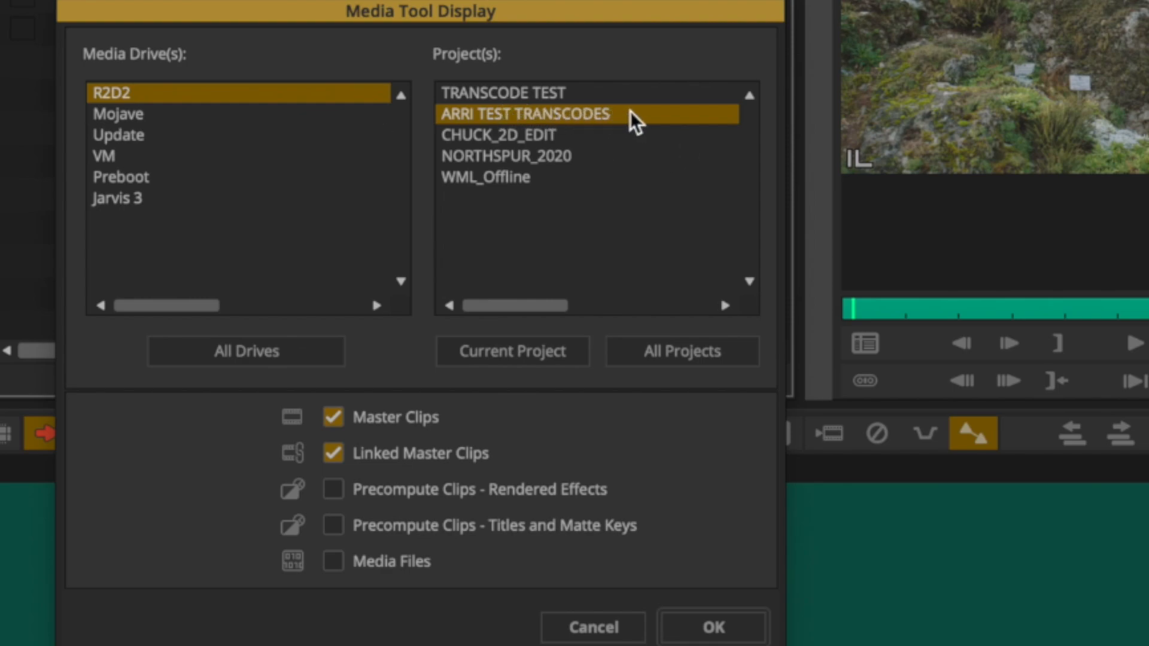
mouse_move(625, 131)
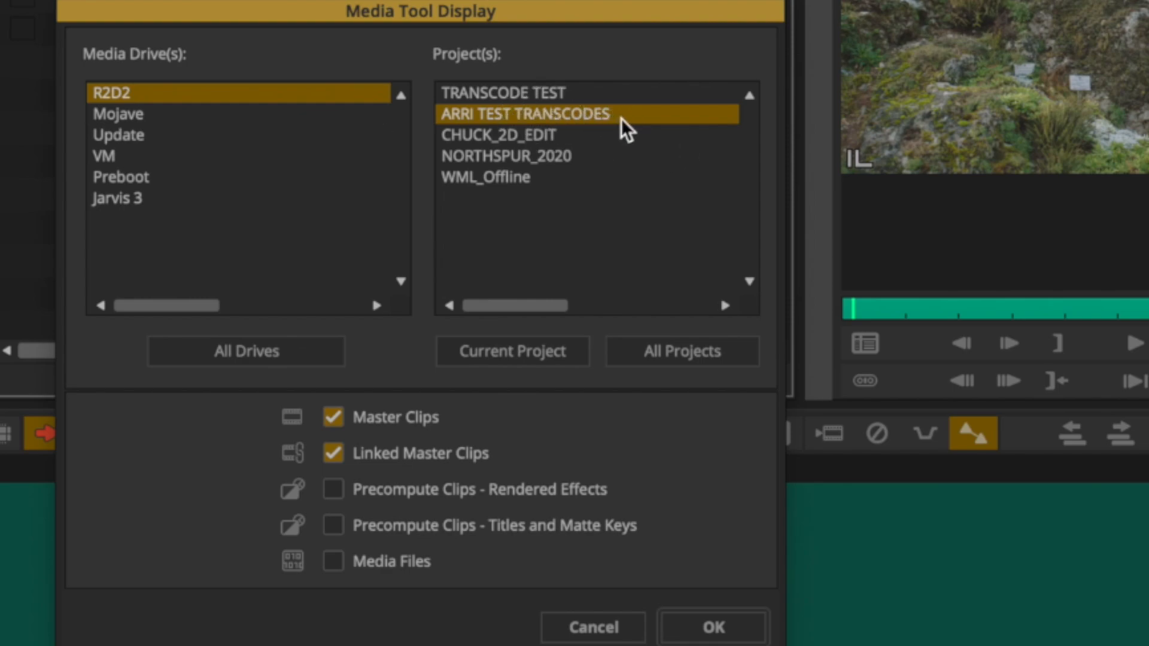
mouse_move(608, 152)
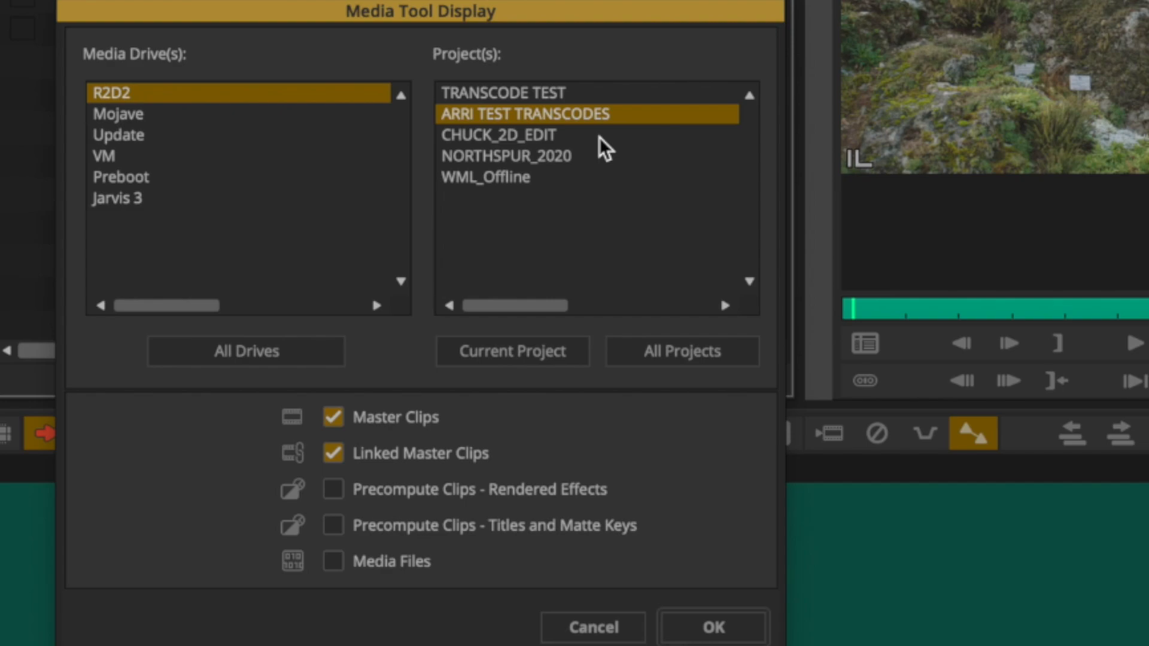
mouse_move(626, 122)
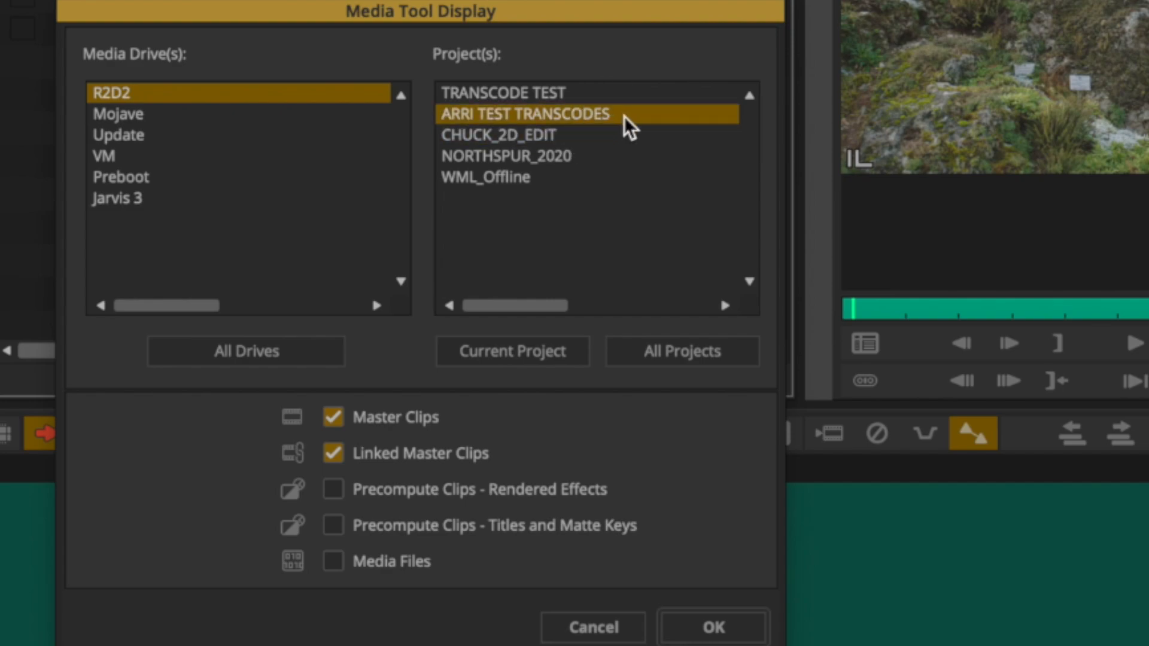
mouse_move(605, 350)
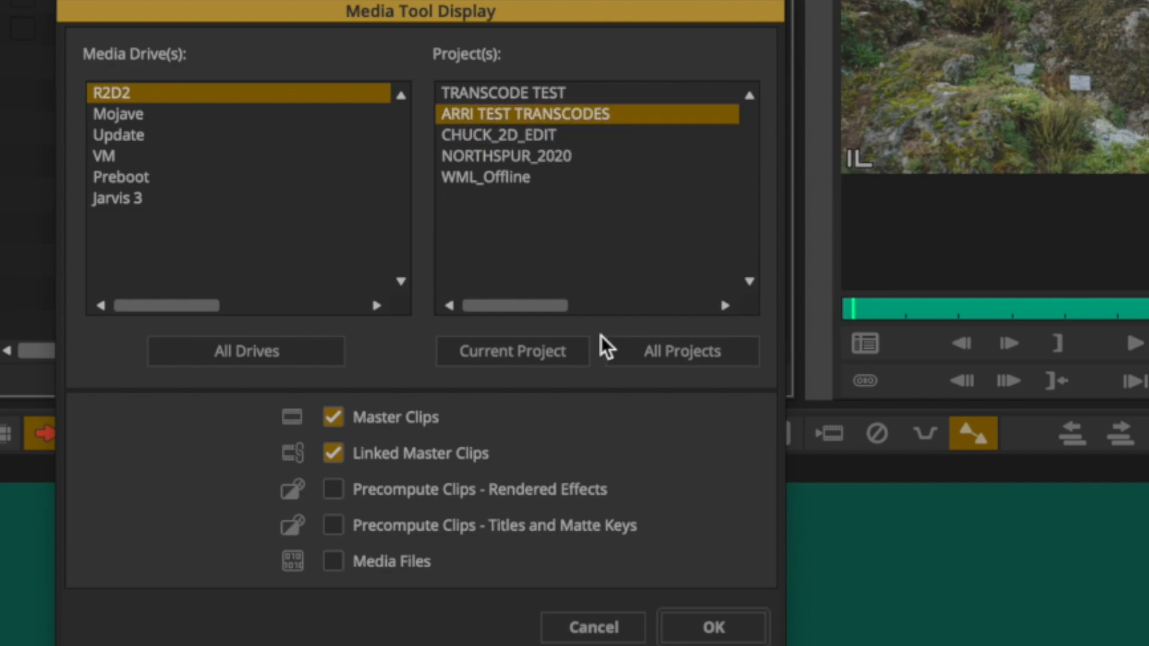
click(718, 625)
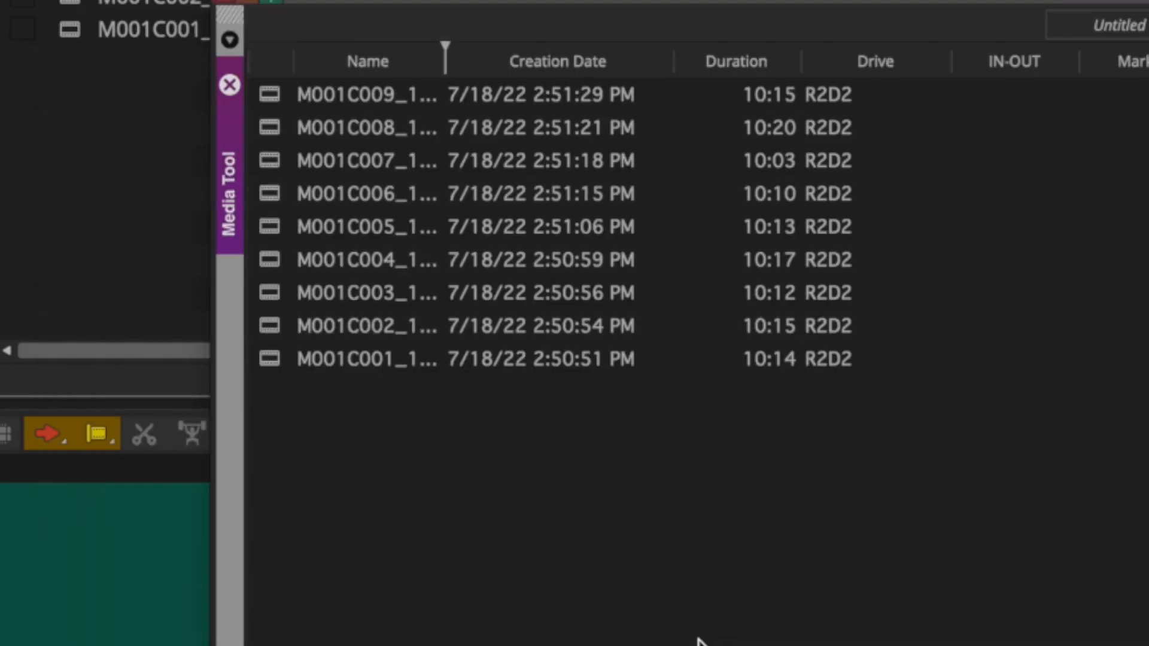
click(385, 102)
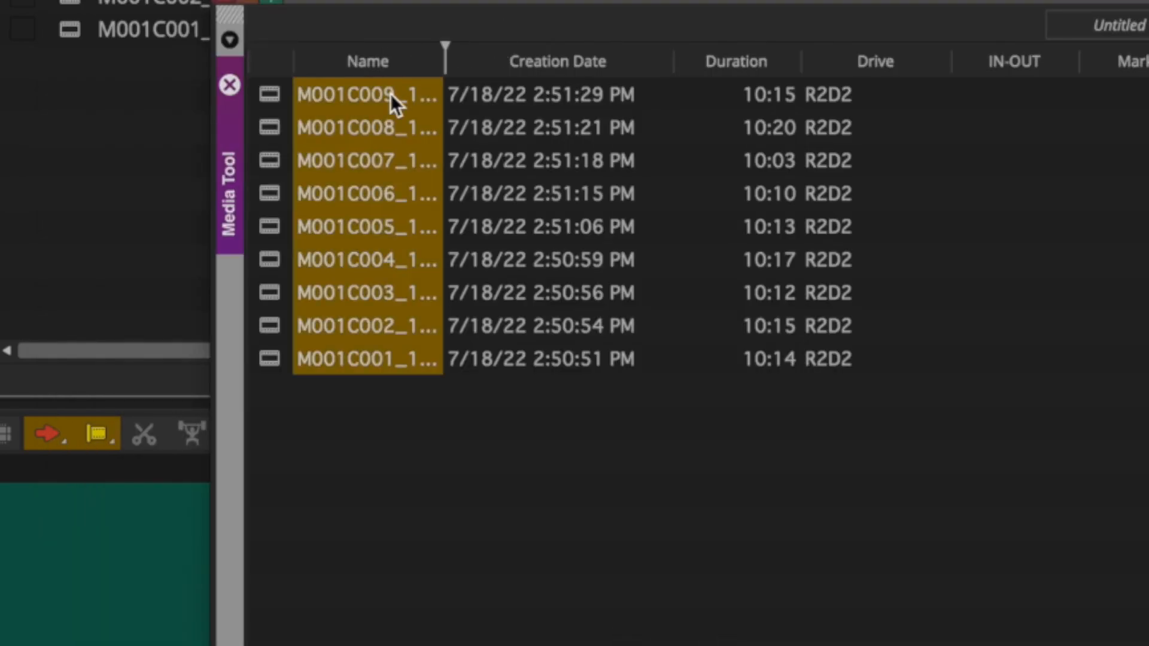